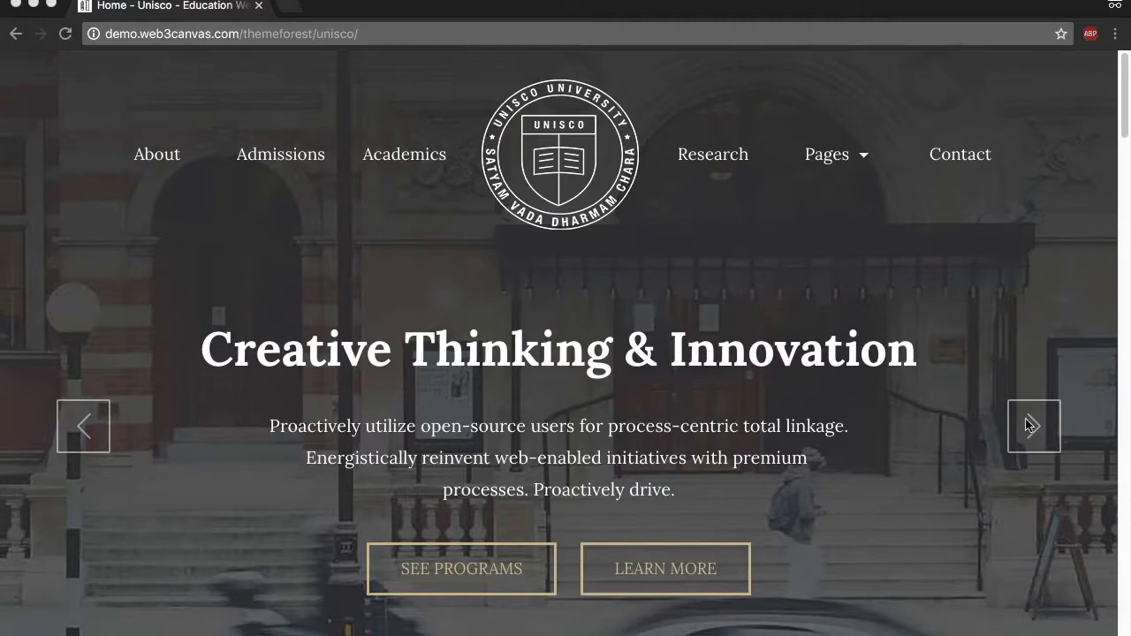
Advance the homepage hero banner through two more slides using the right slider arrow.
click(1031, 424)
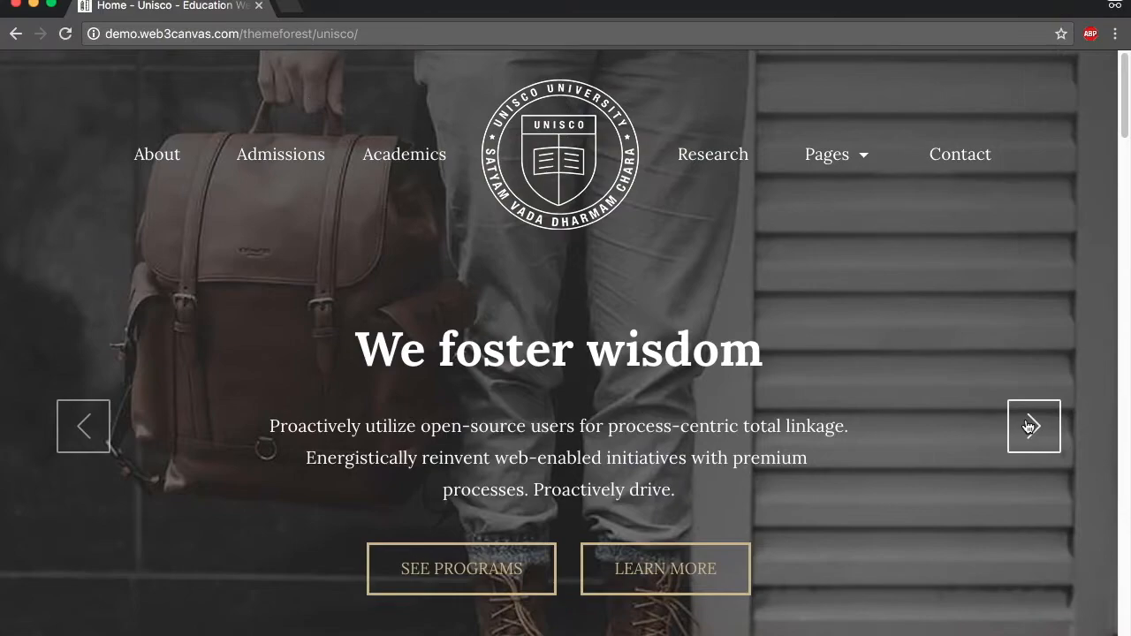
click(1032, 424)
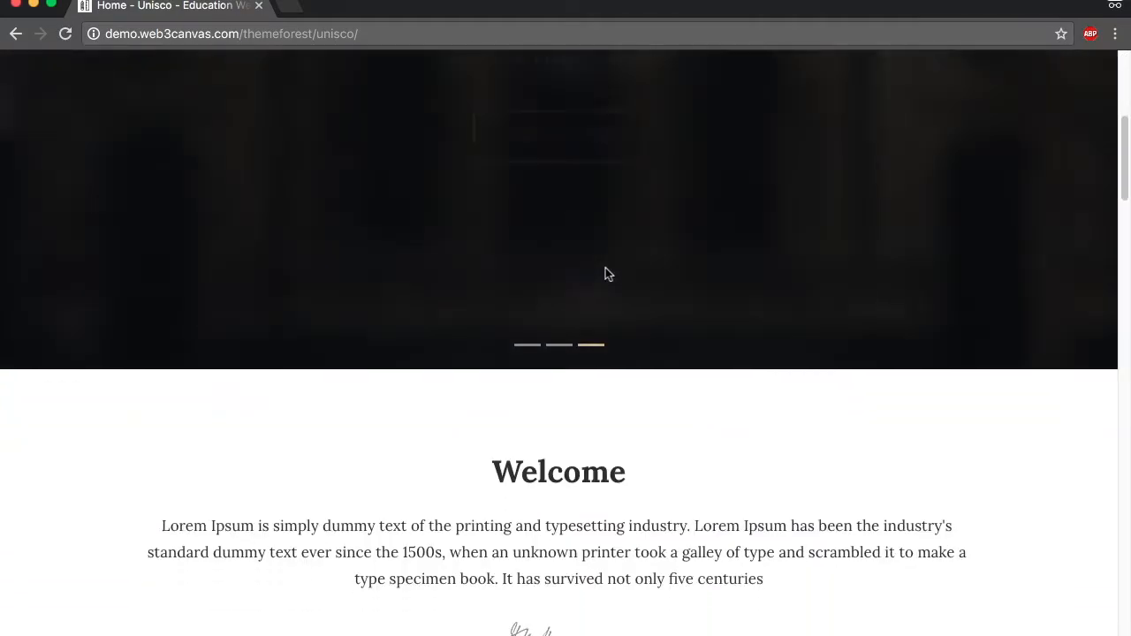
Scroll to the Our Courses cards, revealing the Human Sciences details overlay and the View All Courses button.
scroll(down, 3)
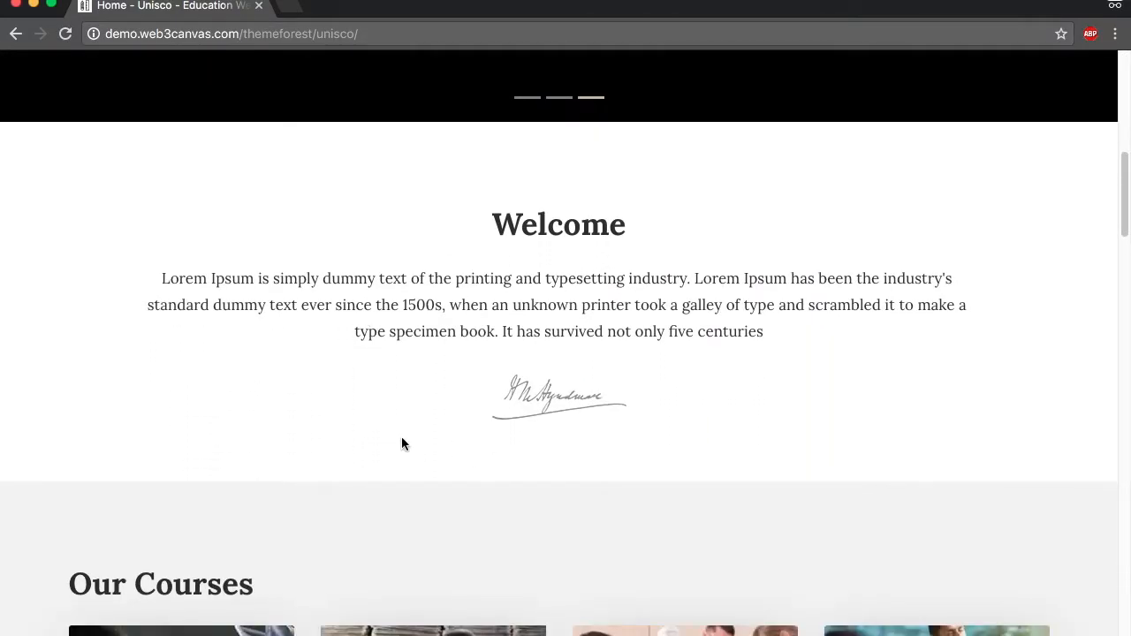
scroll(down, 3)
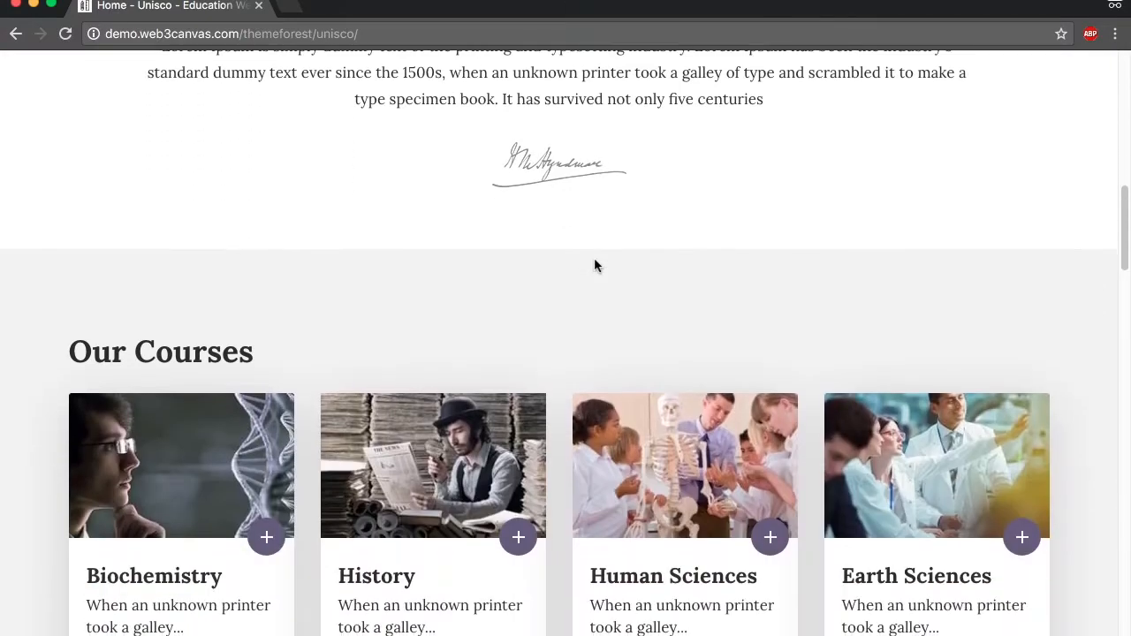
scroll(down, 3)
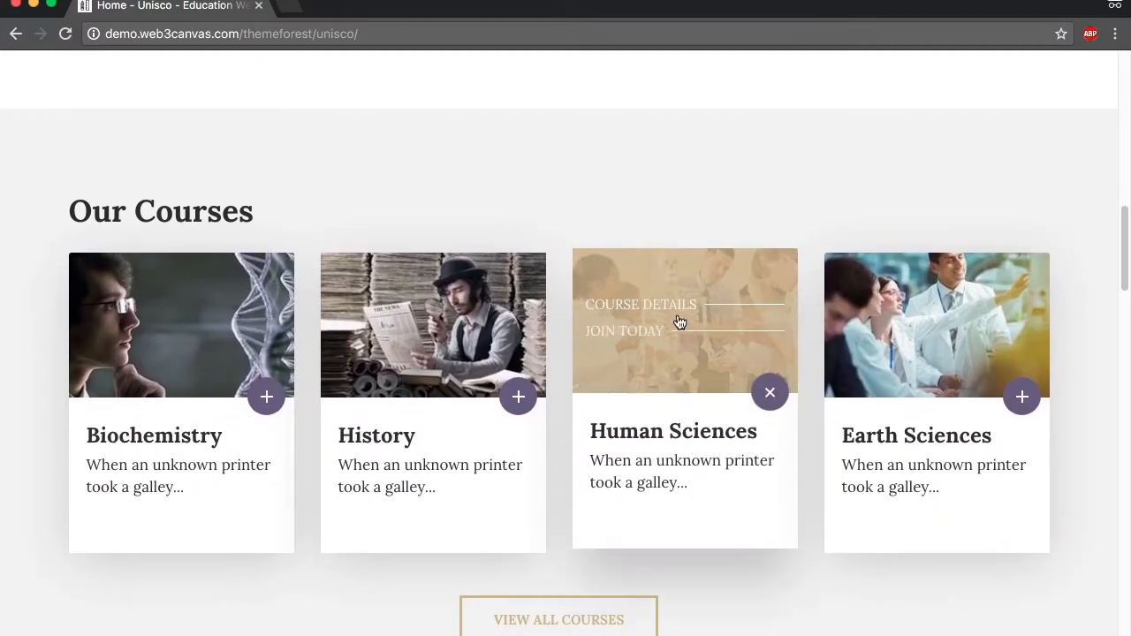
mouse_move(451, 395)
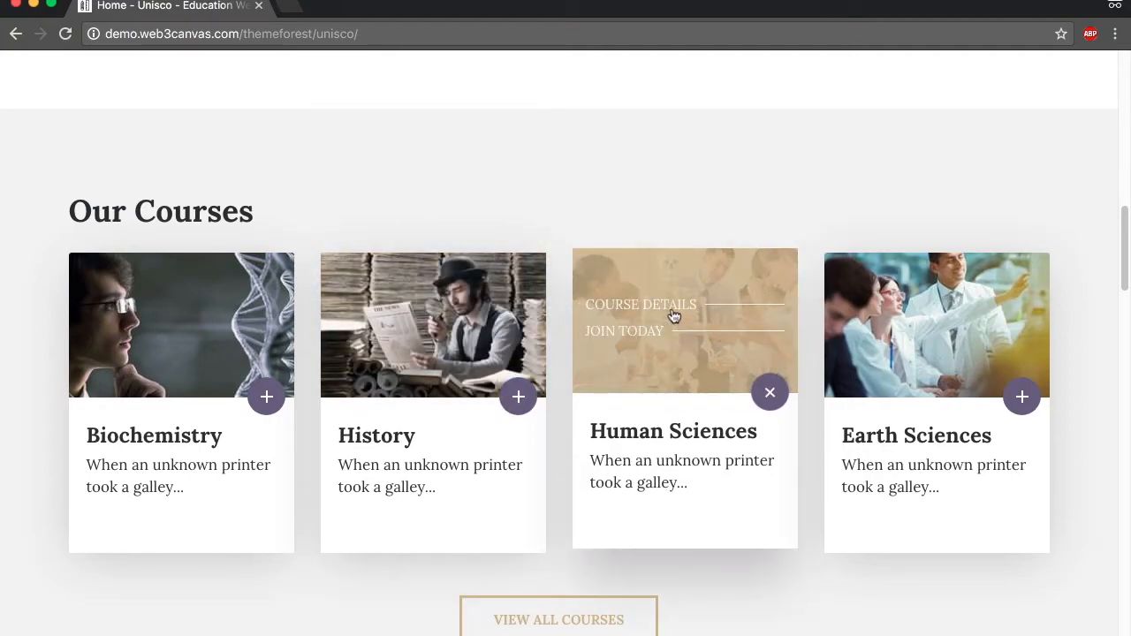
mouse_move(657, 314)
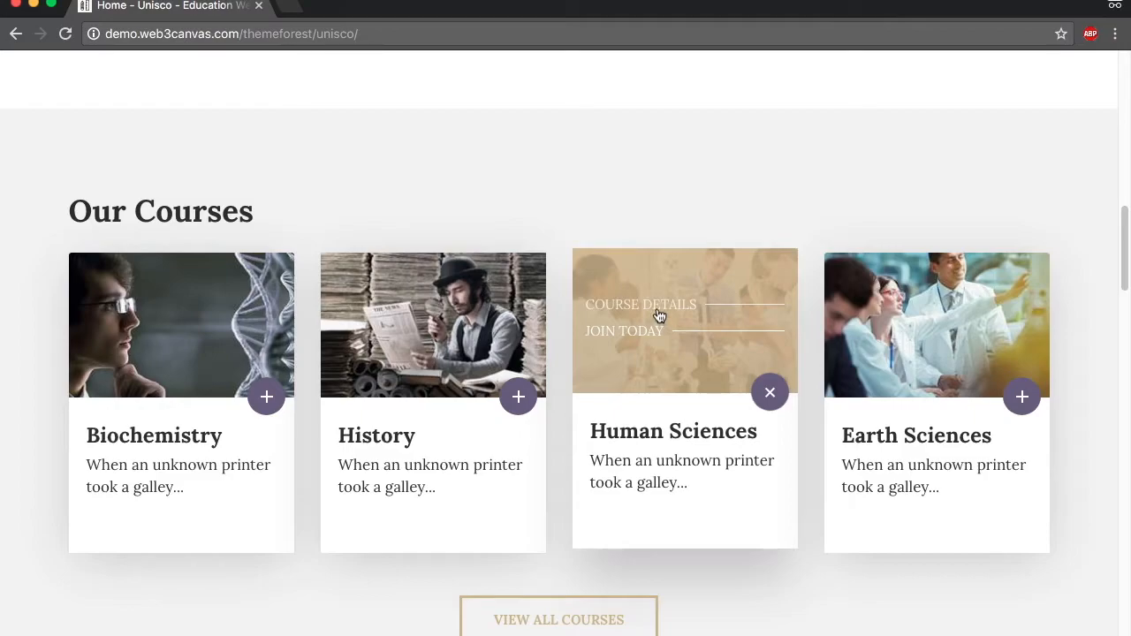
scroll(down, 3)
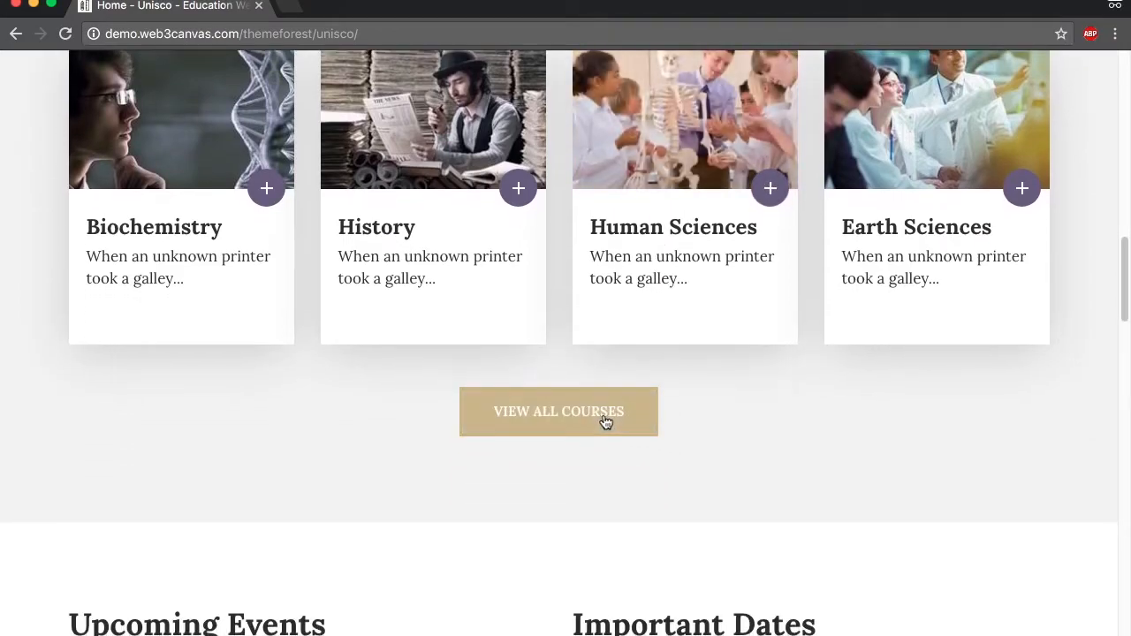
mouse_move(583, 452)
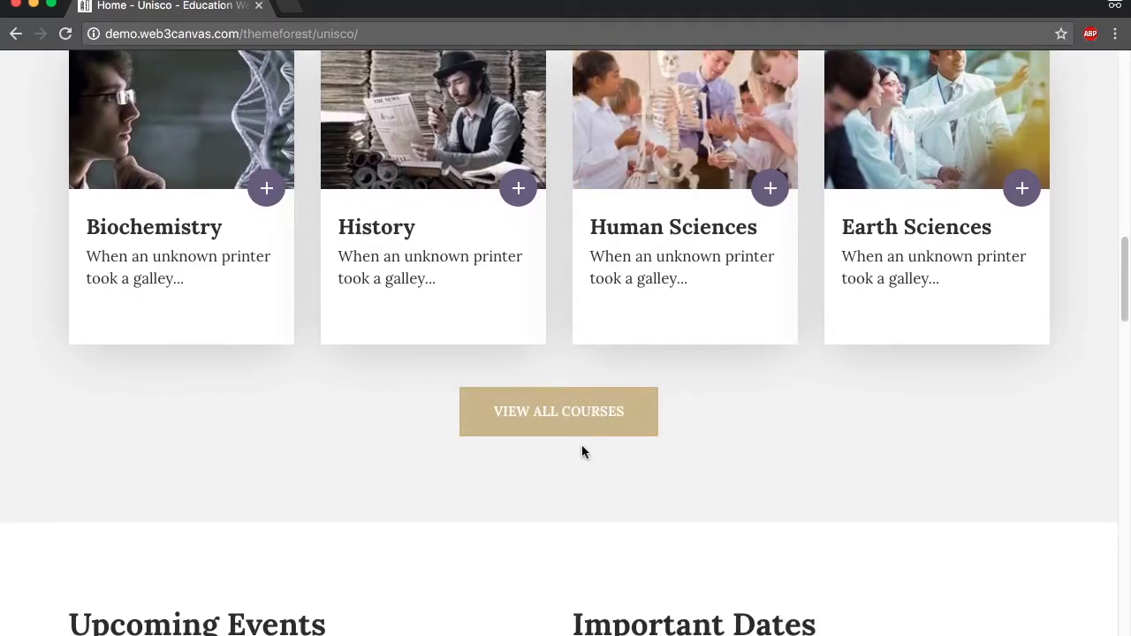
Scroll through Upcoming Events, Important Dates, the stats counters and Our Blog down to the Newsletter footer.
scroll(down, 3)
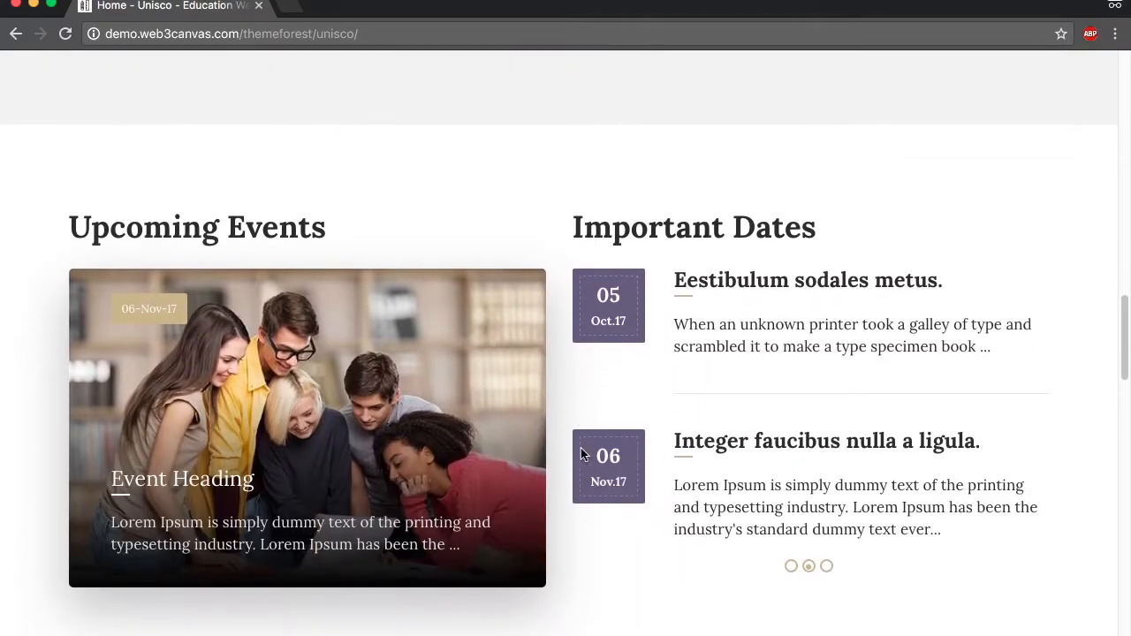
scroll(down, 3)
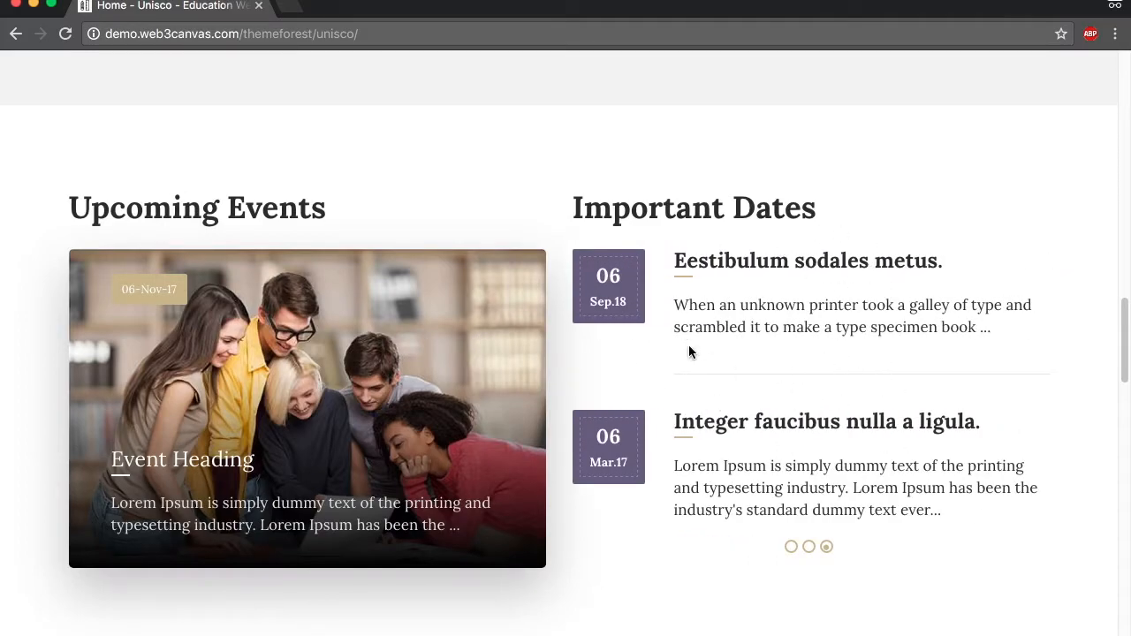
mouse_move(738, 399)
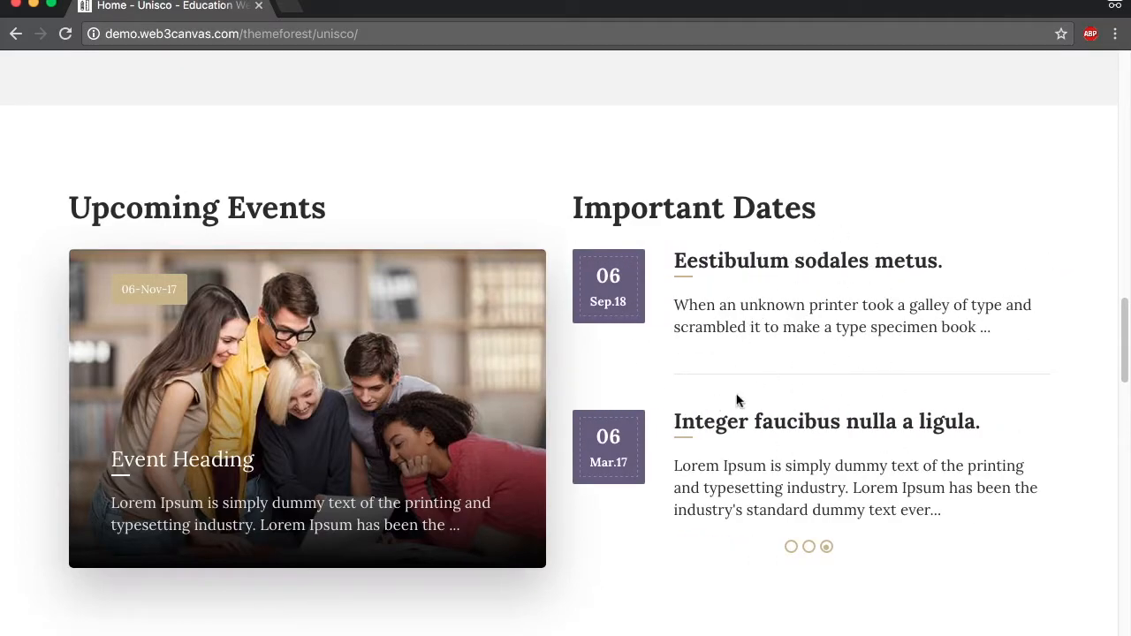
scroll(down, 3)
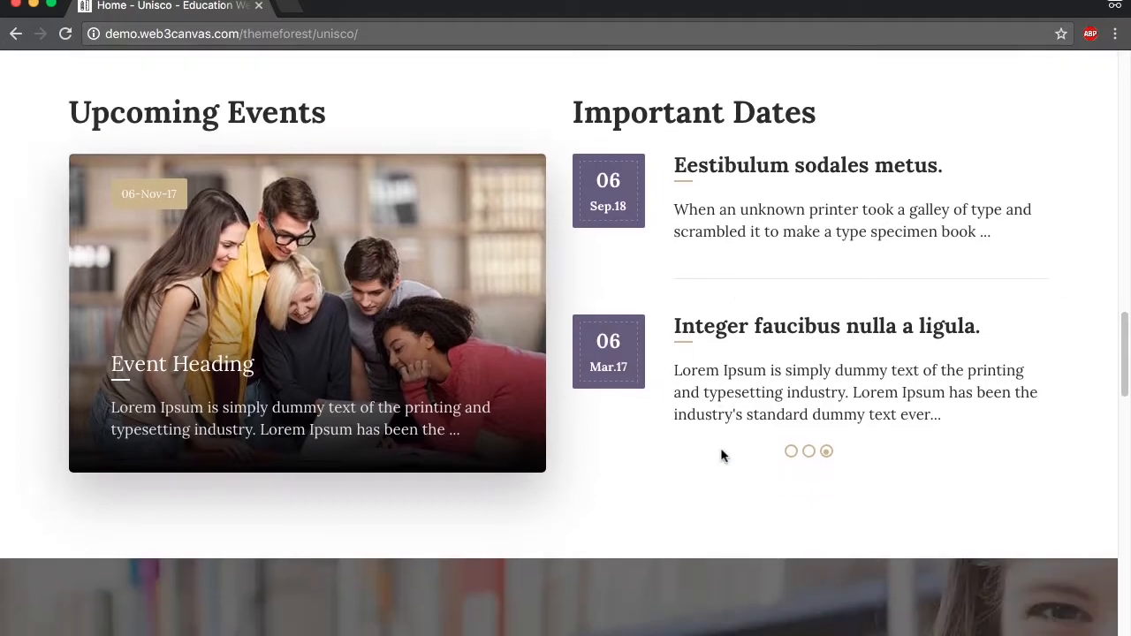
scroll(down, 3)
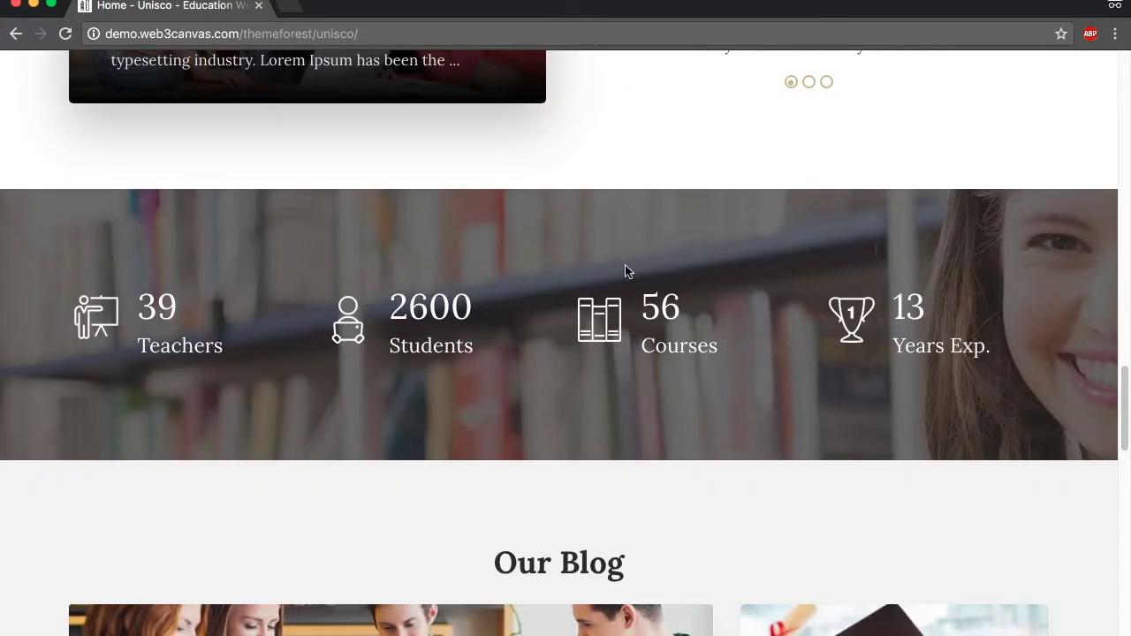
scroll(down, 3)
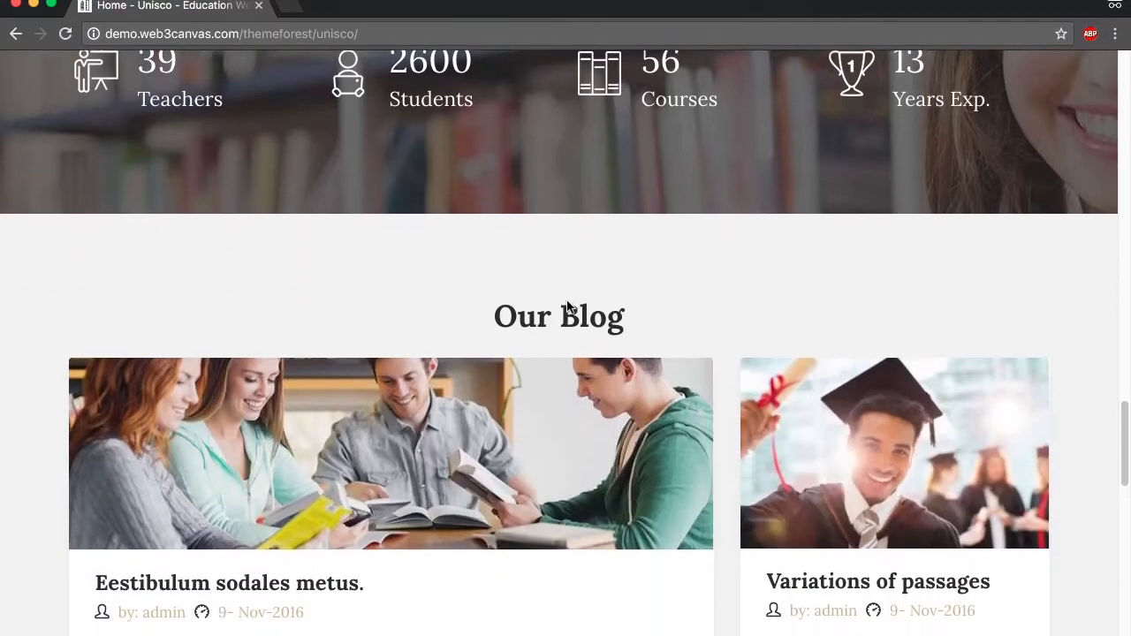
scroll(down, 3)
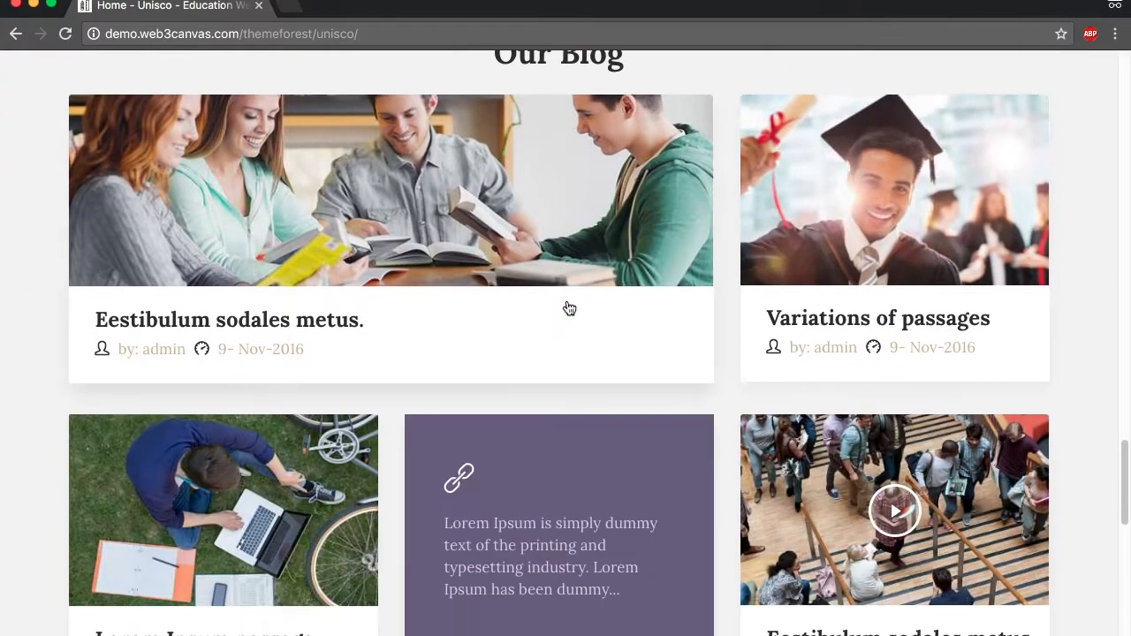
scroll(down, 3)
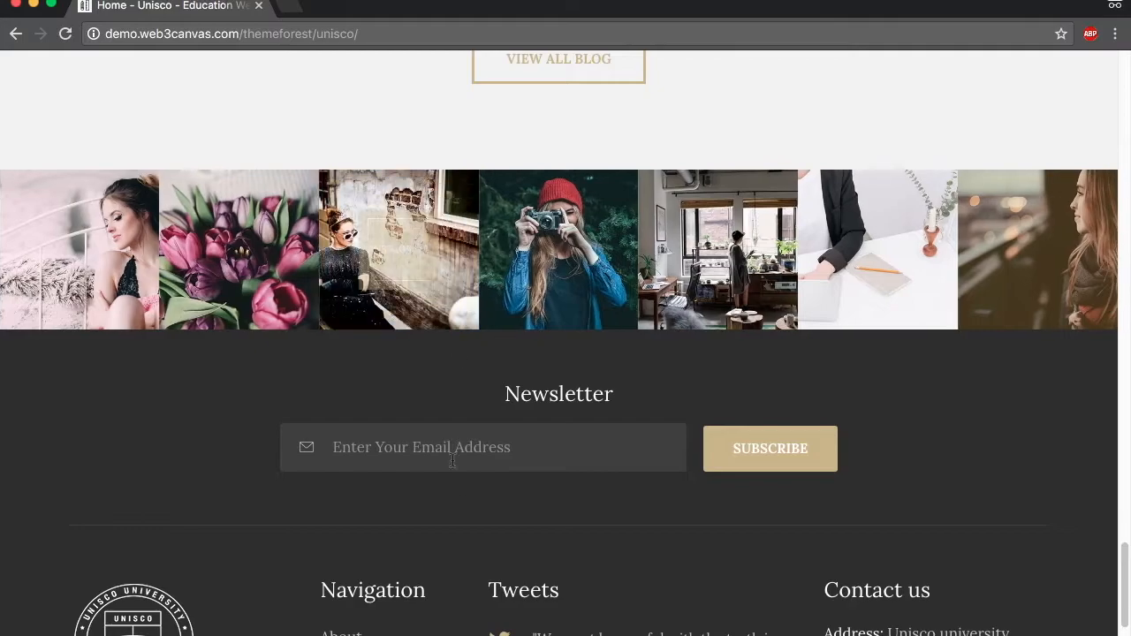
Submit the empty newsletter signup to see the 'Please enter your email address' warning, then view the footer contacts.
scroll(down, 3)
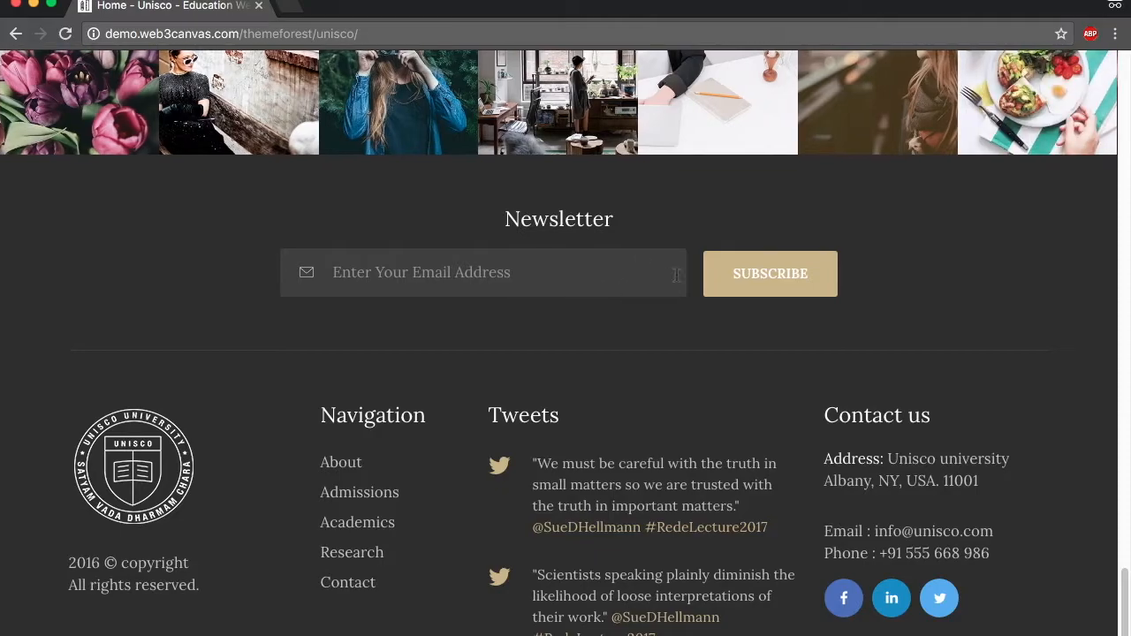
click(767, 272)
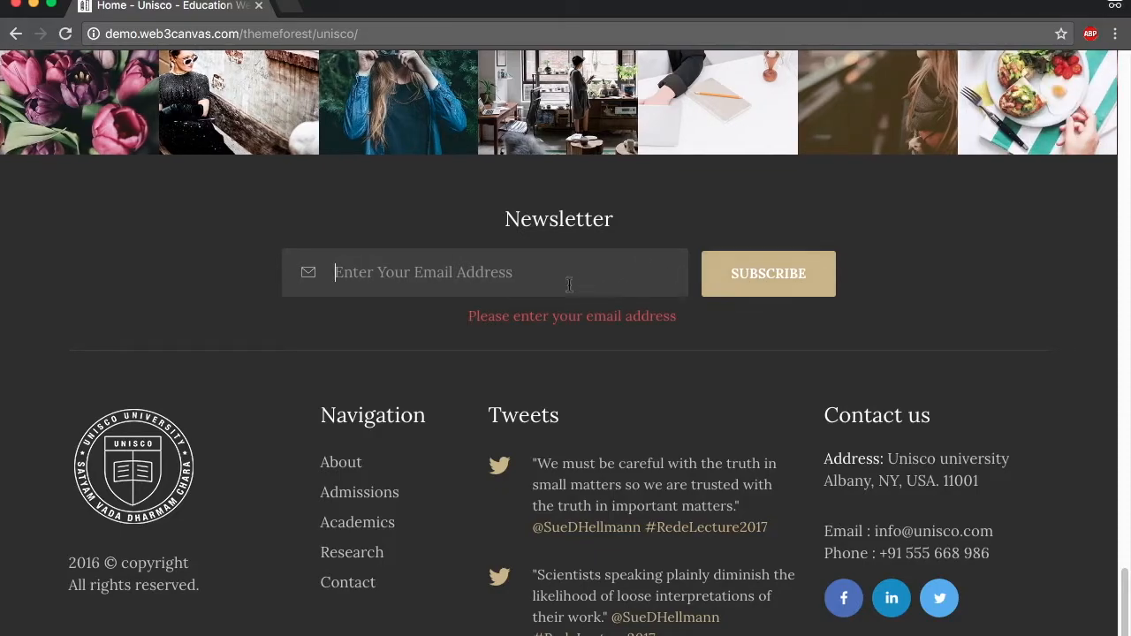
mouse_move(746, 291)
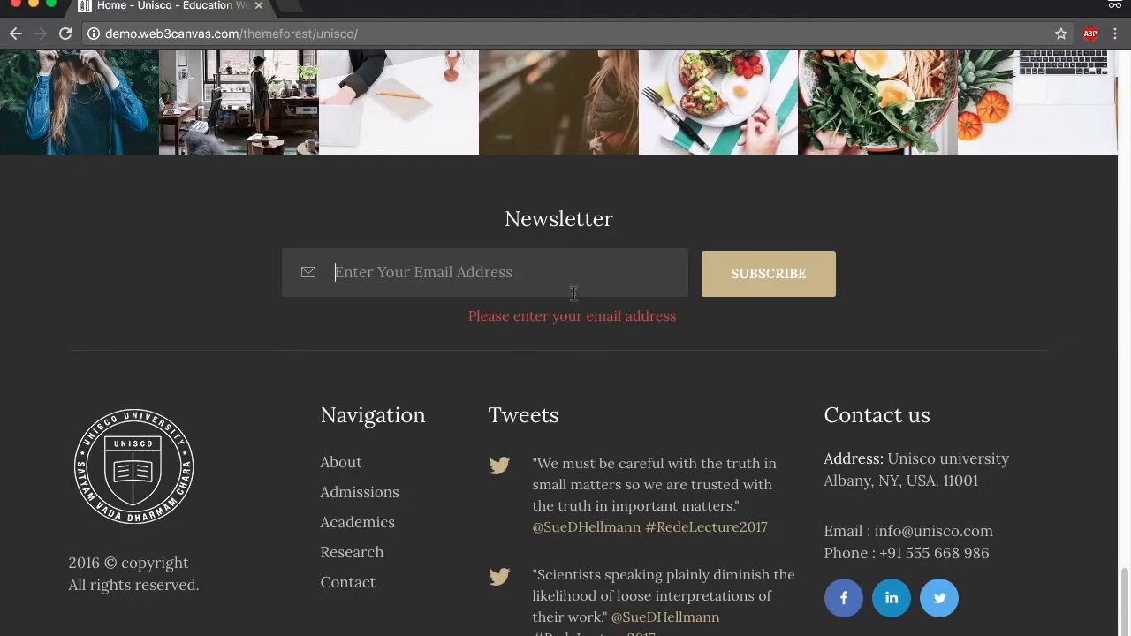
mouse_move(590, 480)
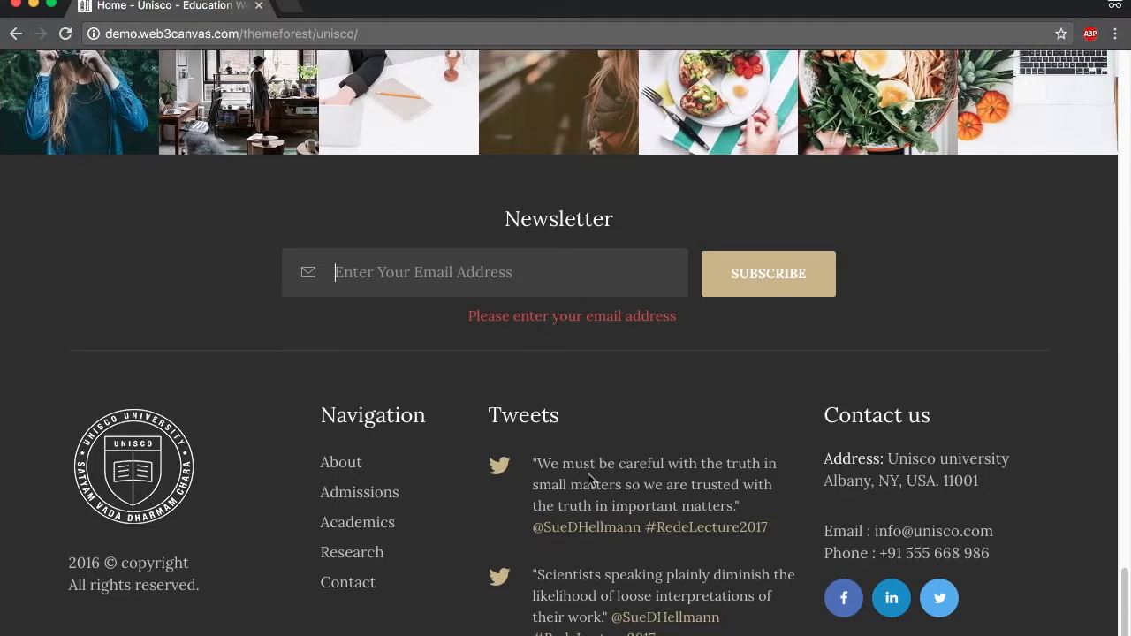
scroll(down, 3)
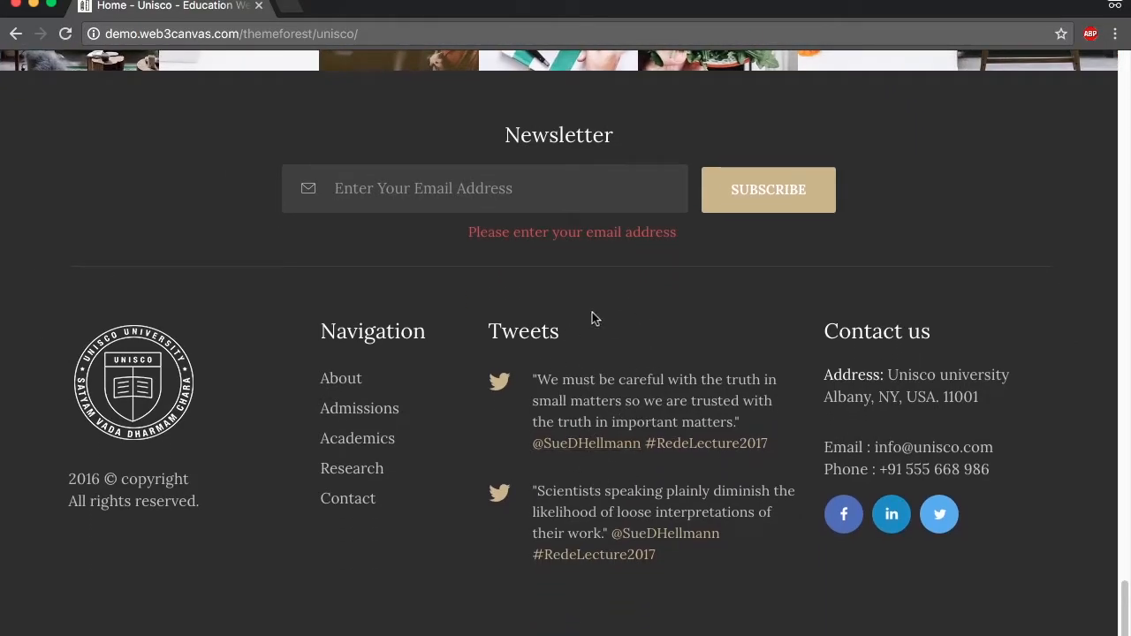
mouse_move(592, 364)
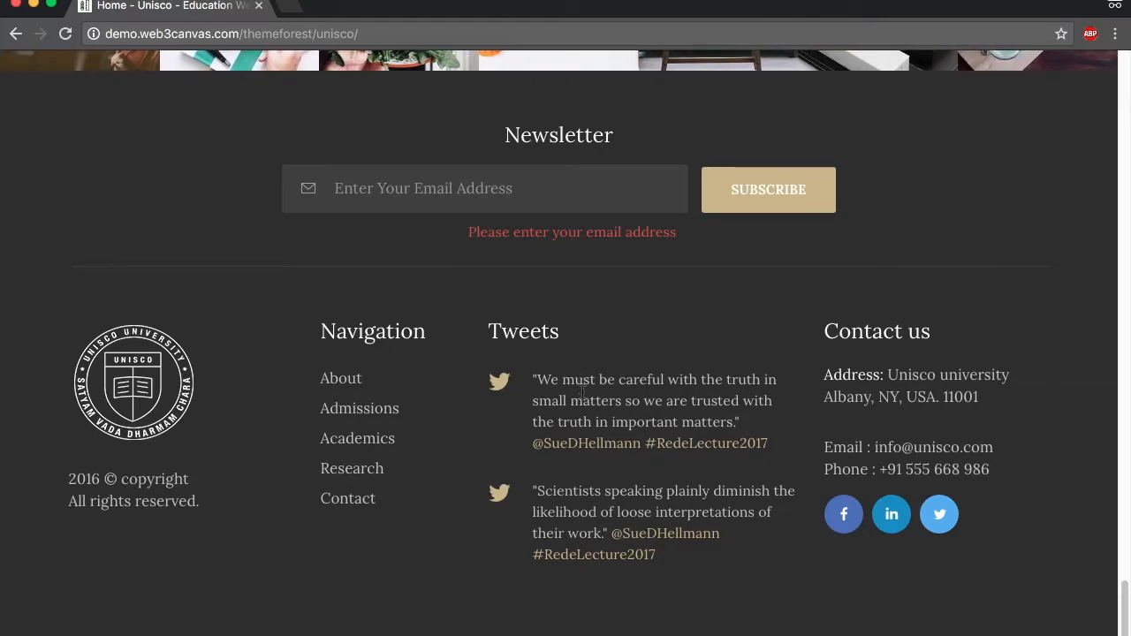
mouse_move(1116, 592)
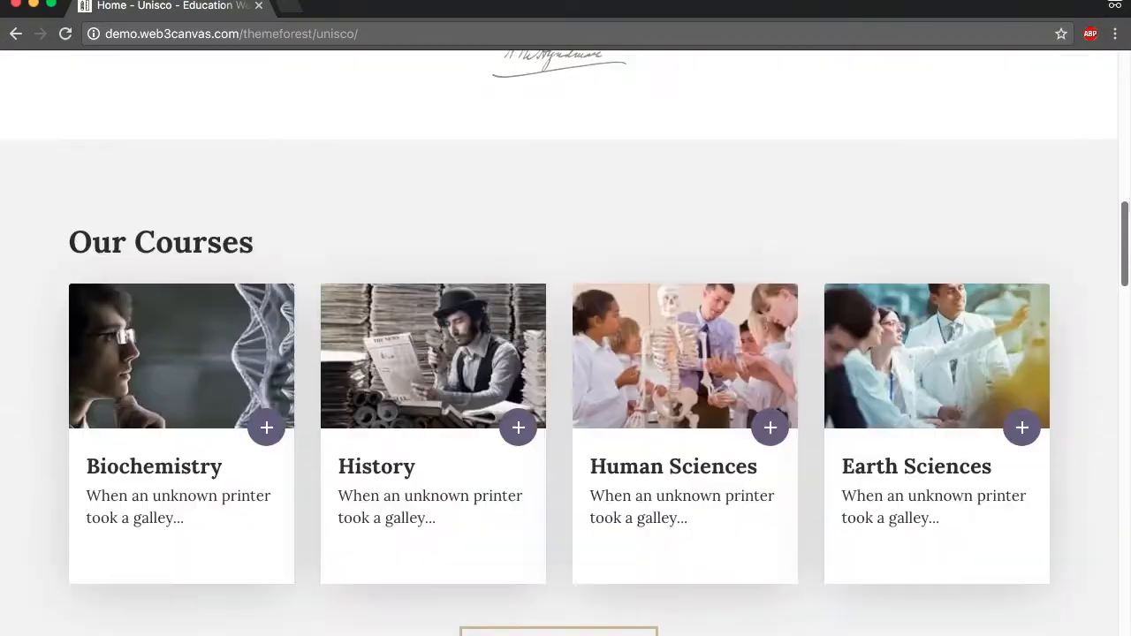
Return to the top of the homepage and expand the Pages navigation menu listing the extra template pages.
scroll(up, 3)
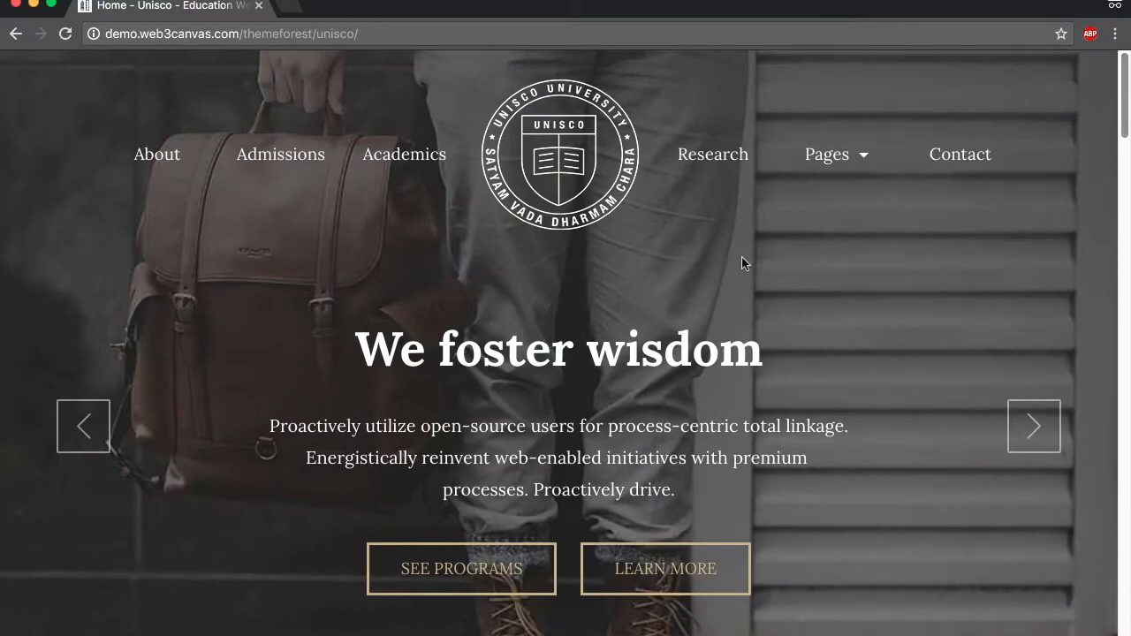
mouse_move(157, 168)
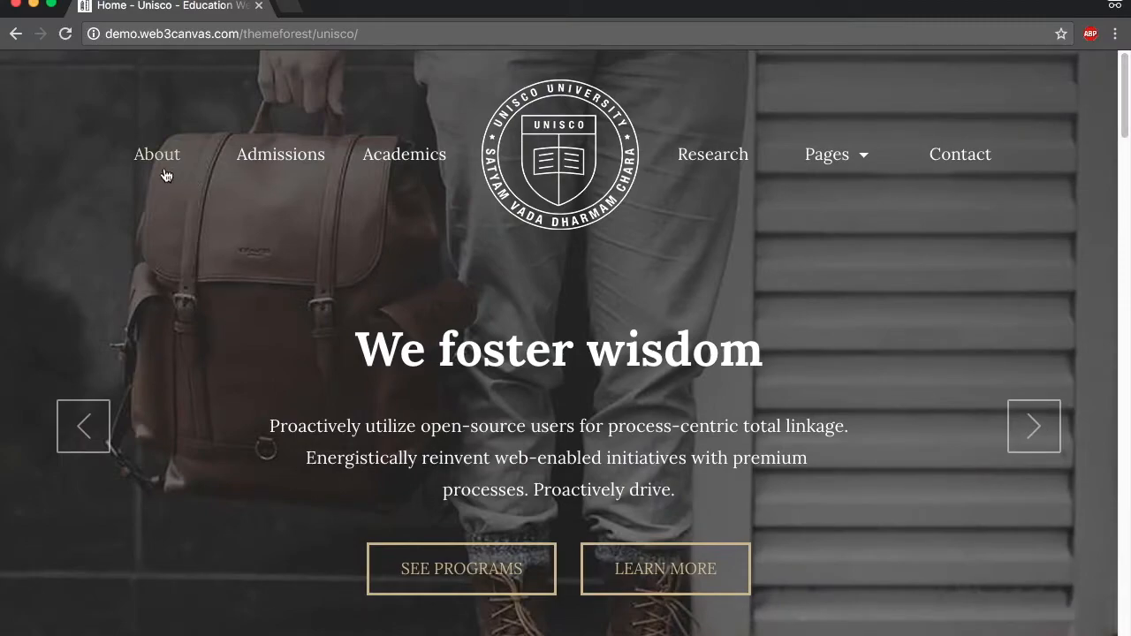
mouse_move(403, 154)
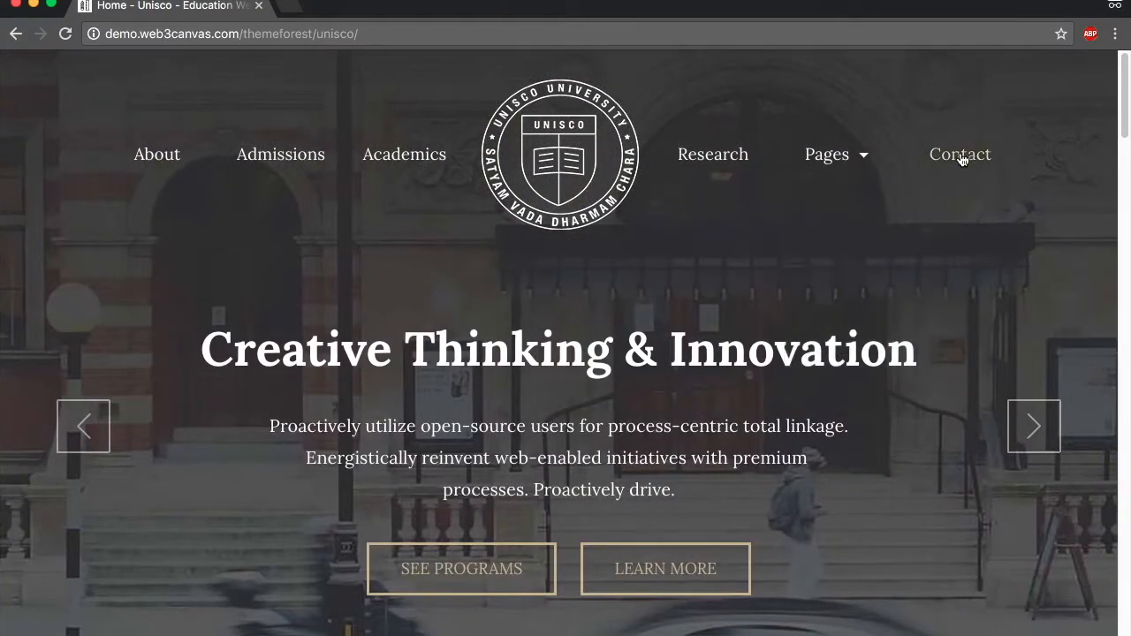
mouse_move(811, 249)
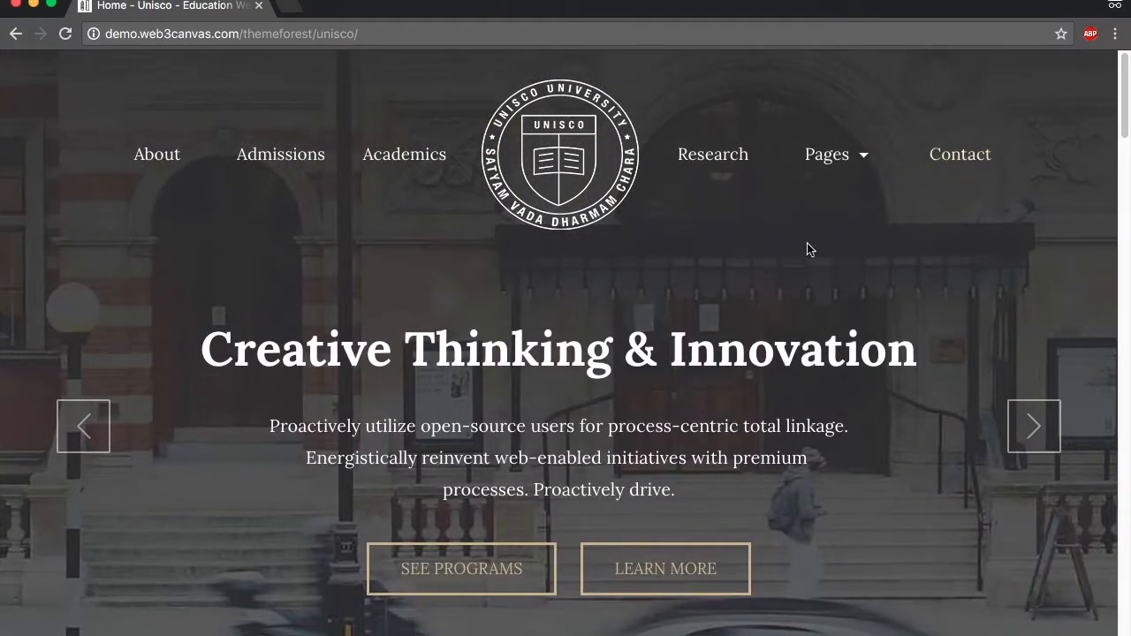
click(1032, 425)
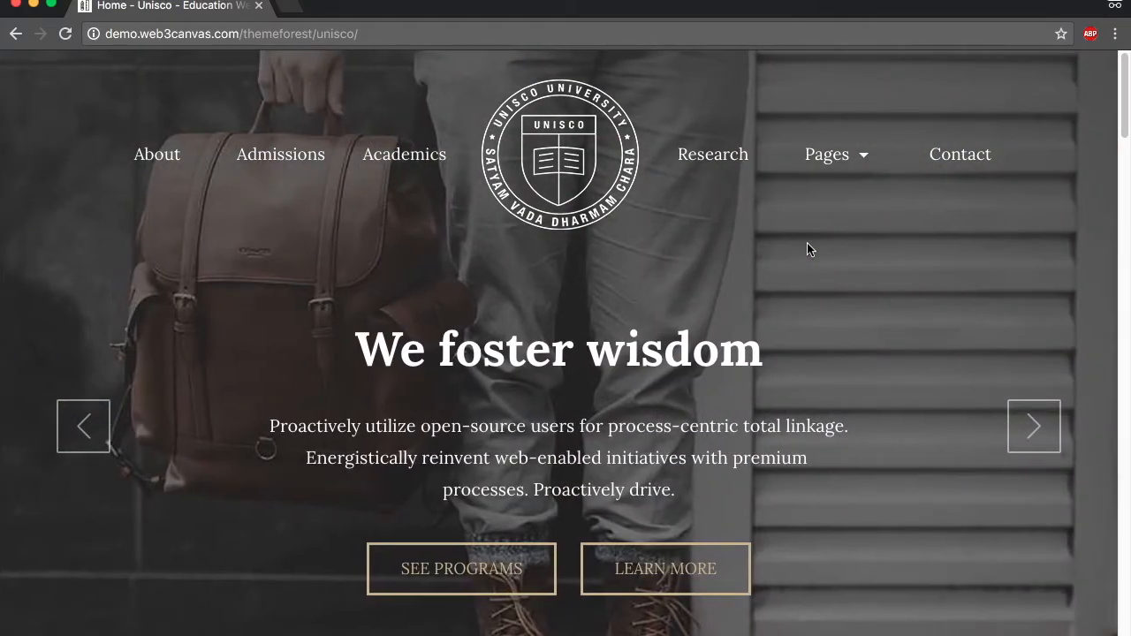
click(827, 154)
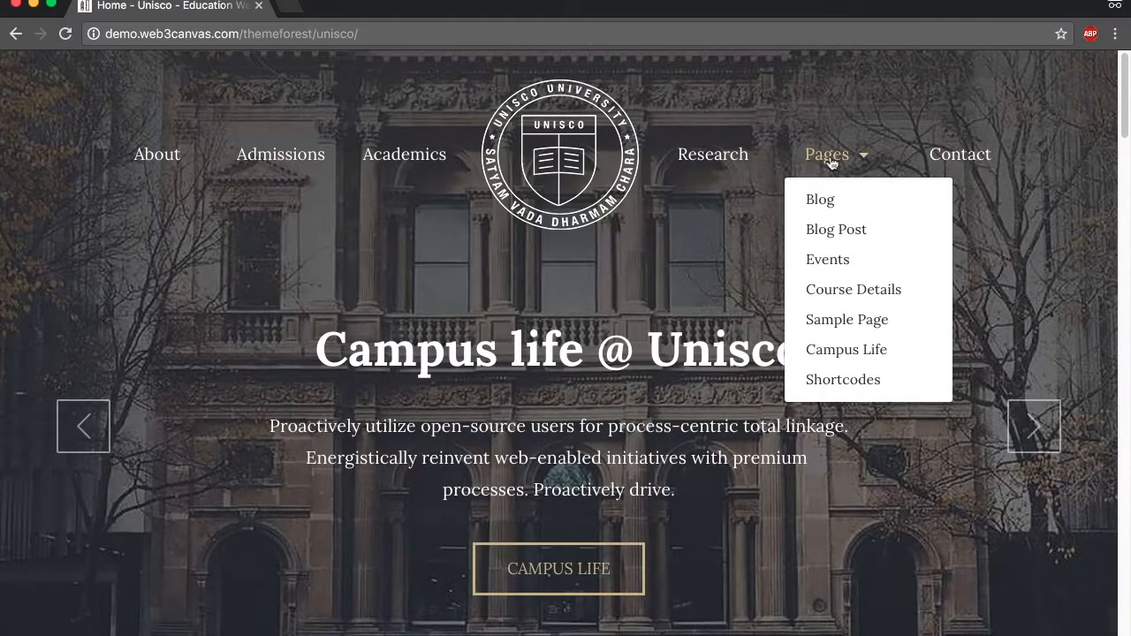
mouse_move(845, 318)
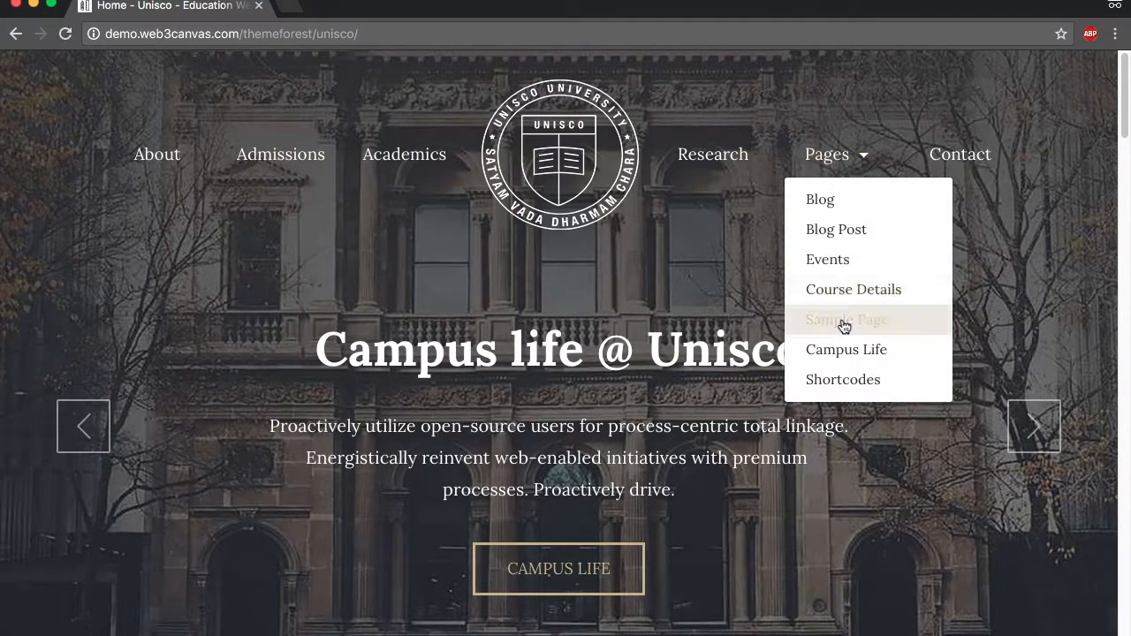
Open the Sample Page and scroll through its sections list, photo and quote.
click(845, 318)
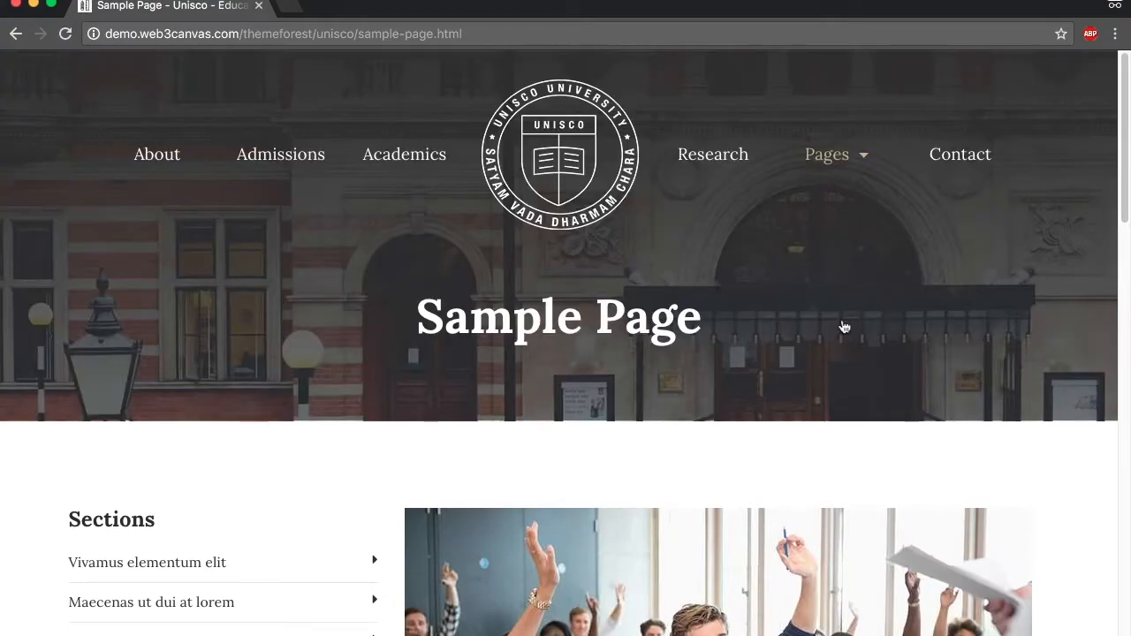
mouse_move(554, 143)
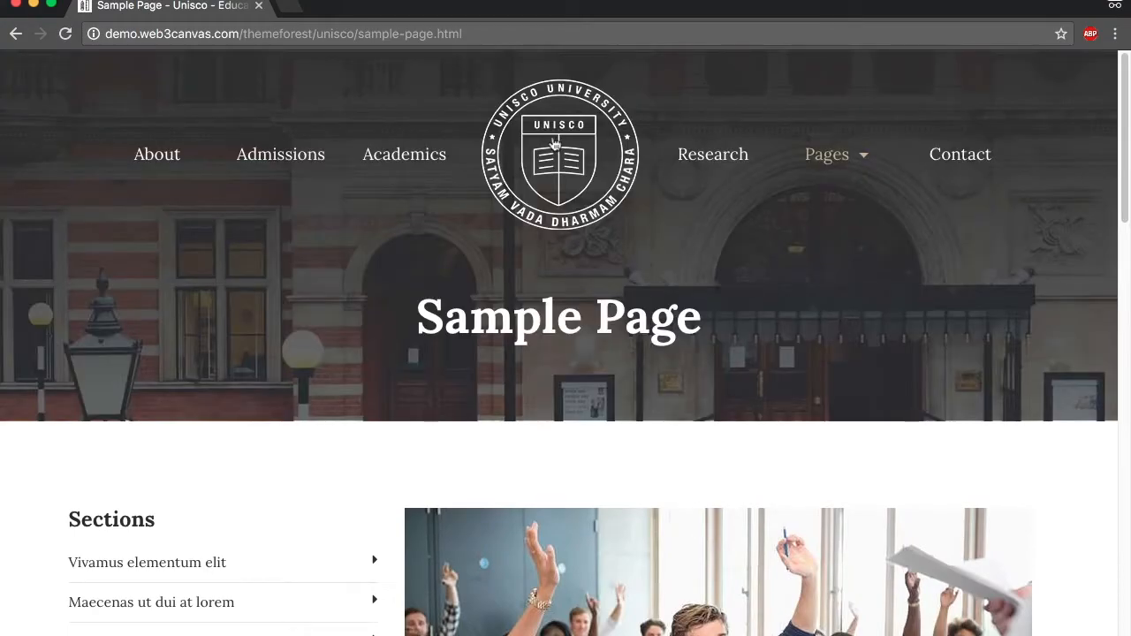
scroll(down, 3)
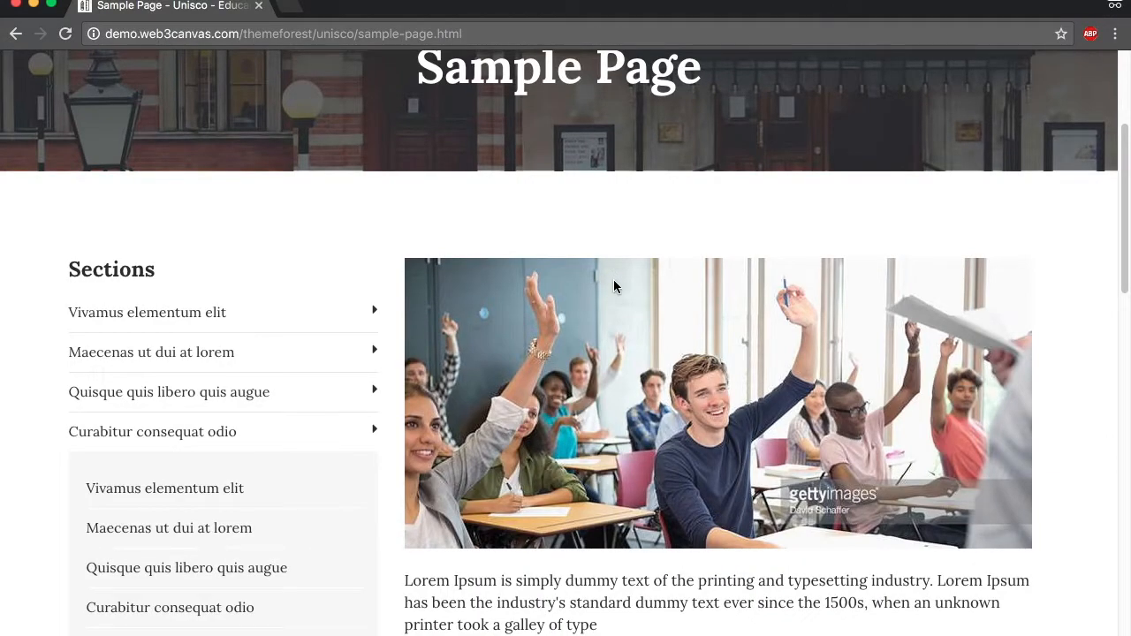
scroll(down, 3)
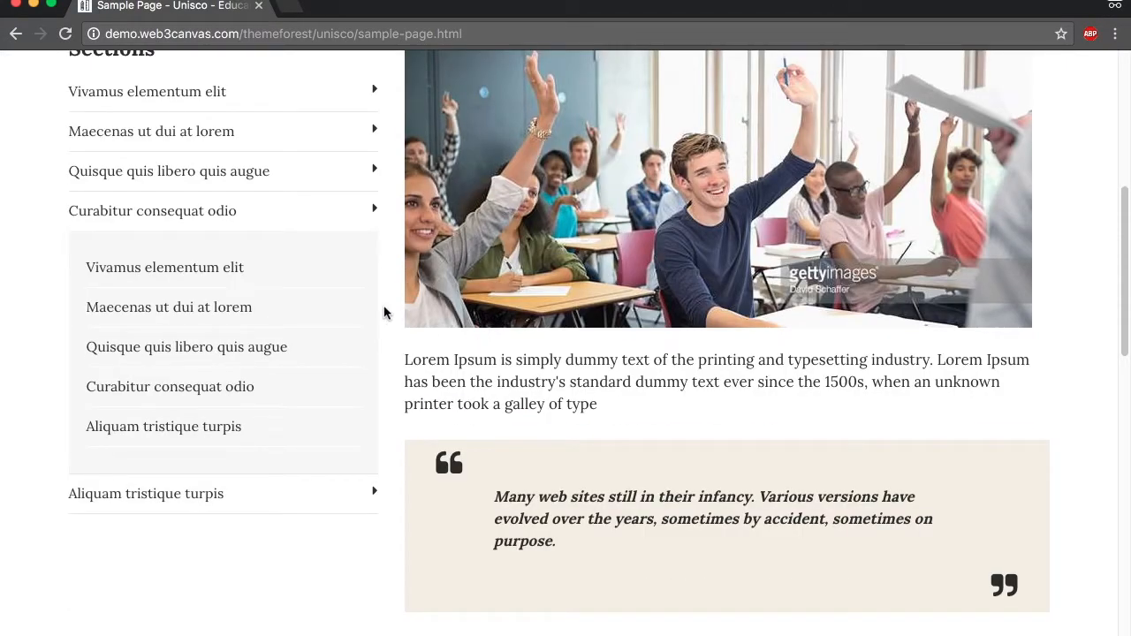
mouse_move(281, 244)
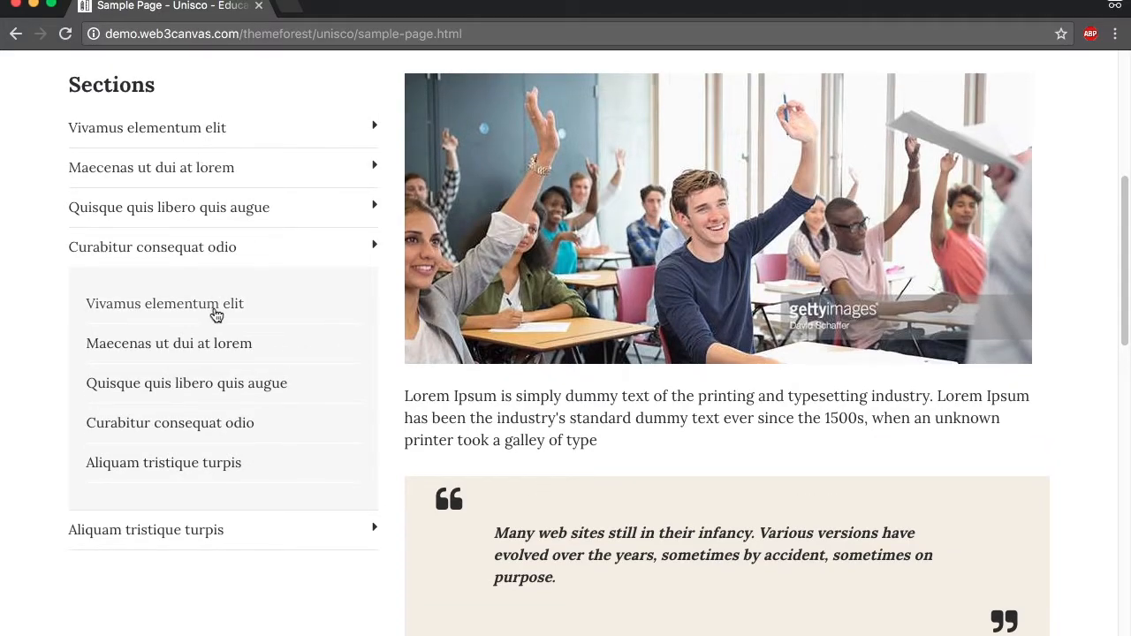
scroll(down, 3)
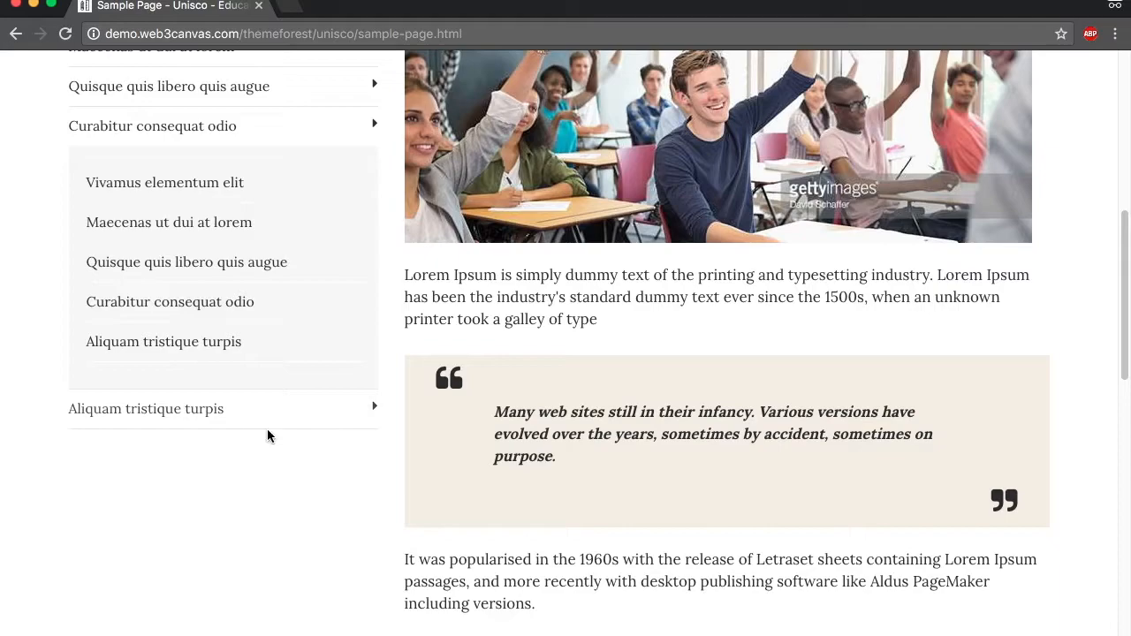
scroll(down, 3)
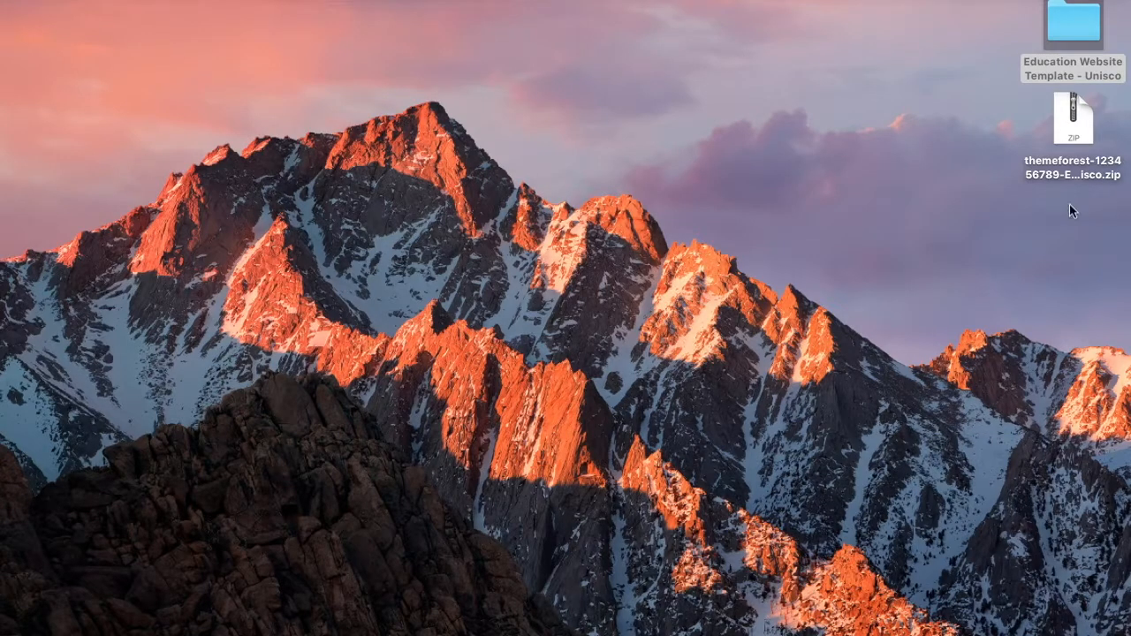
Select and deselect the Education Website Template - Unisco folder on the desktop.
click(1071, 27)
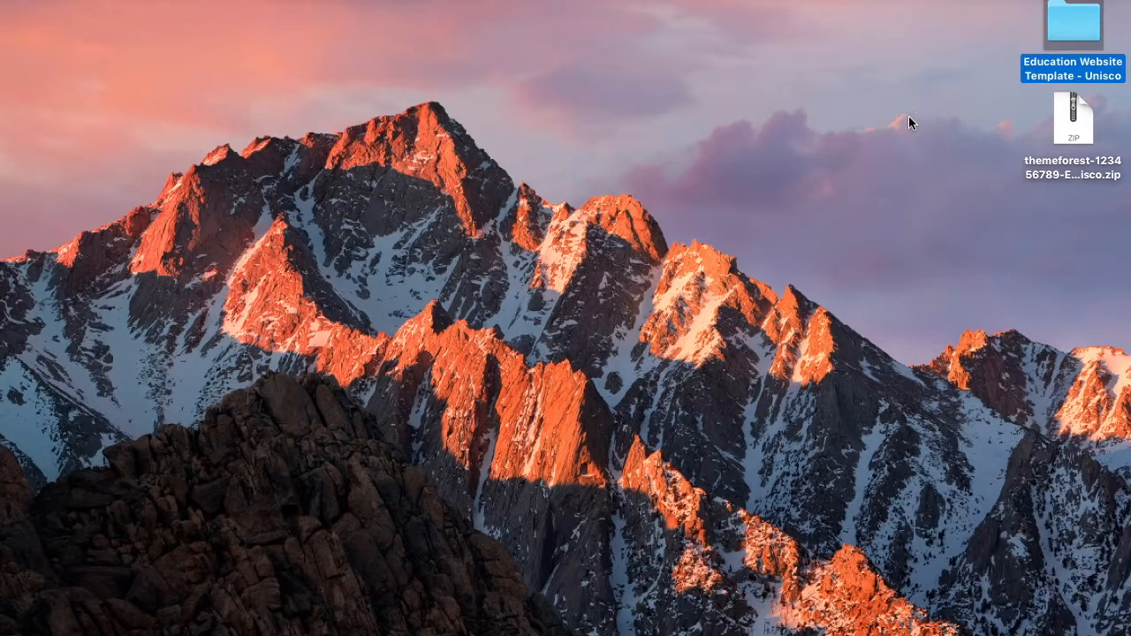
click(1071, 124)
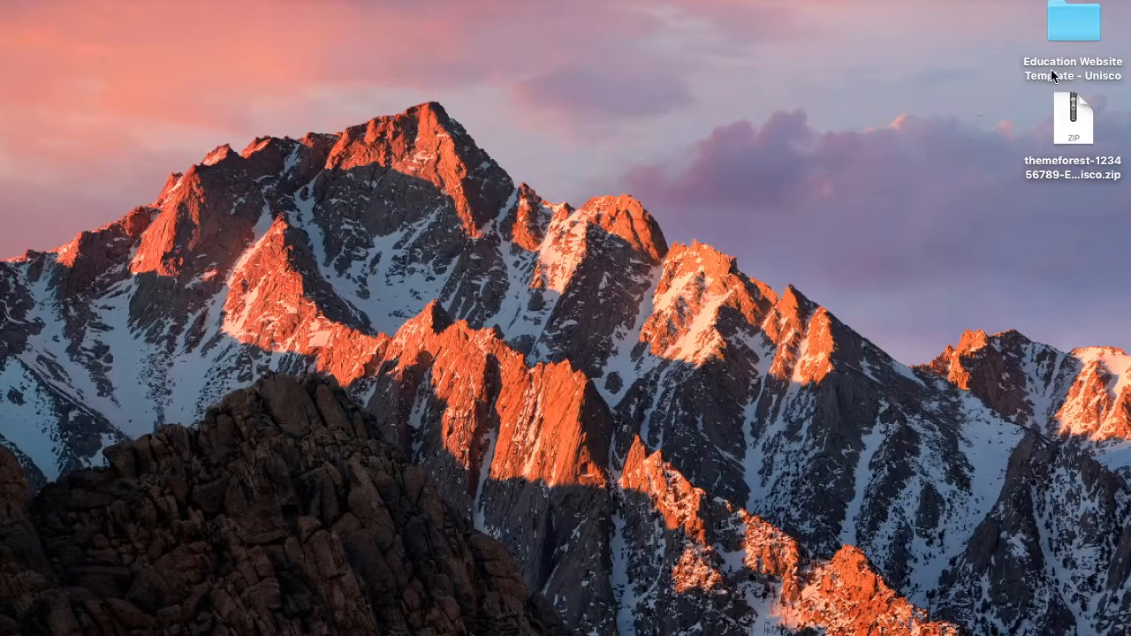
Open the template folder and highlight its Help Docs and HTML subfolders in turn.
double_click(1071, 26)
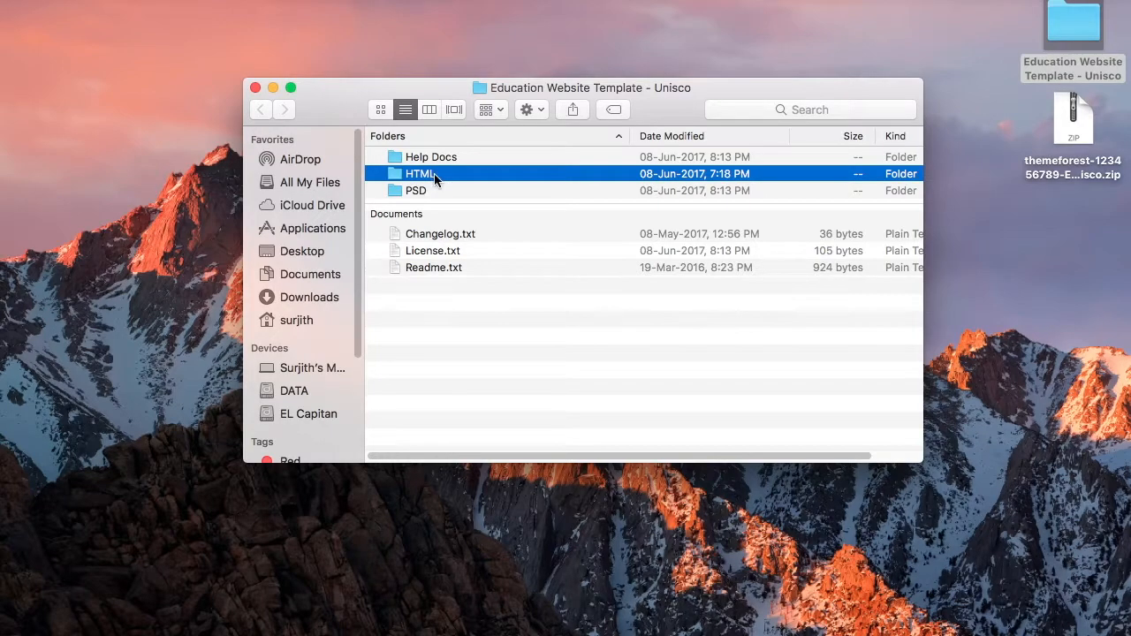
mouse_move(458, 205)
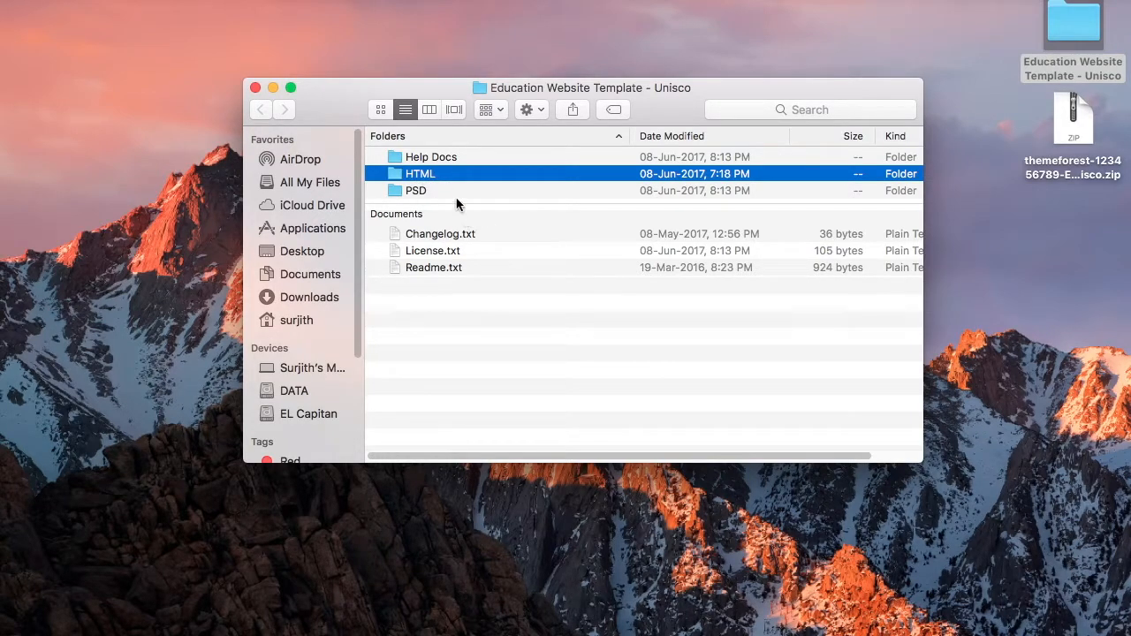
mouse_move(433, 166)
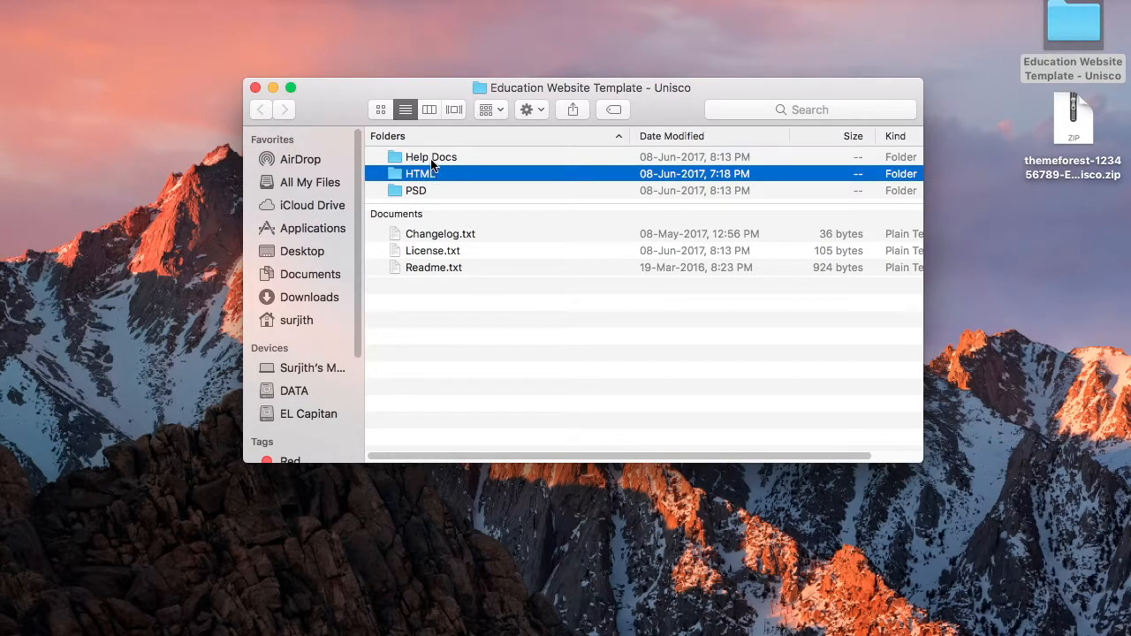
click(431, 156)
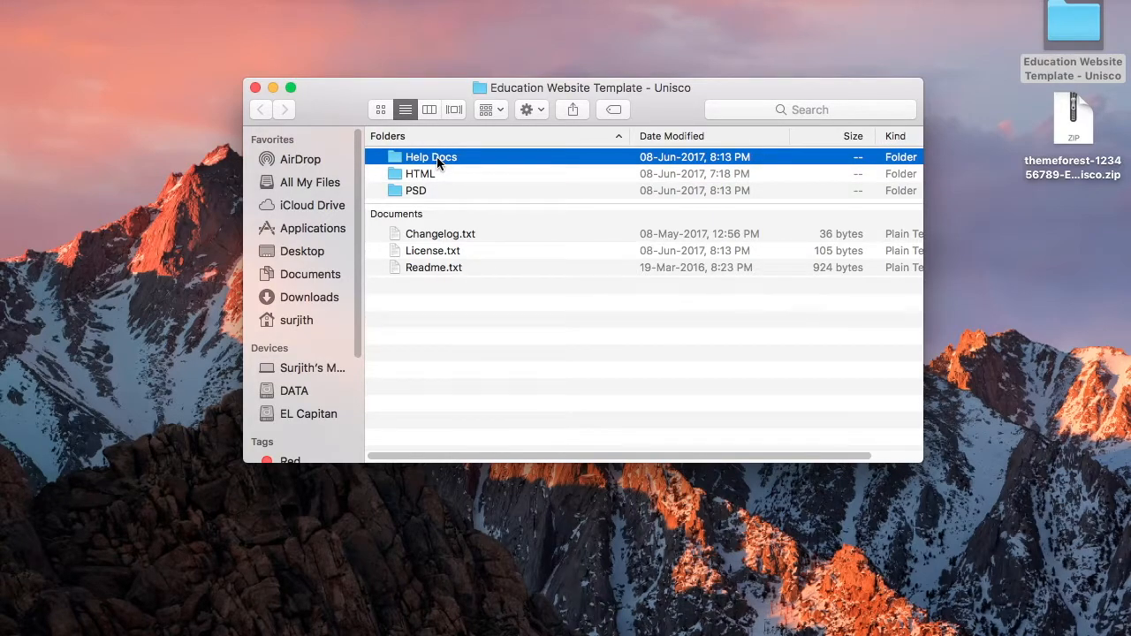
click(421, 173)
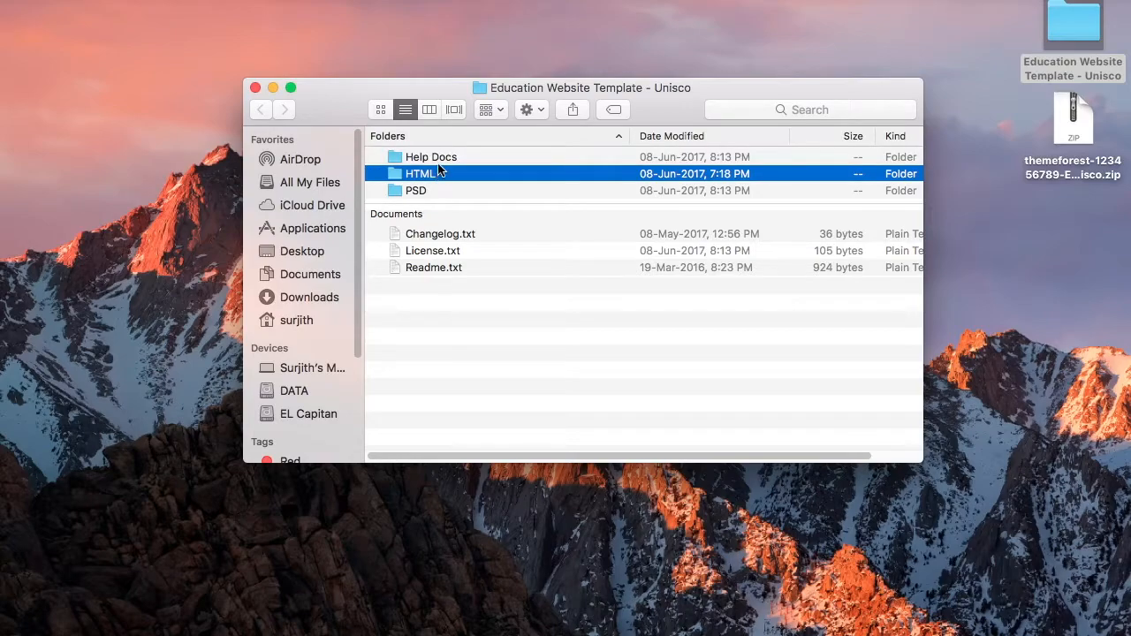
click(431, 155)
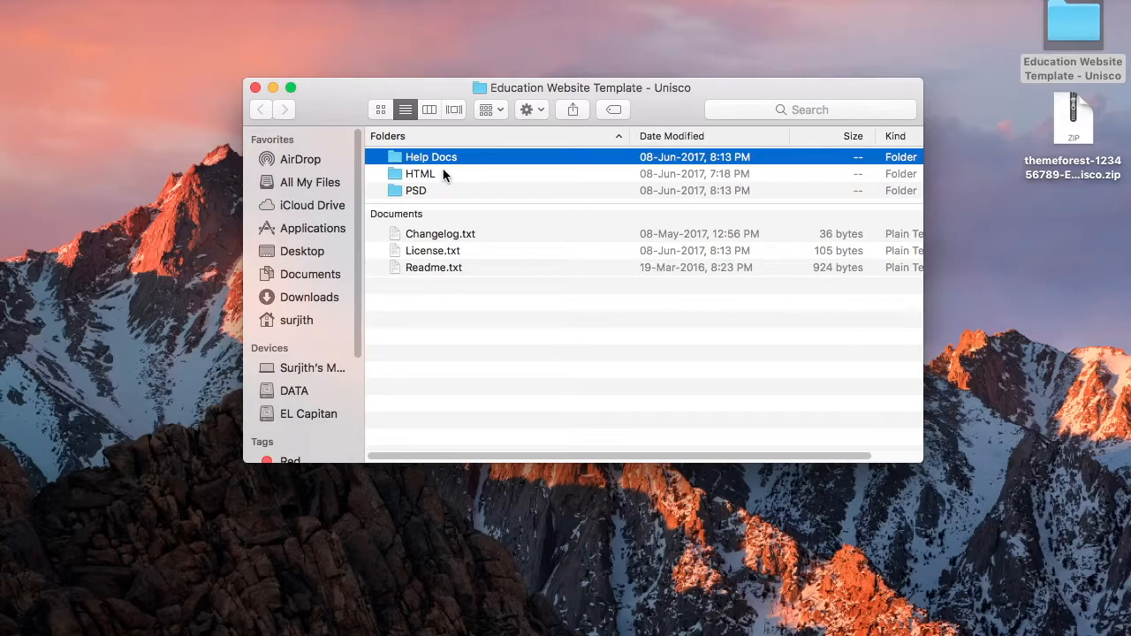
double_click(431, 155)
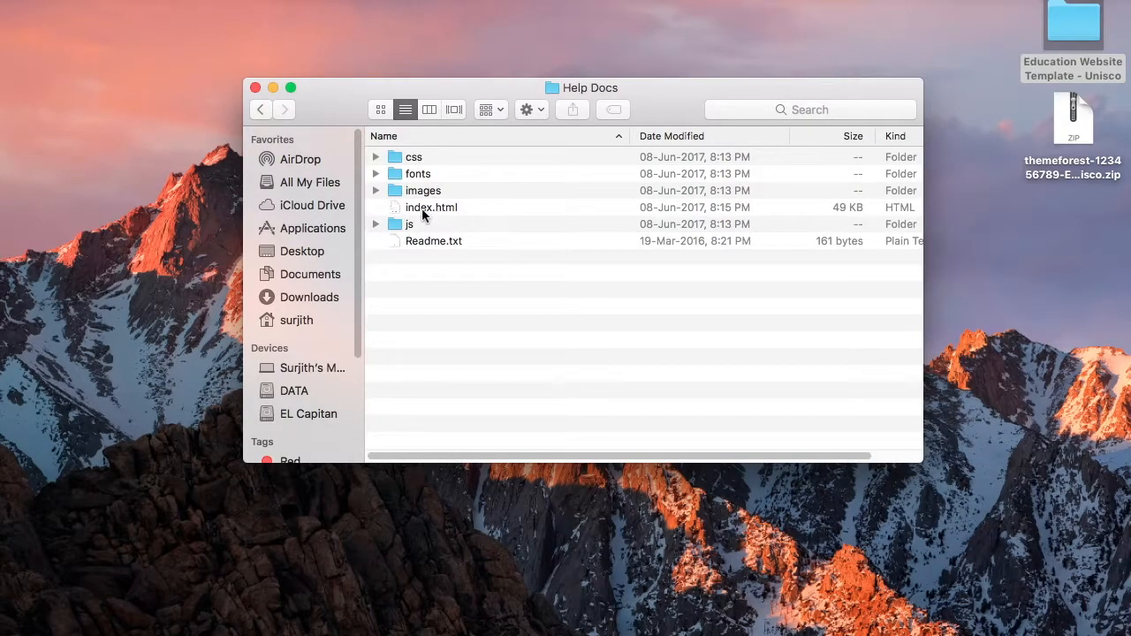
click(431, 207)
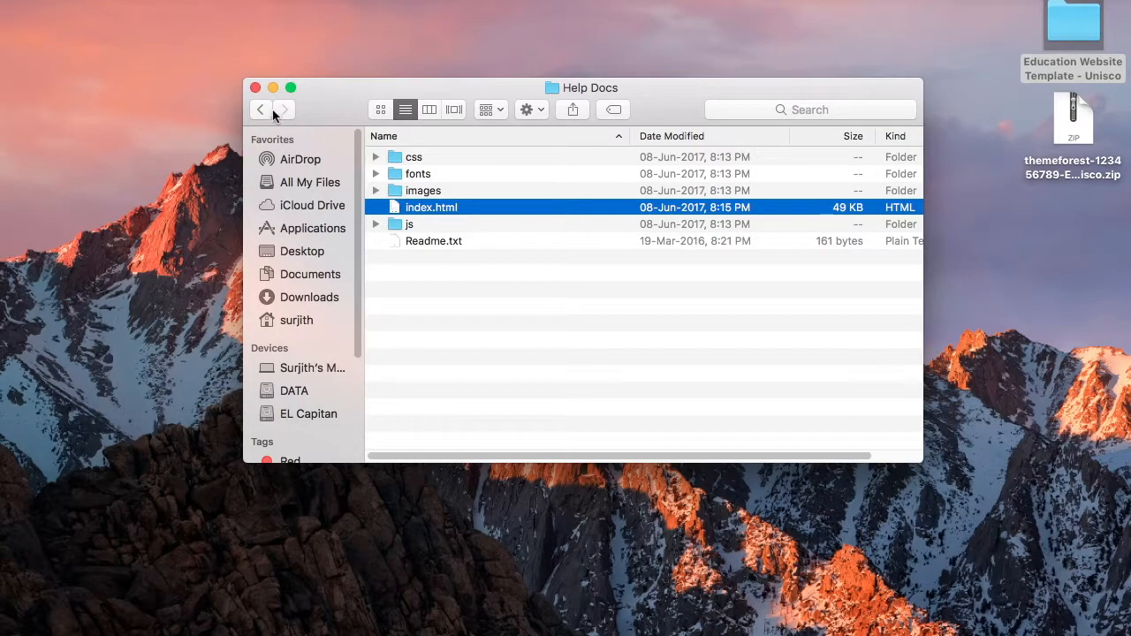
click(261, 110)
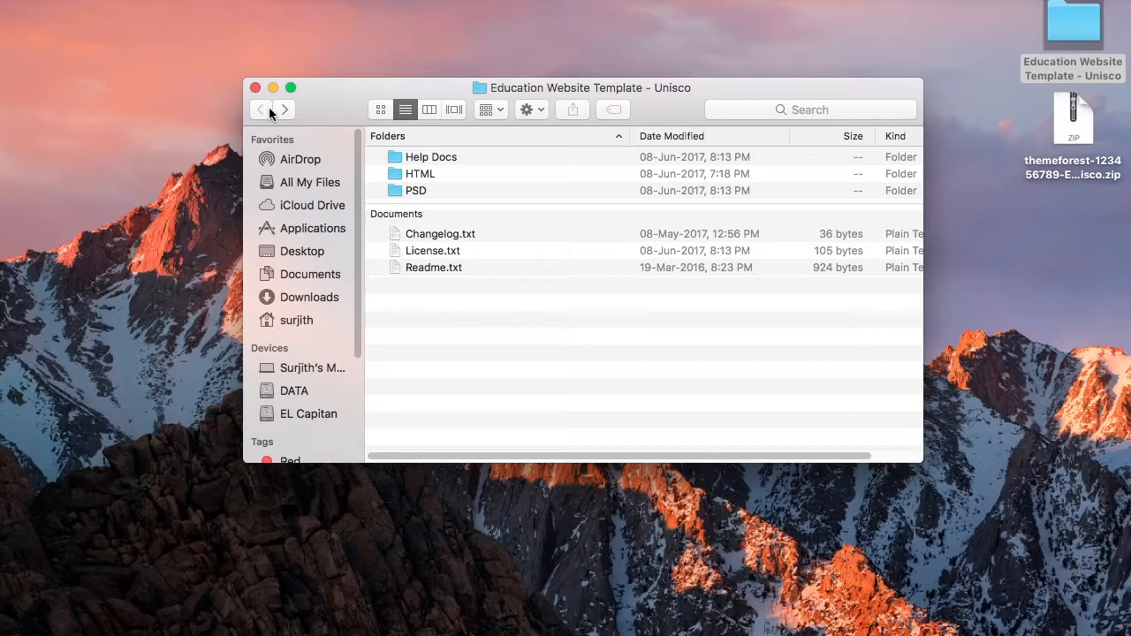
click(421, 173)
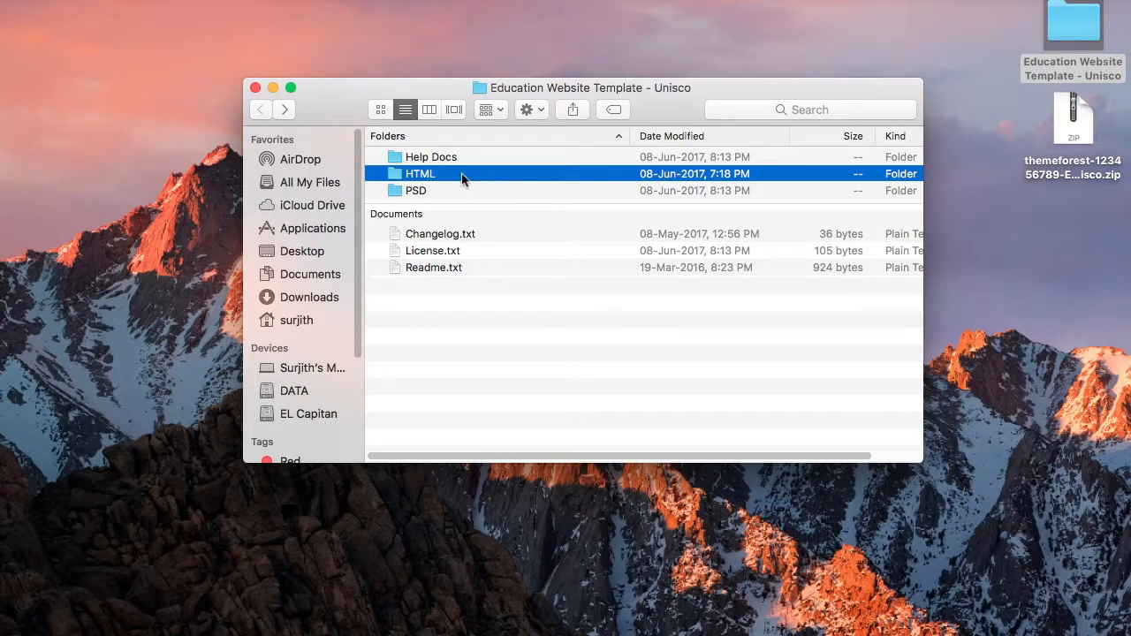
mouse_move(468, 180)
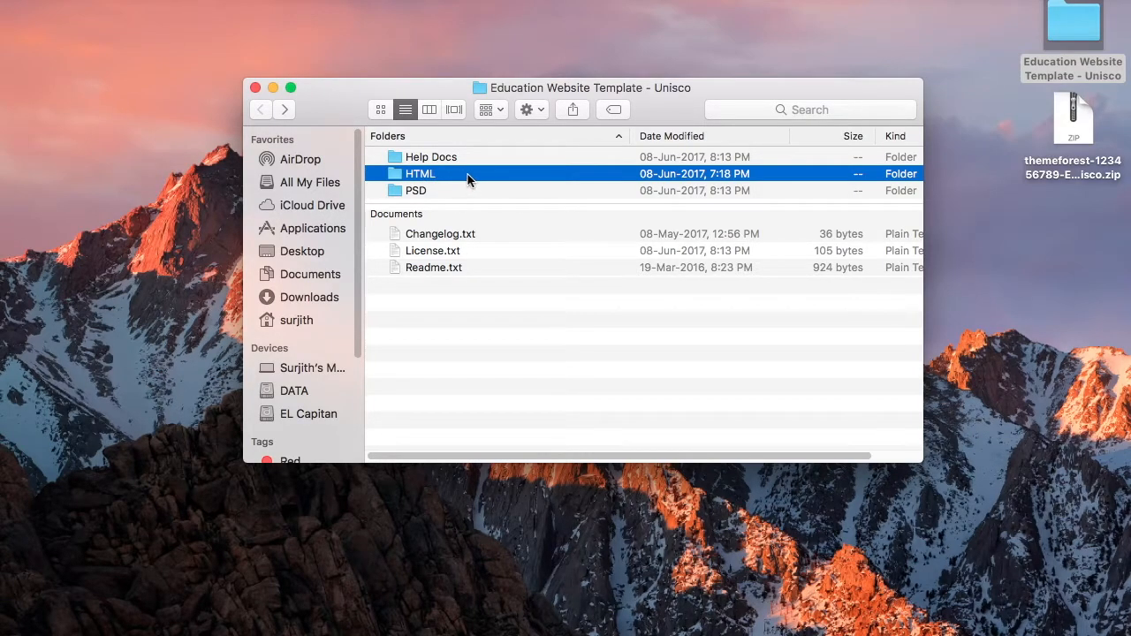
Open the HTML folder, look inside its css subfolder and return to the HTML listing.
double_click(420, 173)
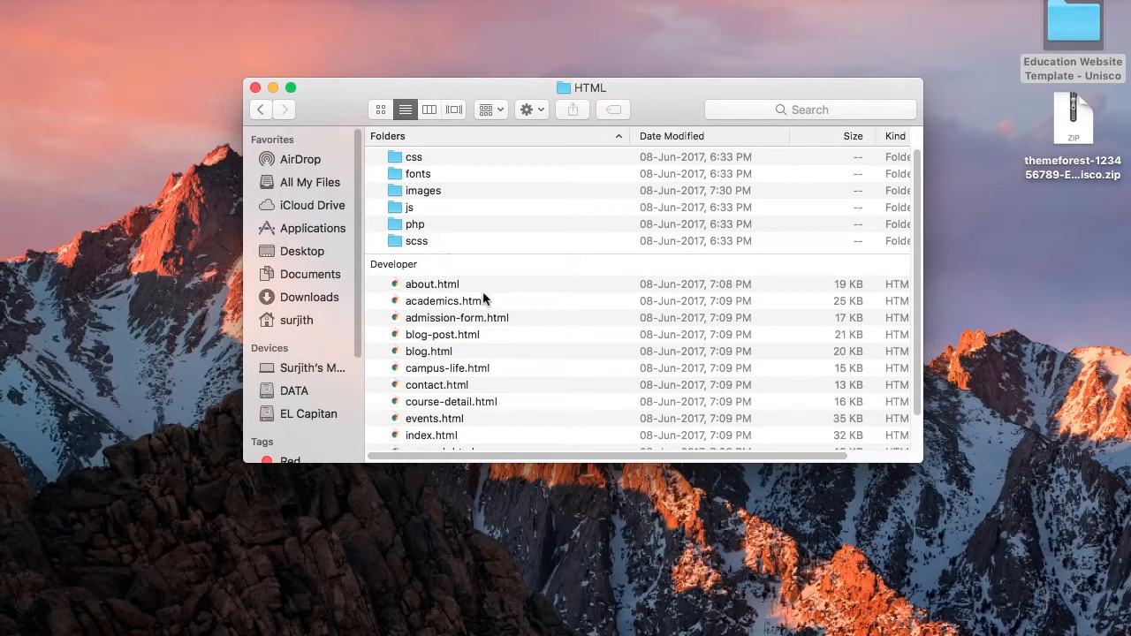
scroll(down, 3)
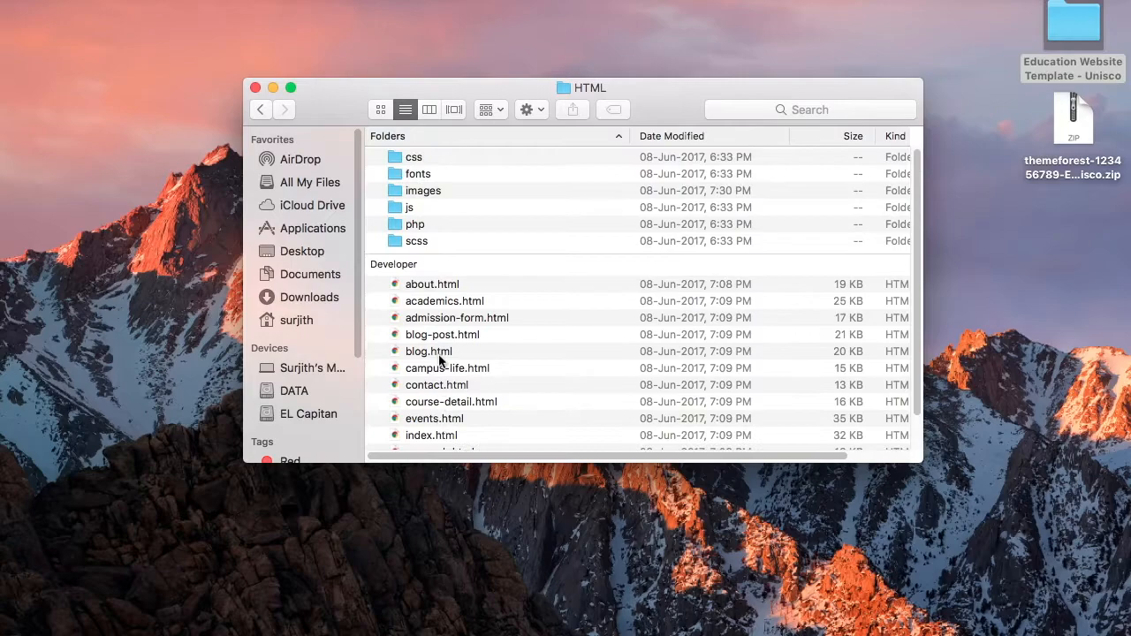
mouse_move(431, 163)
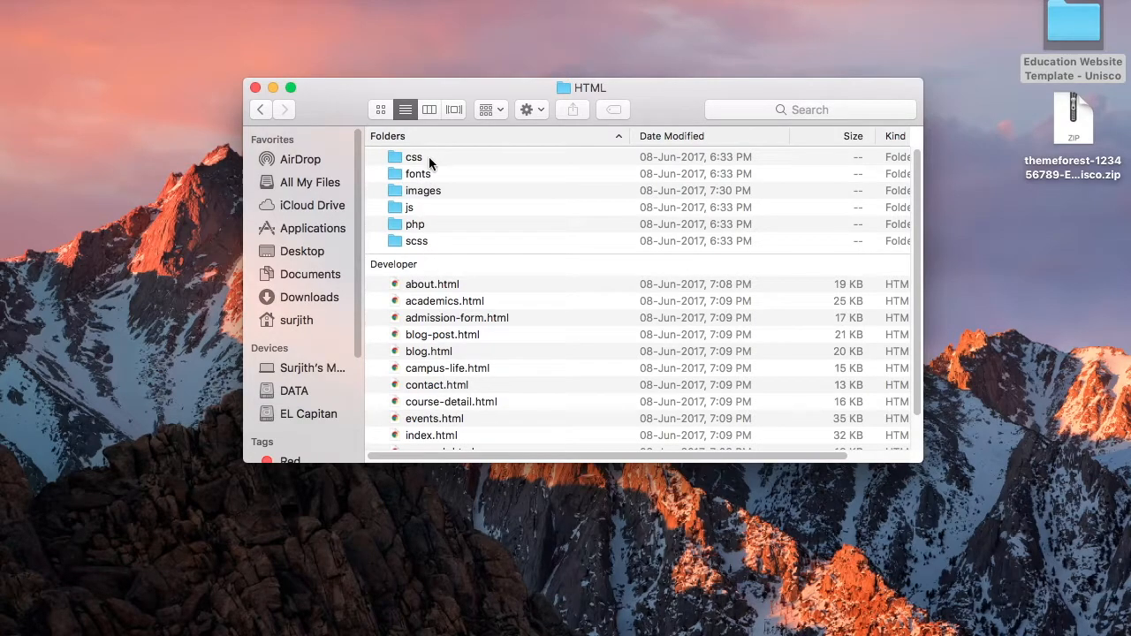
double_click(414, 155)
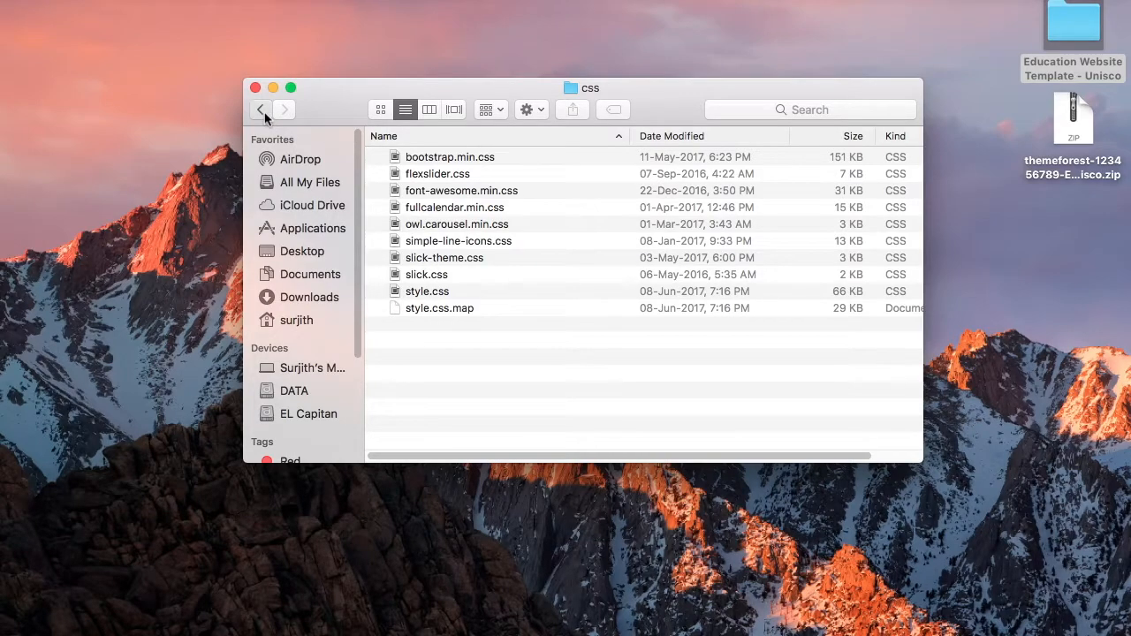
click(259, 110)
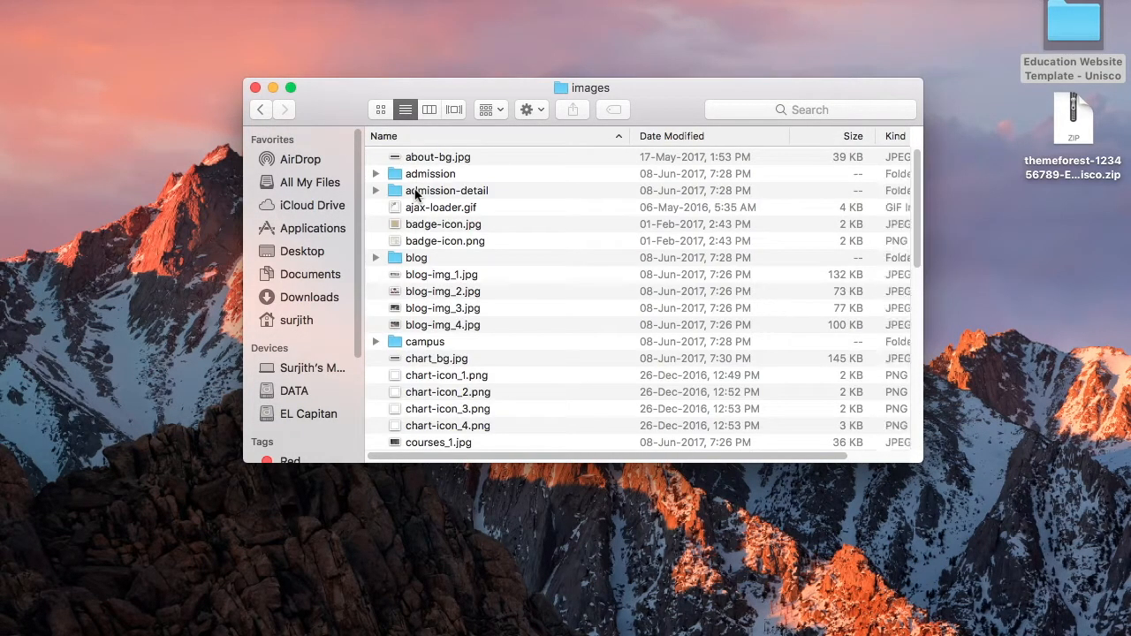
Check the images and empty php subfolders, returning to the HTML folder listing each time.
scroll(down, 3)
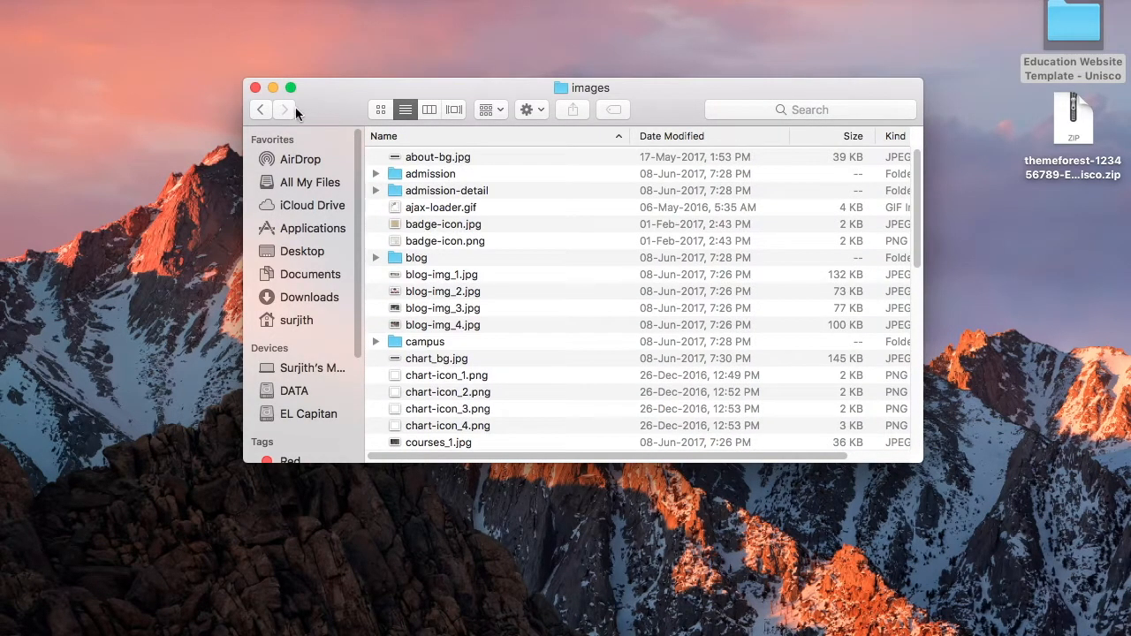
click(260, 109)
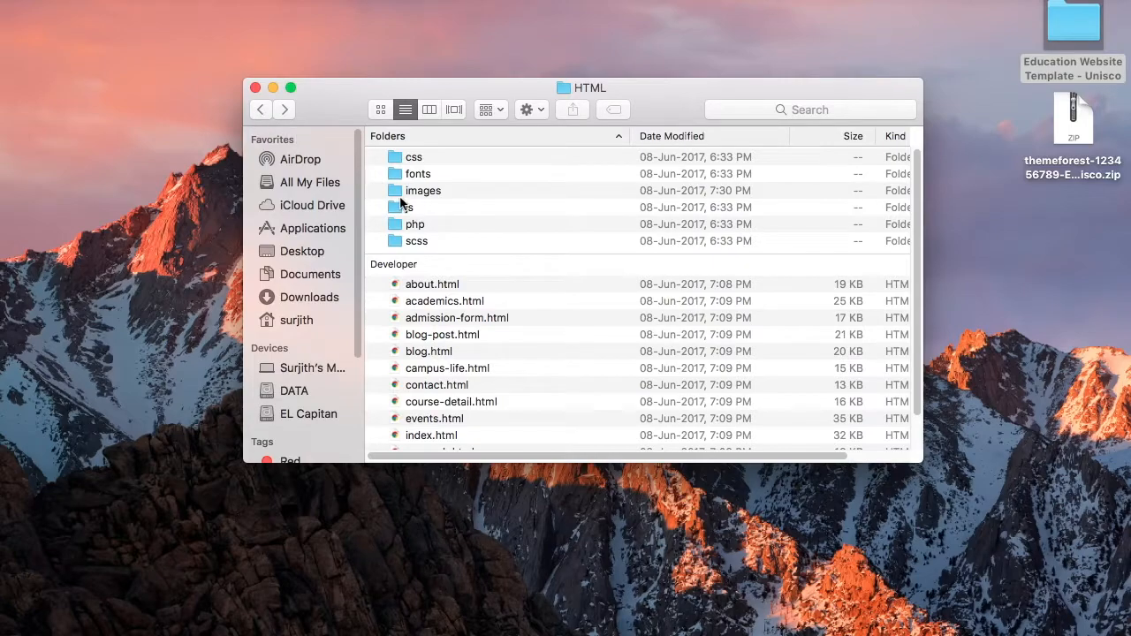
click(410, 207)
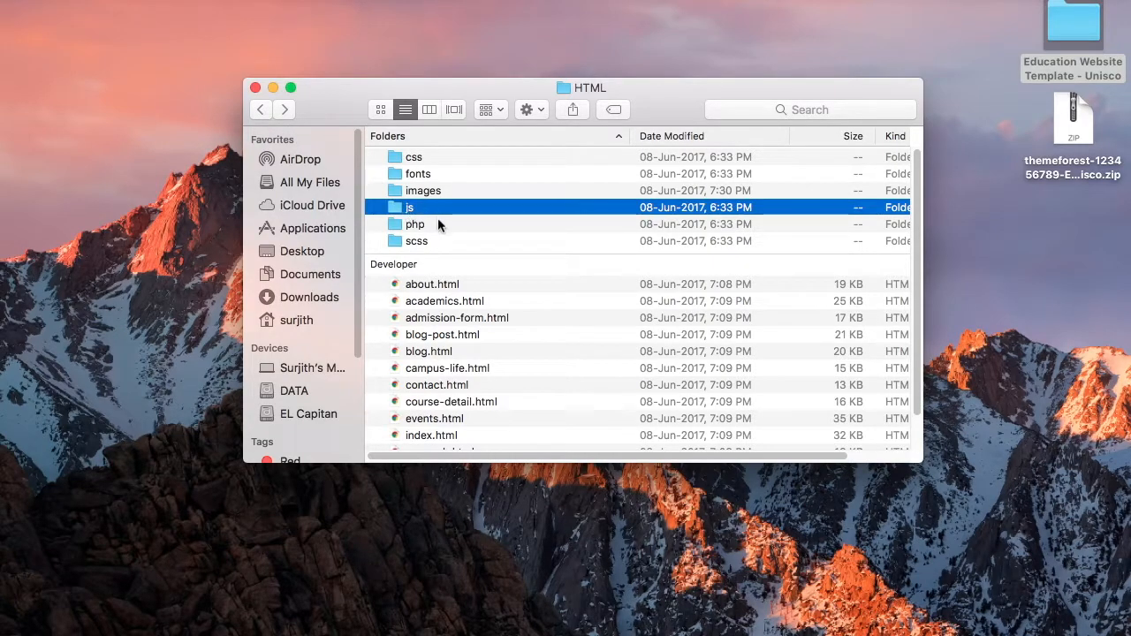
double_click(414, 223)
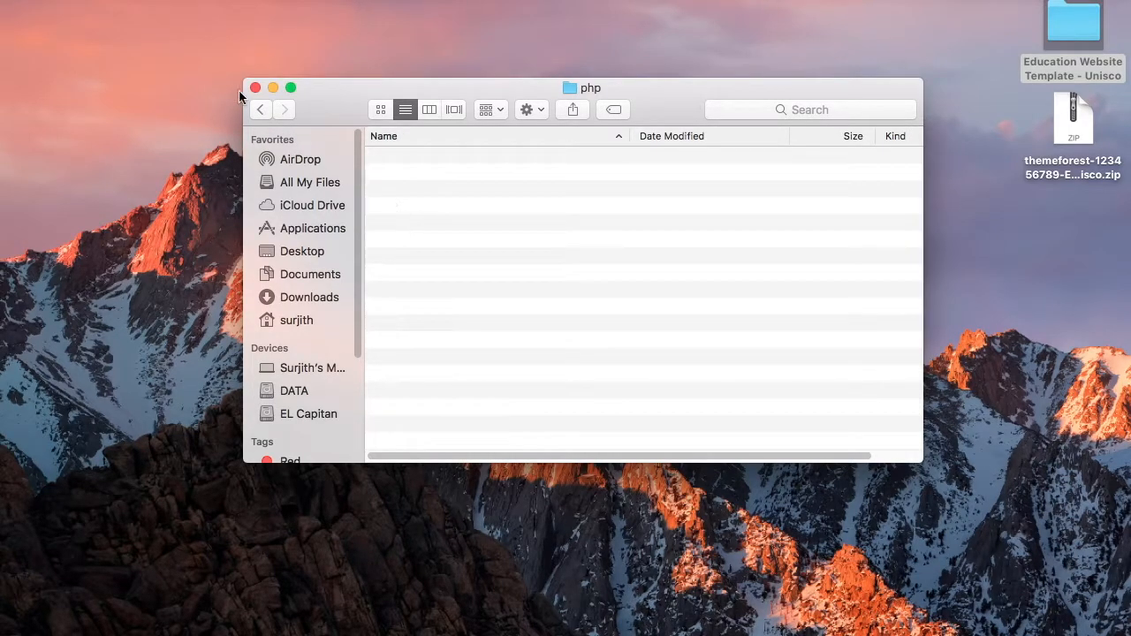
click(259, 109)
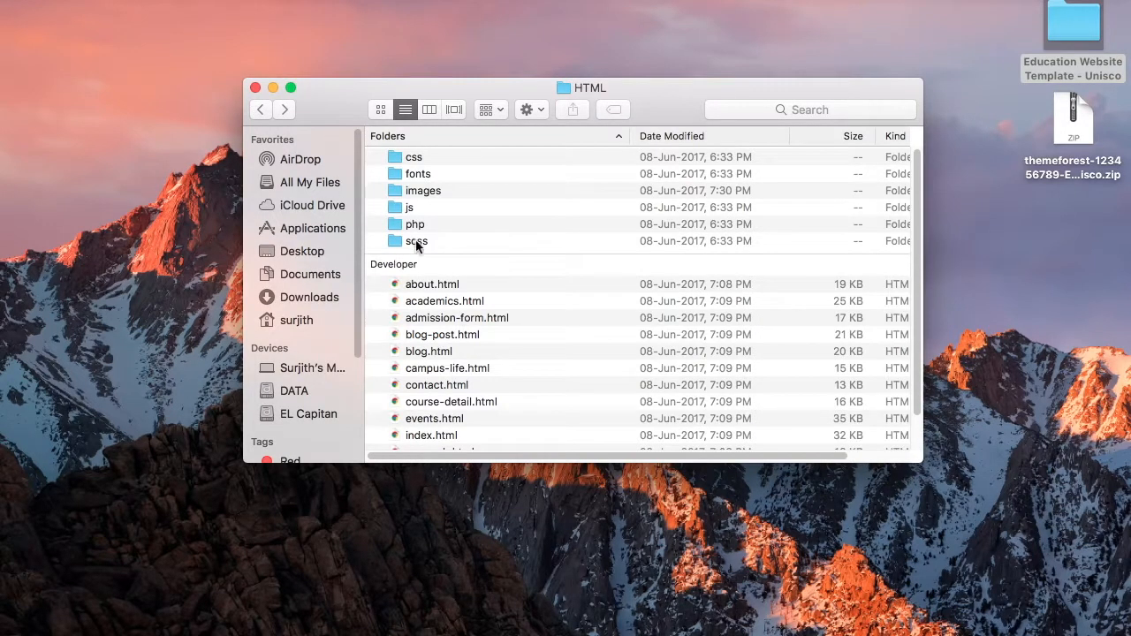
click(415, 240)
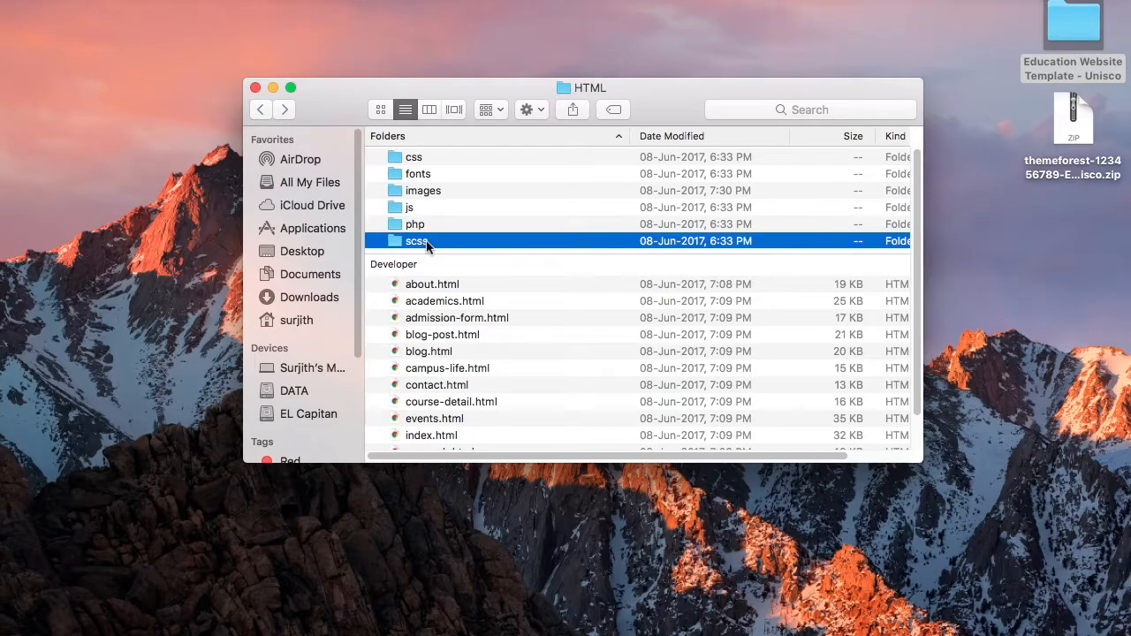
mouse_move(431, 254)
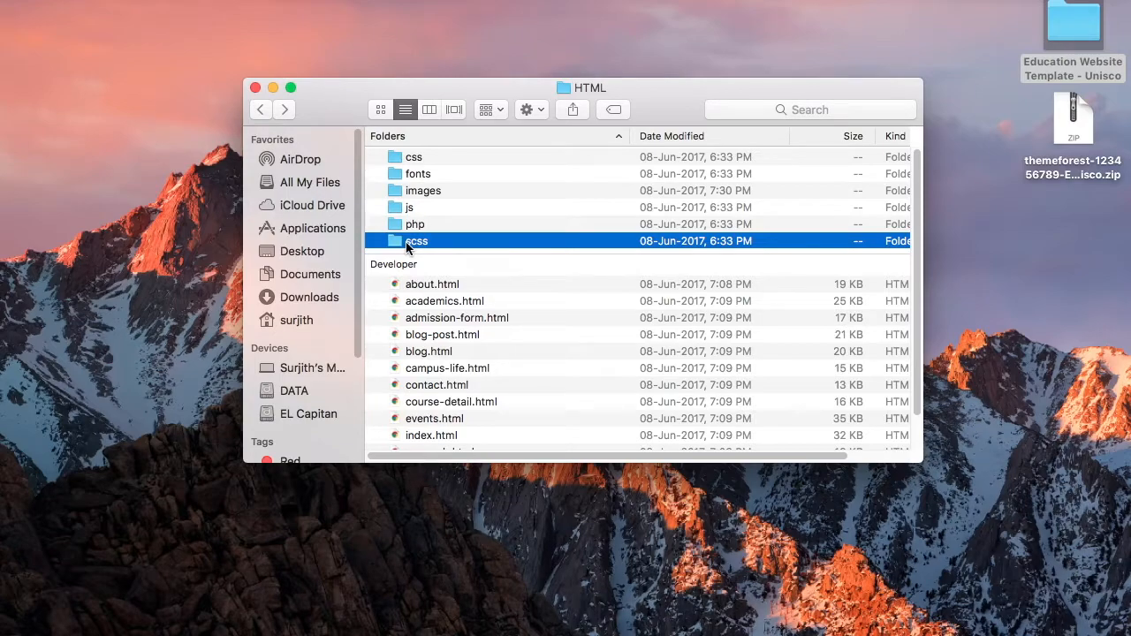
click(414, 155)
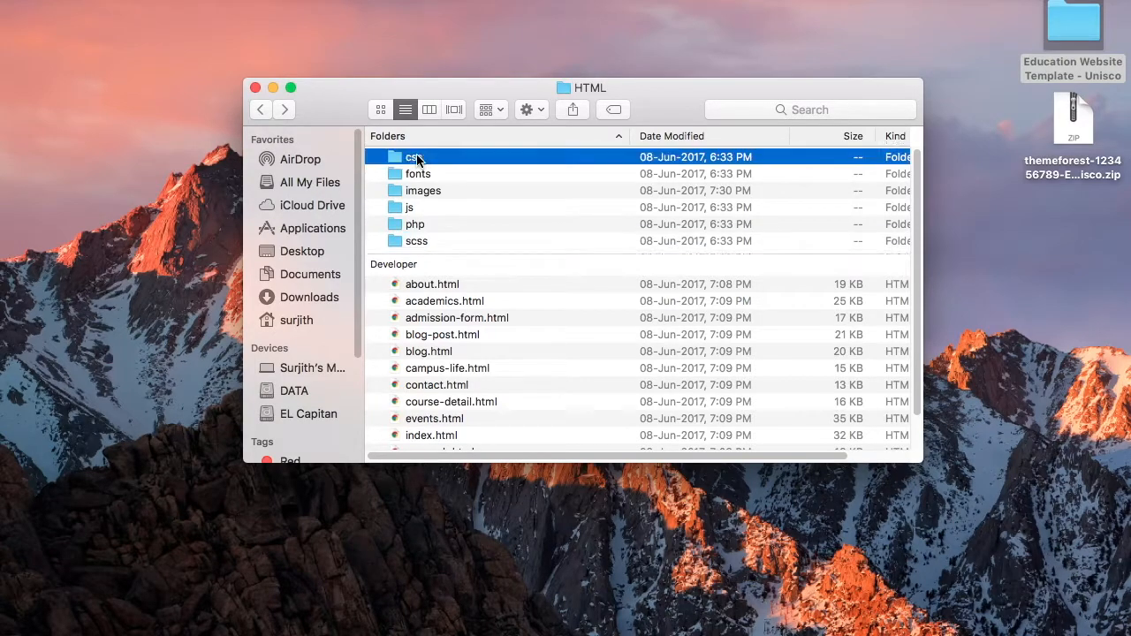
click(417, 240)
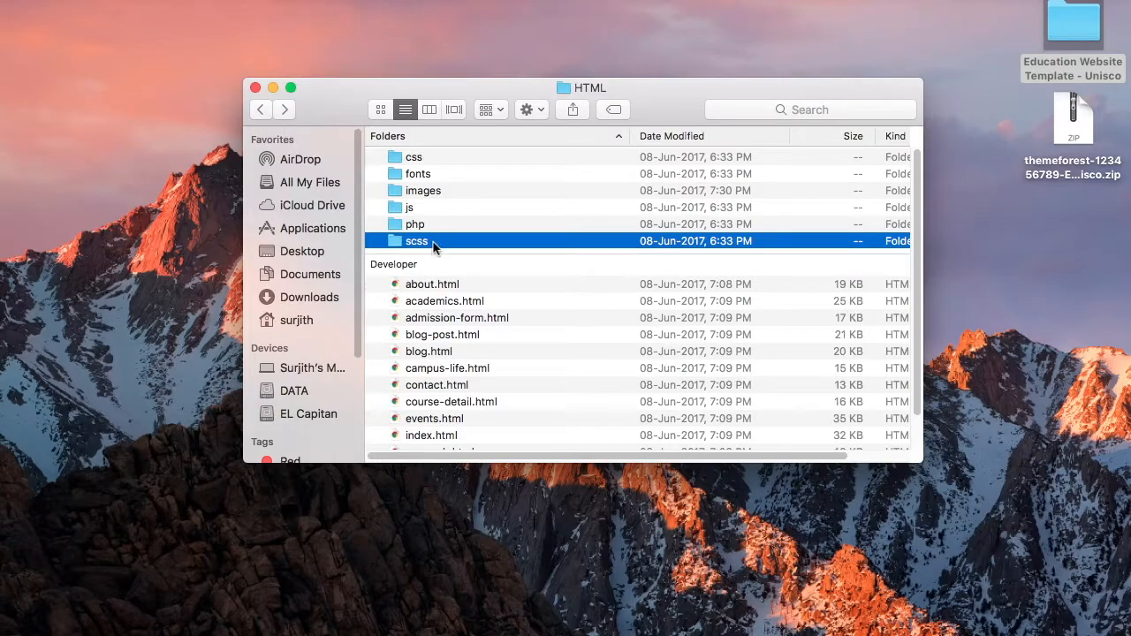
click(413, 155)
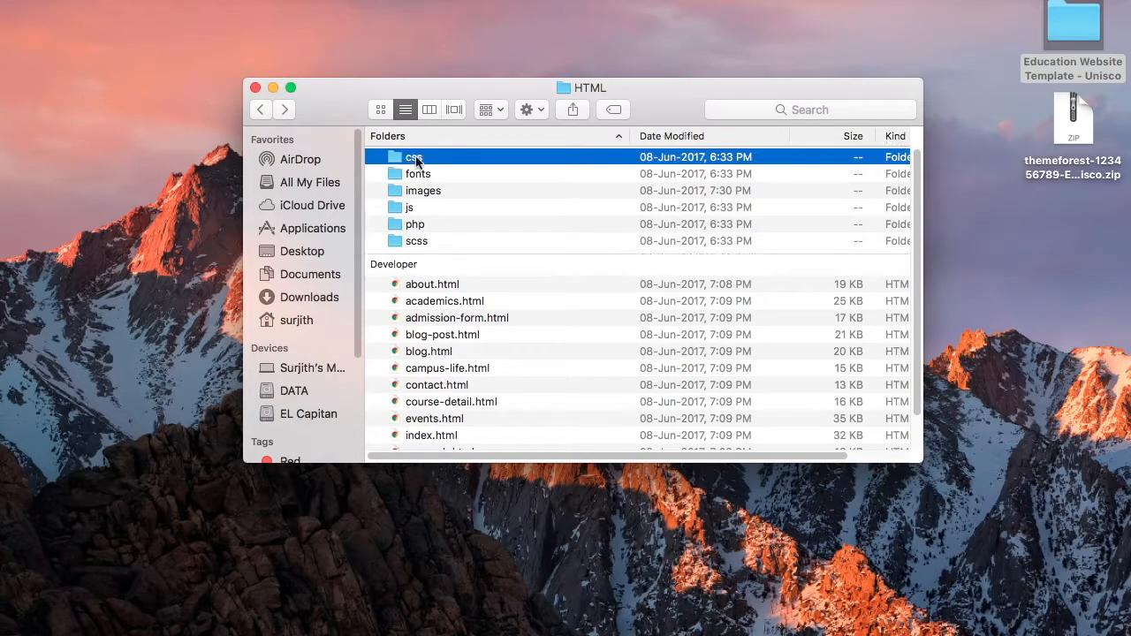
double_click(413, 155)
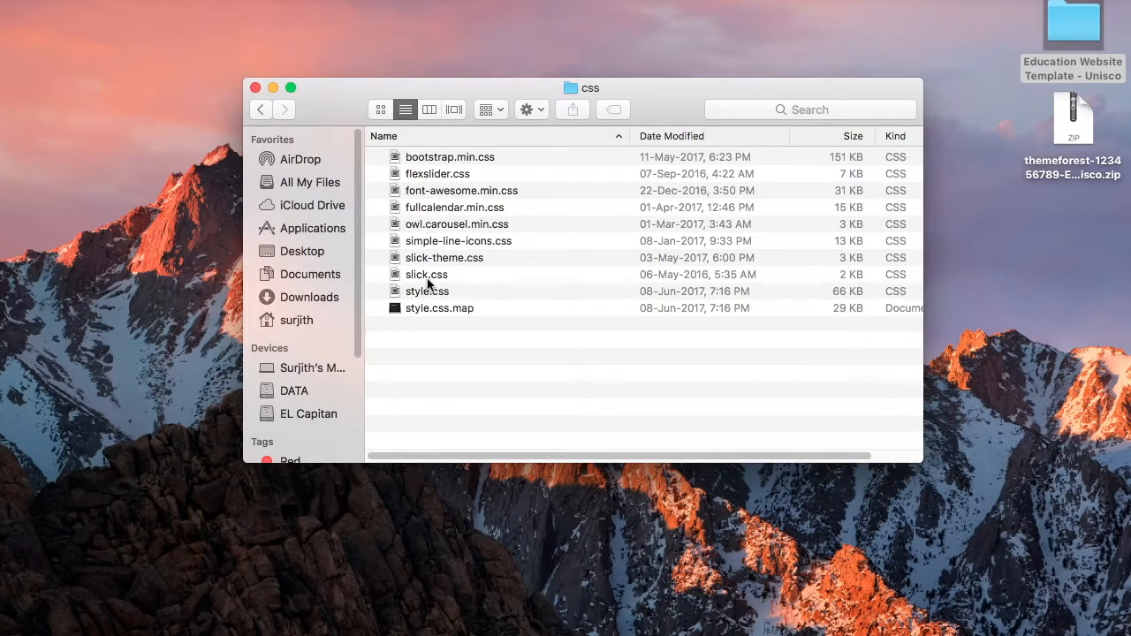
click(261, 110)
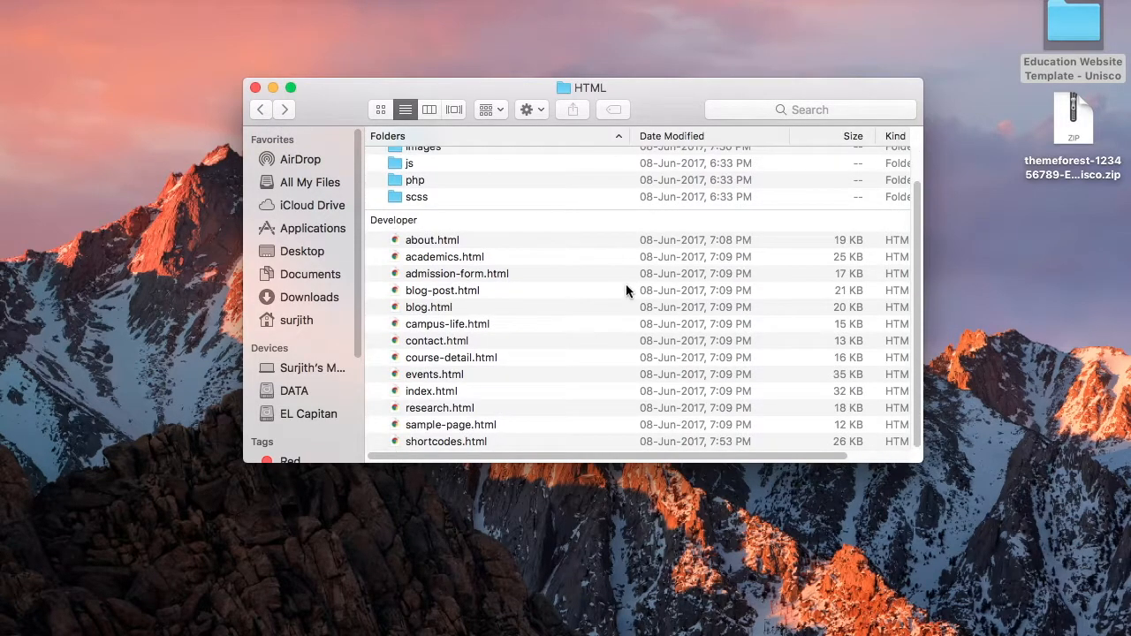
click(432, 390)
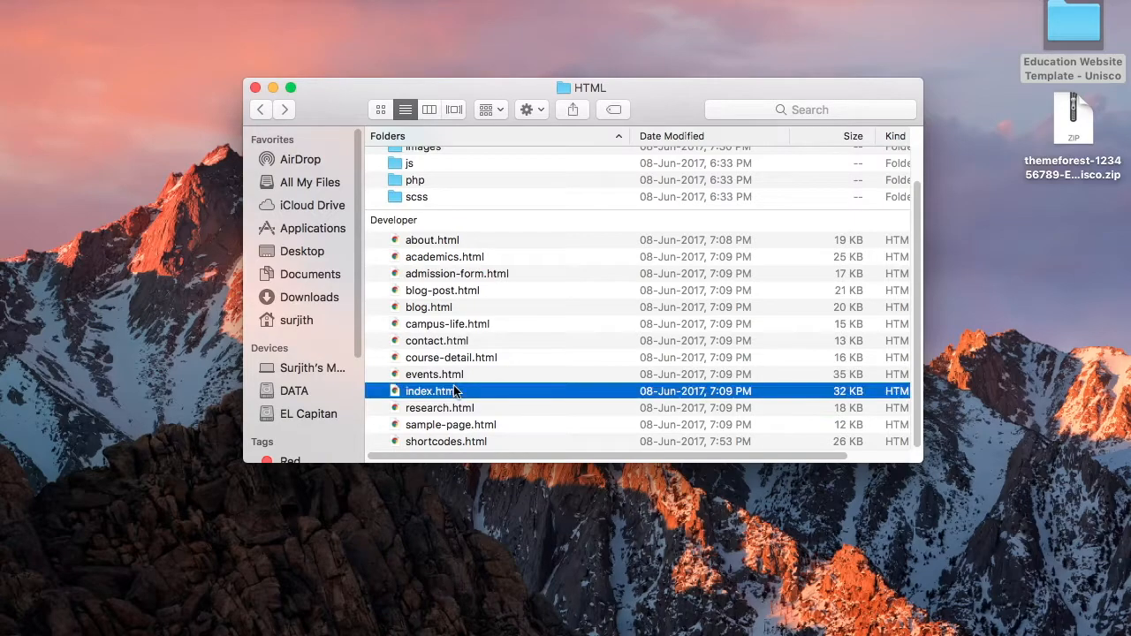
mouse_move(477, 403)
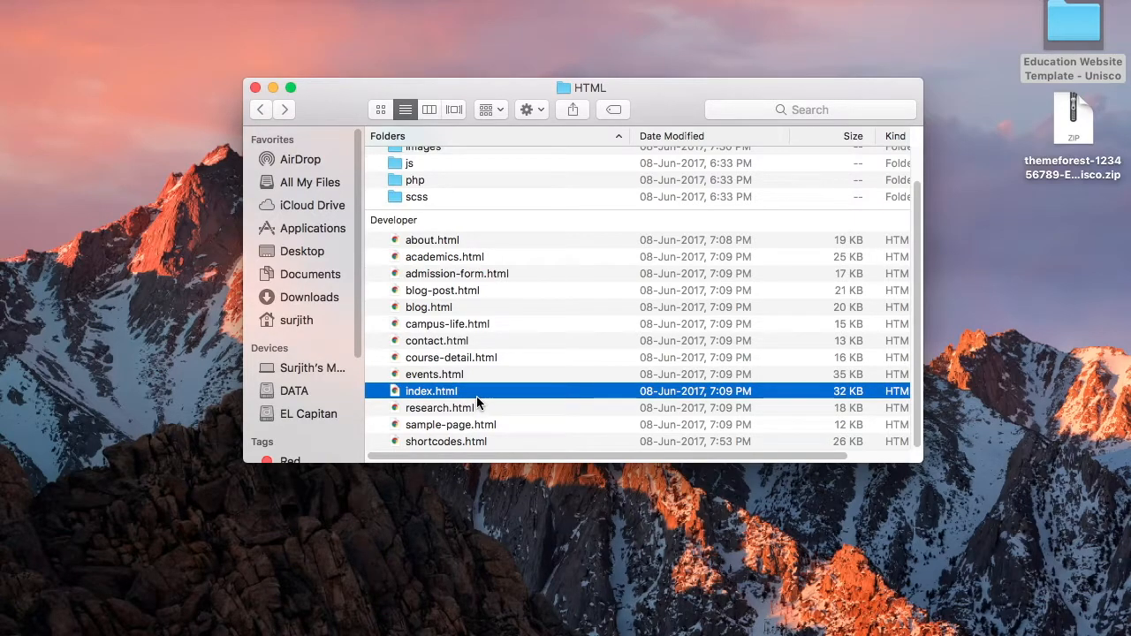
mouse_move(421, 395)
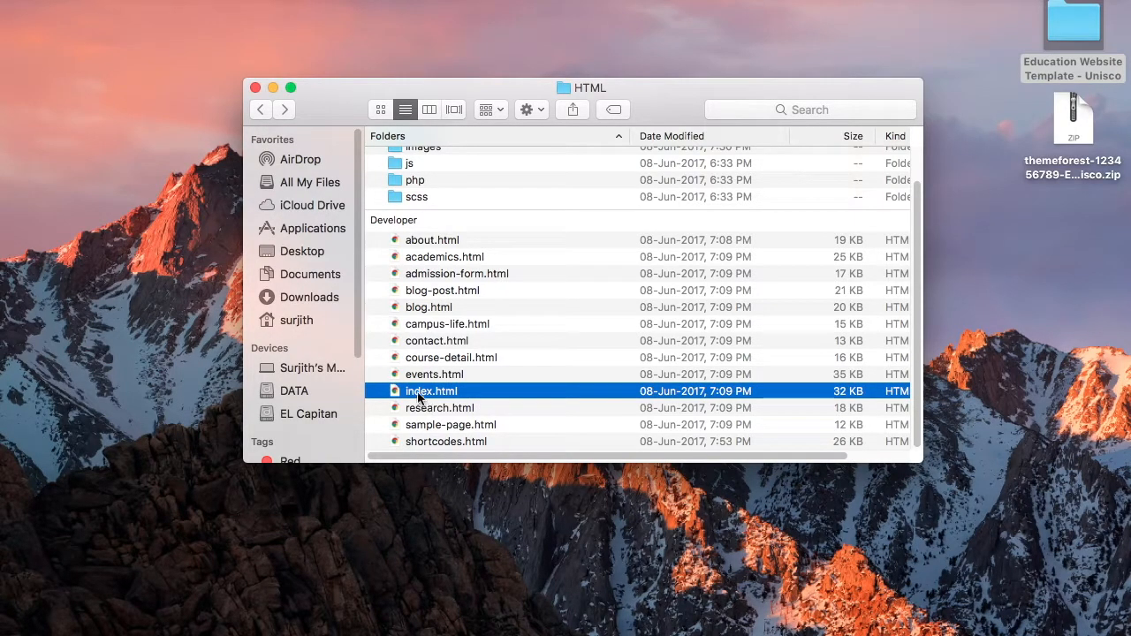
Open index.html in Google Chrome, scroll the homepage and advance its slideshow one slide.
right_click(431, 391)
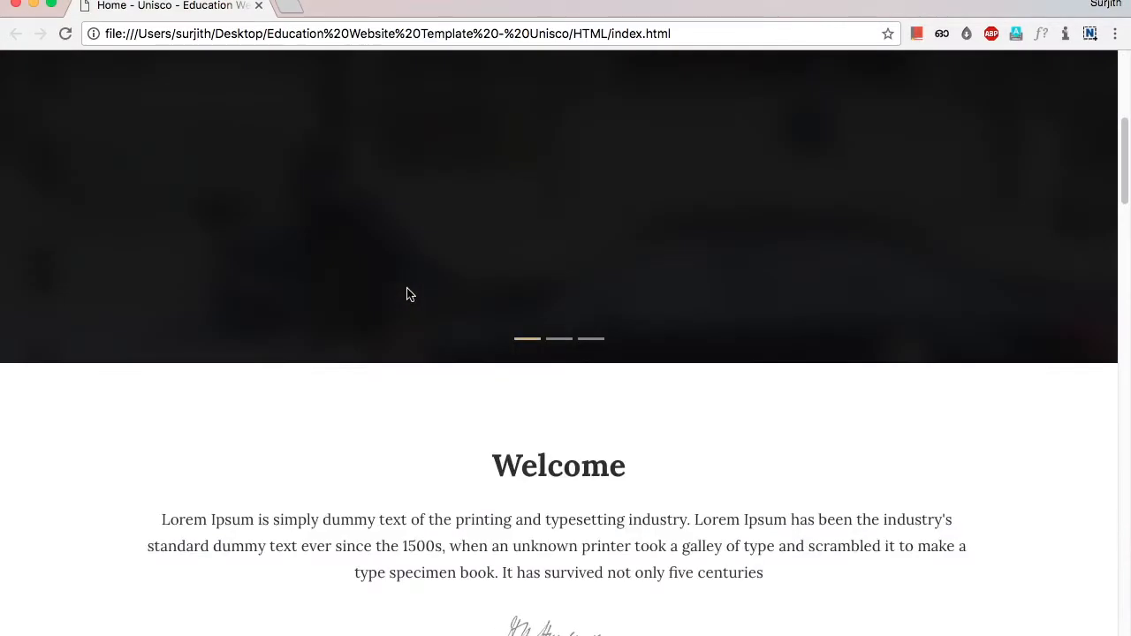
scroll(down, 3)
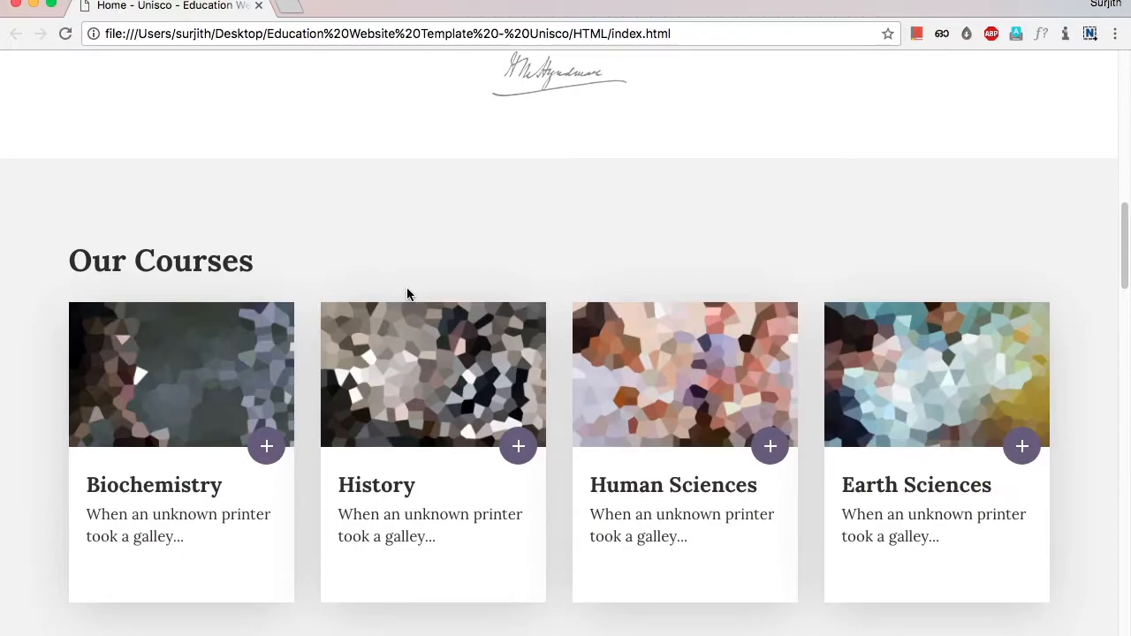
scroll(up, 3)
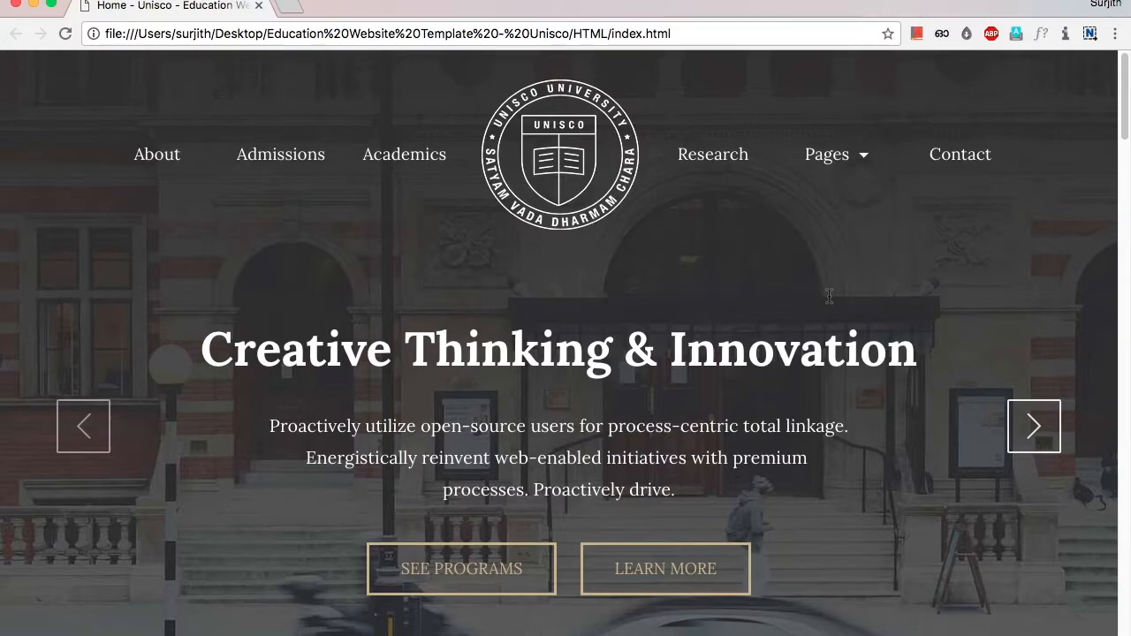
mouse_move(813, 299)
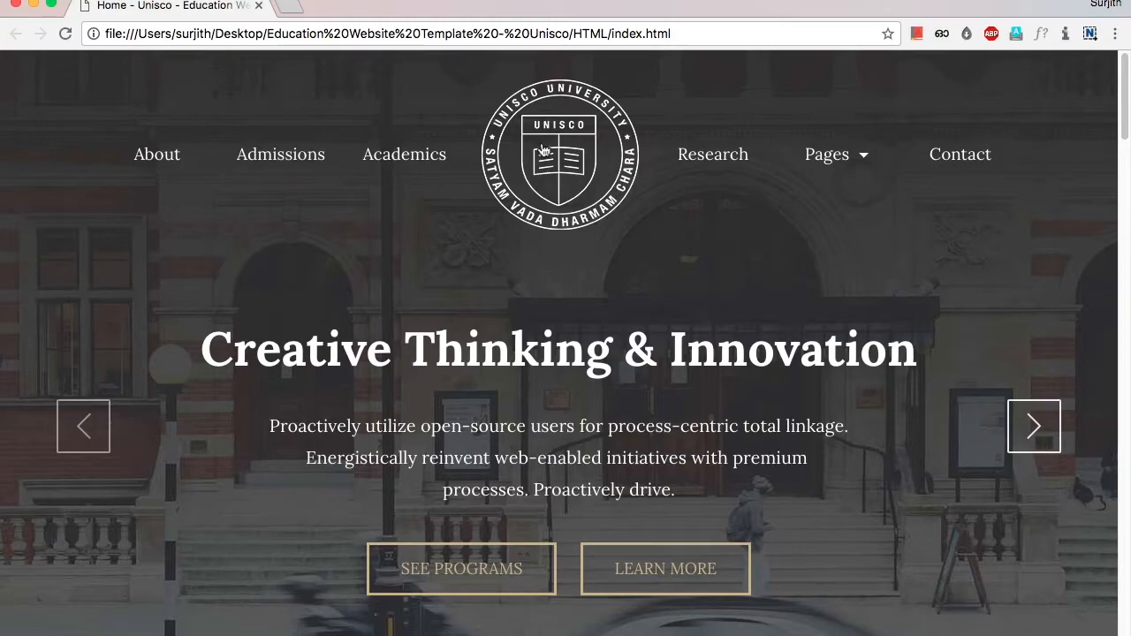
mouse_move(562, 169)
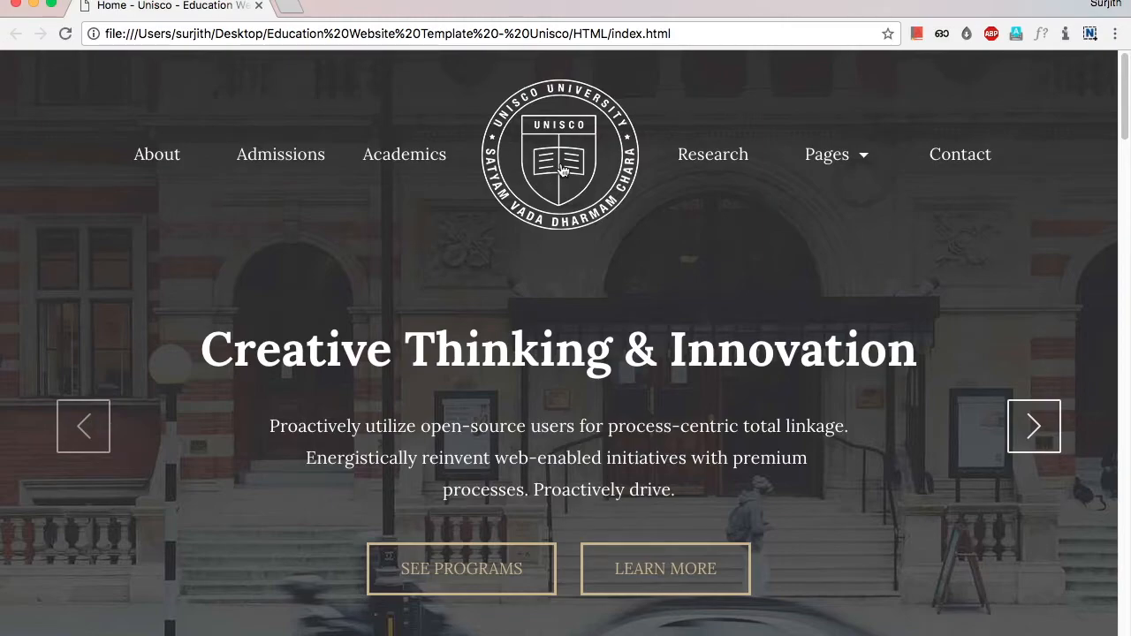
click(1033, 426)
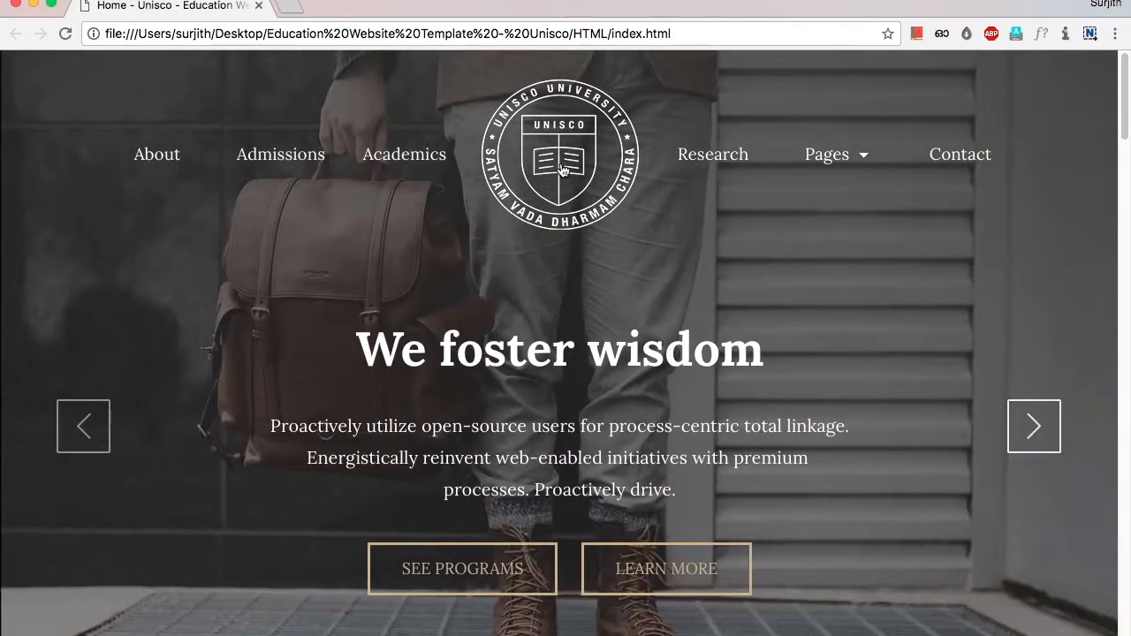
click(687, 607)
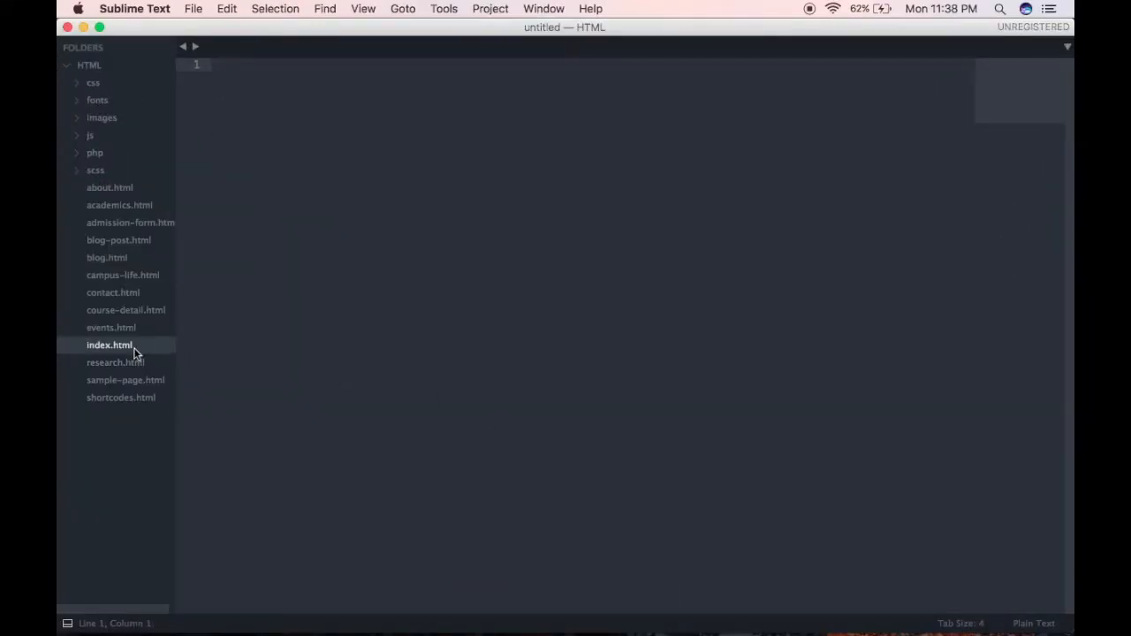
Retitle index.html's <title> from Unisco to 'Newyork University'.
double_click(110, 344)
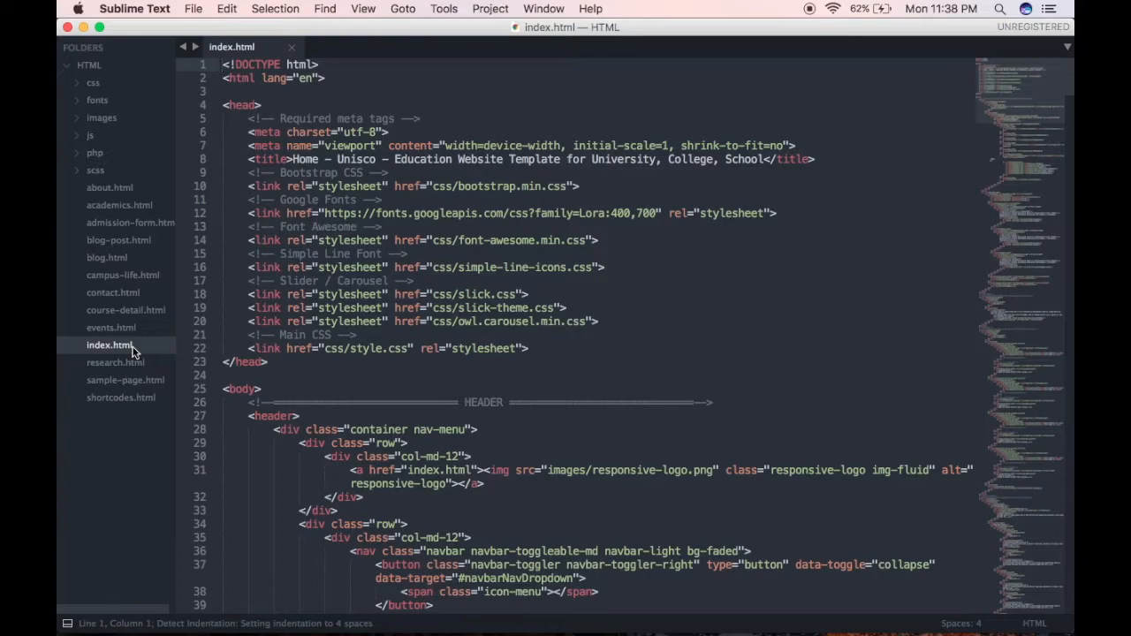
mouse_move(428, 322)
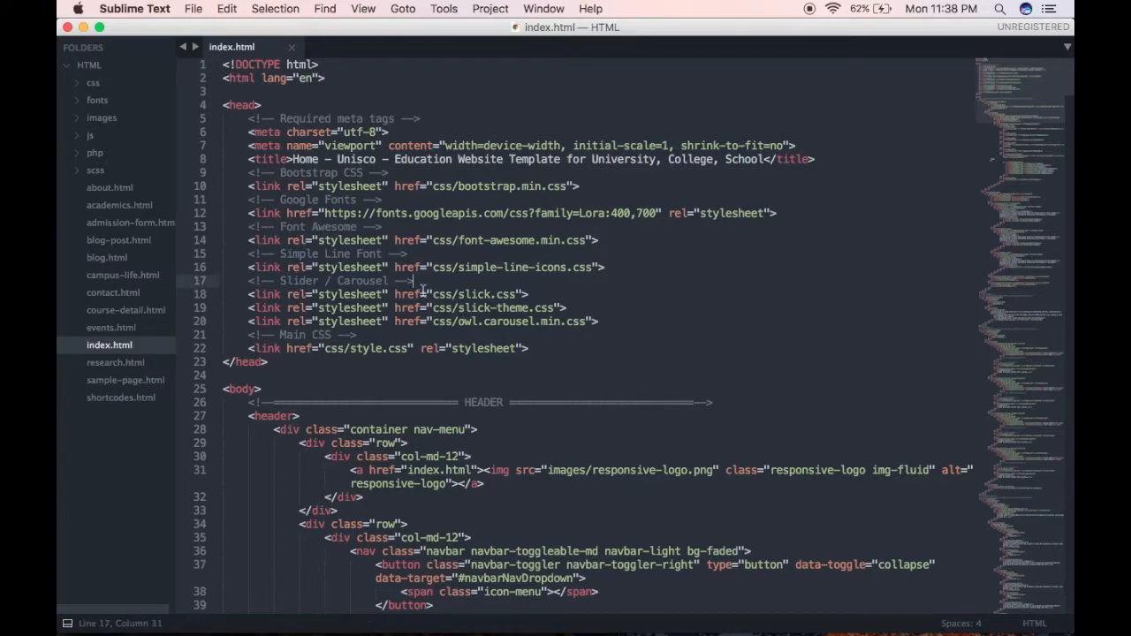
mouse_move(964, 131)
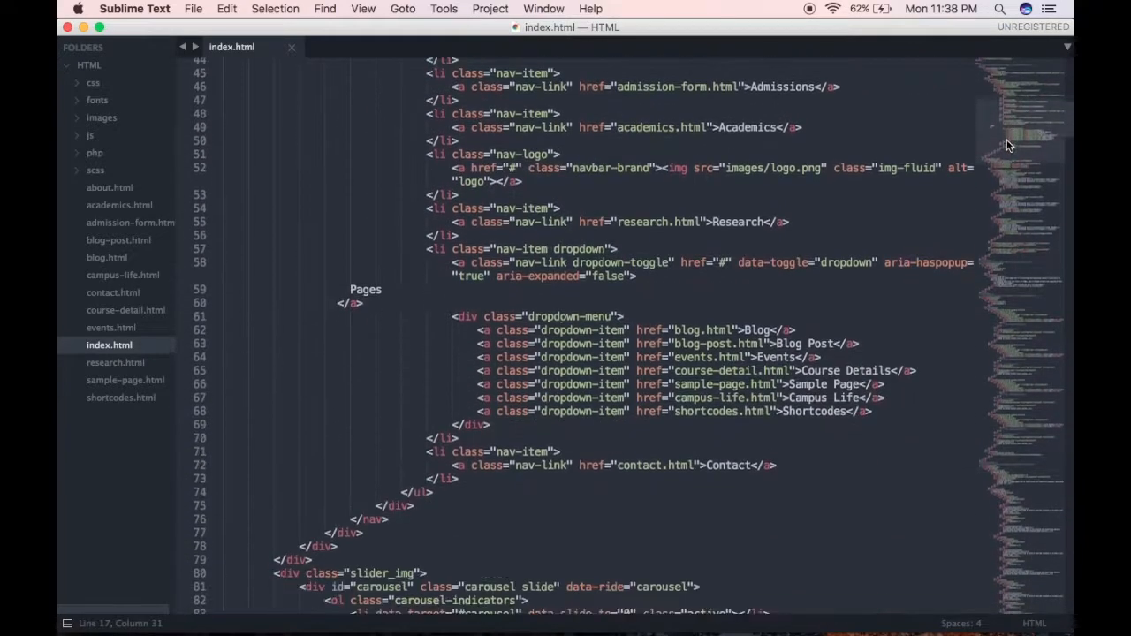
scroll(down, 3)
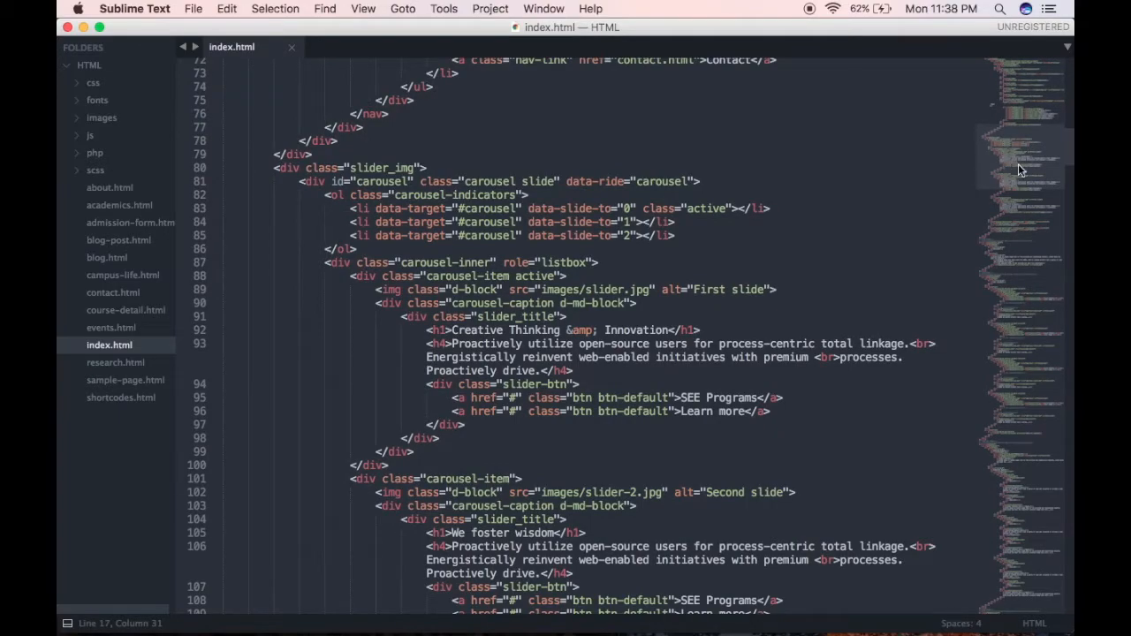
scroll(up, 3)
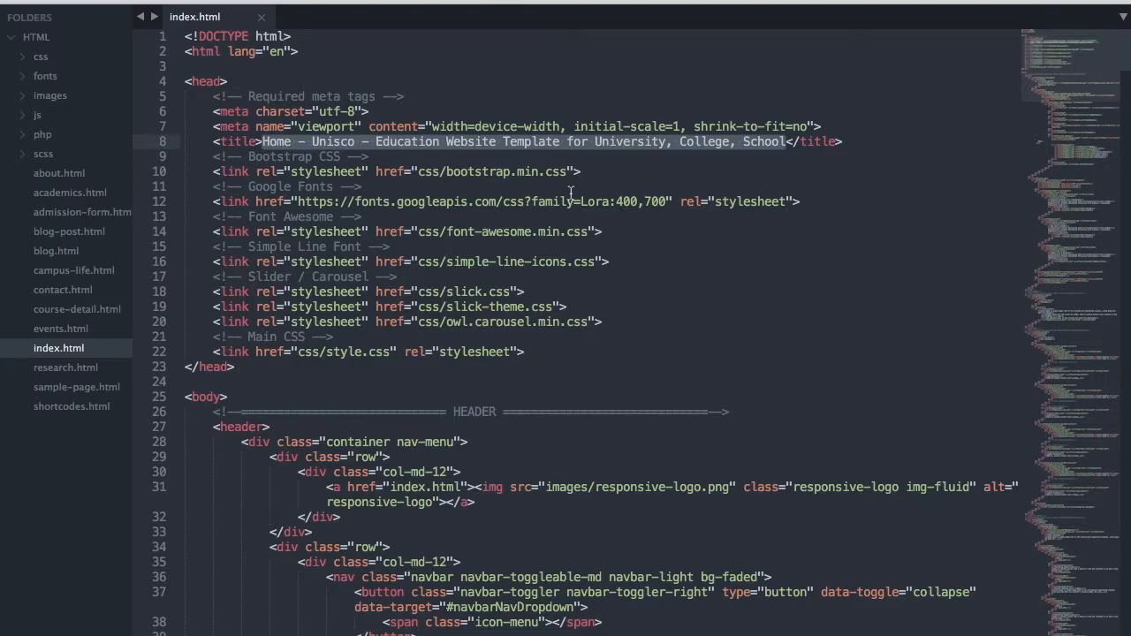
text(Newyork </title>)
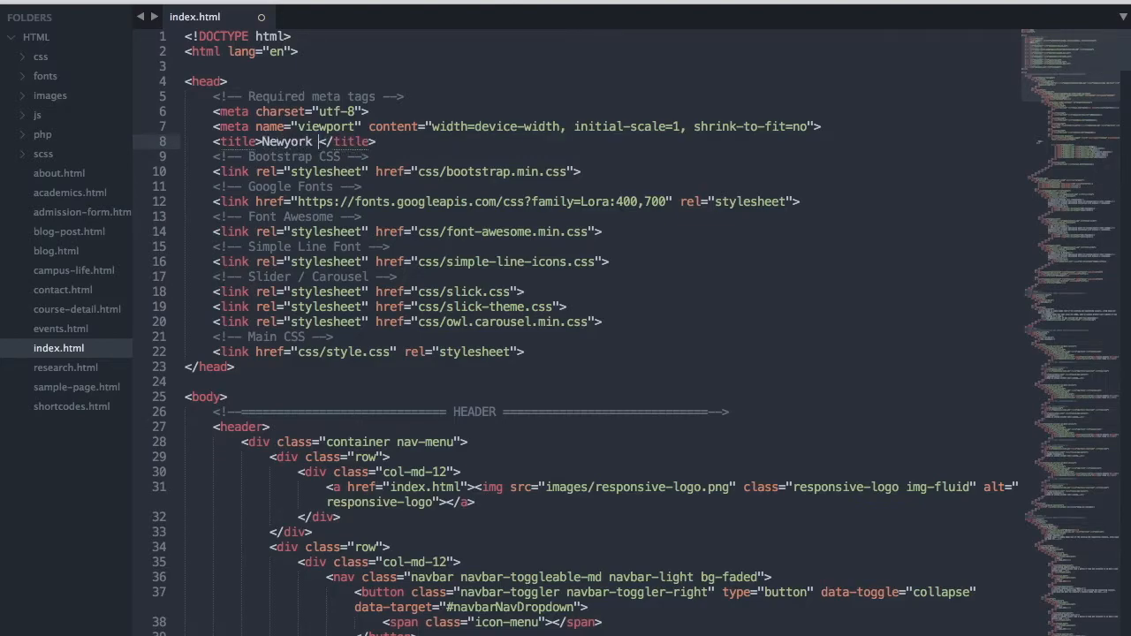
text(Univ)
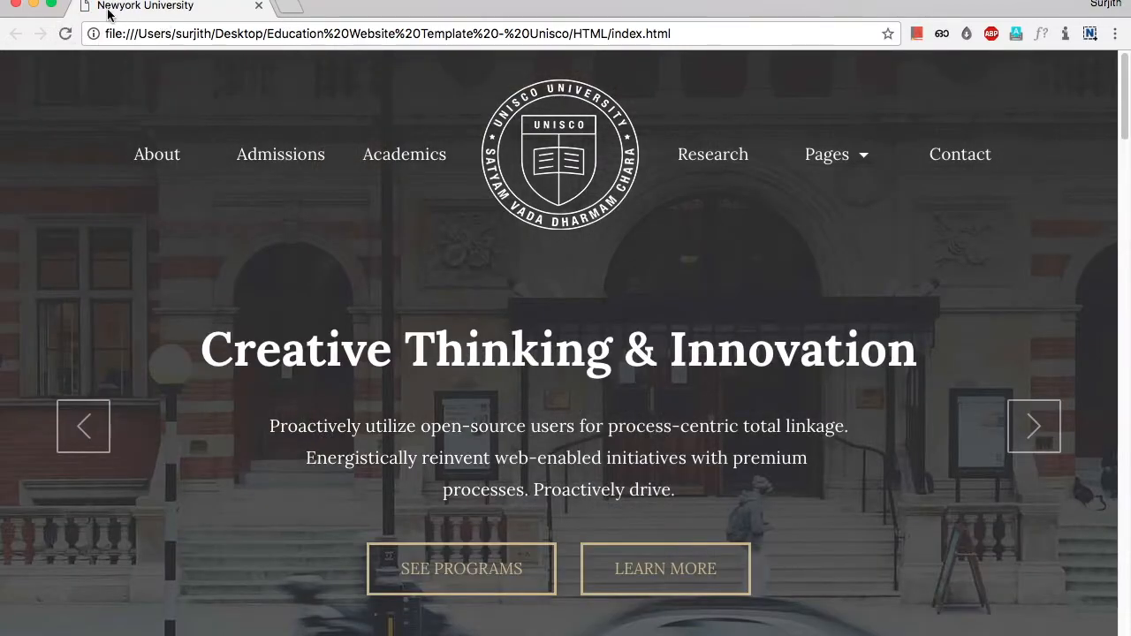
mouse_move(177, 15)
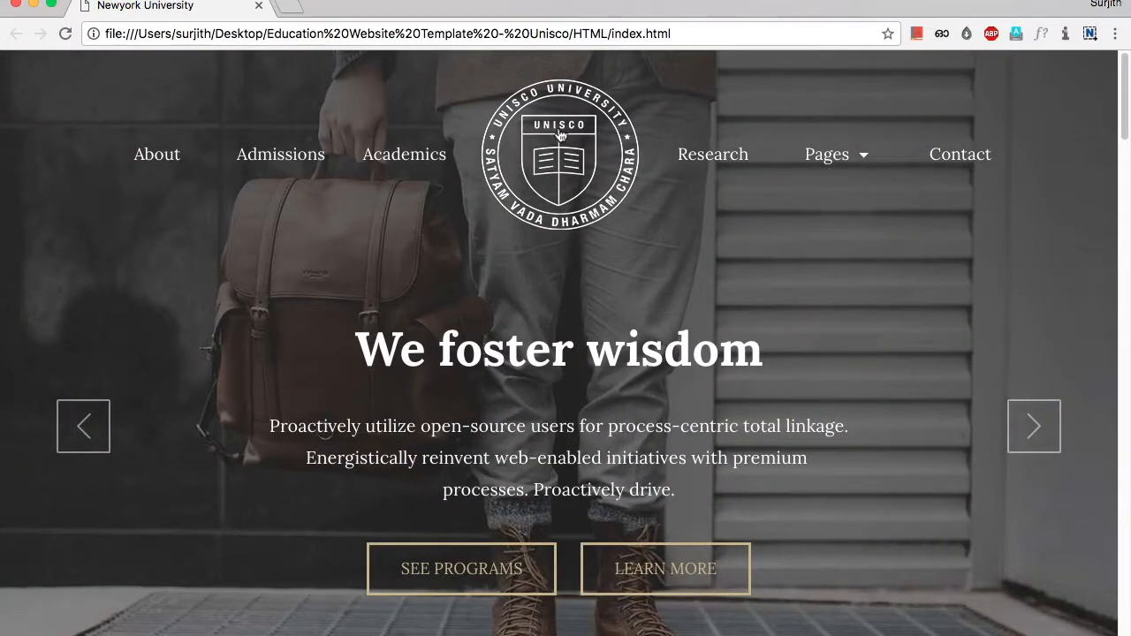
mouse_move(592, 182)
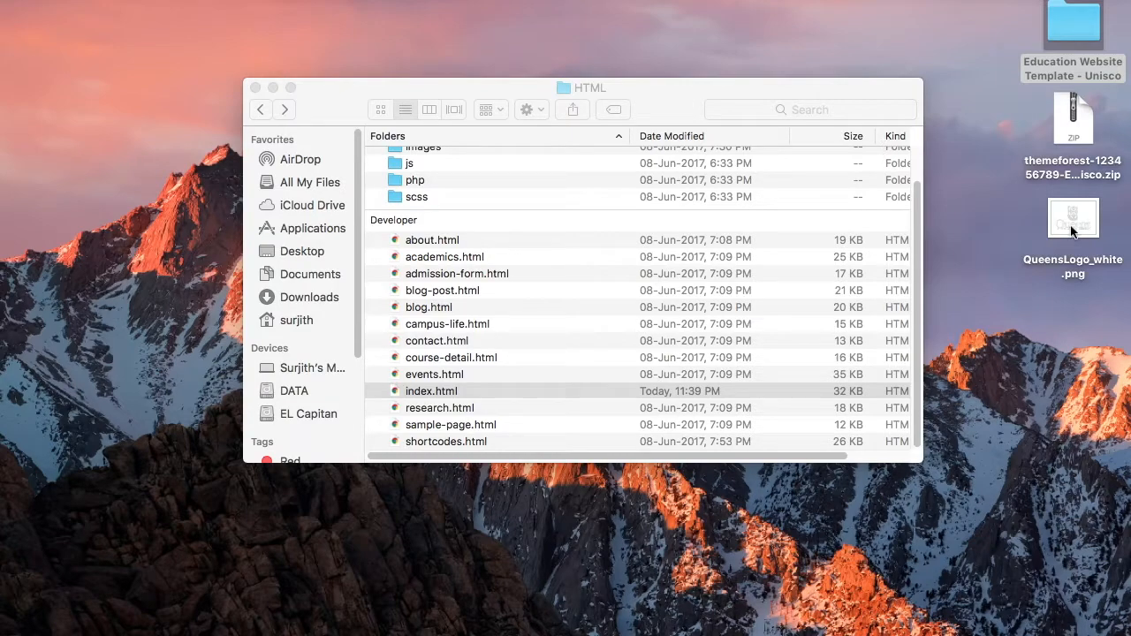
Bring the HTML folder forward in Finder and go into its images folder.
click(431, 390)
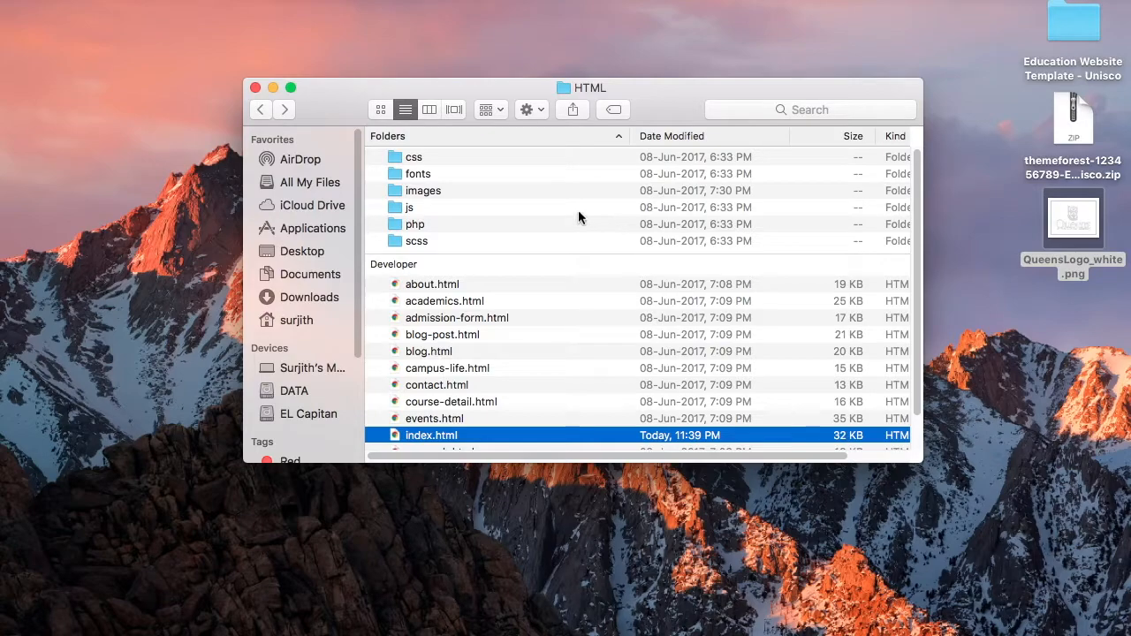
click(423, 190)
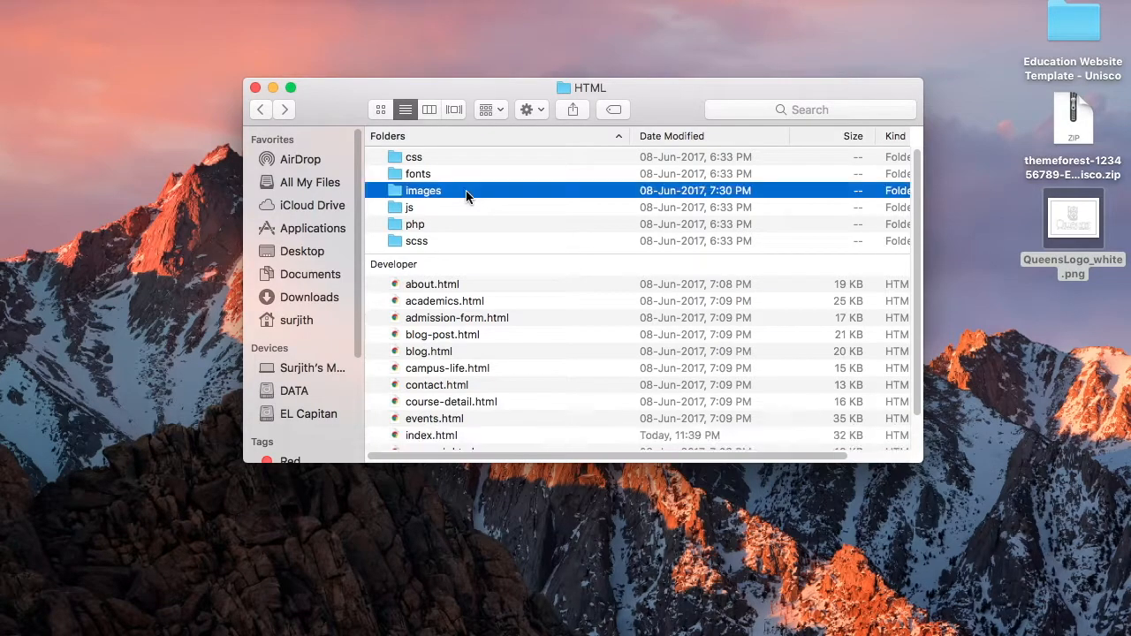
double_click(424, 191)
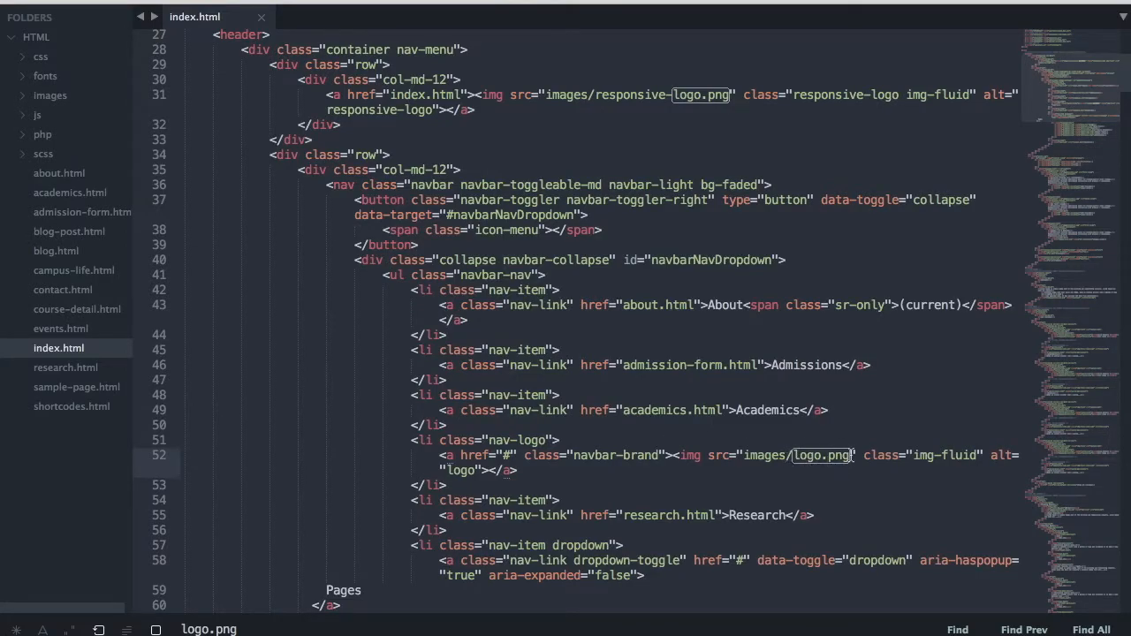
Change the navbar logo src on line 52 from images/logo.png to images/univ.png.
click(819, 455)
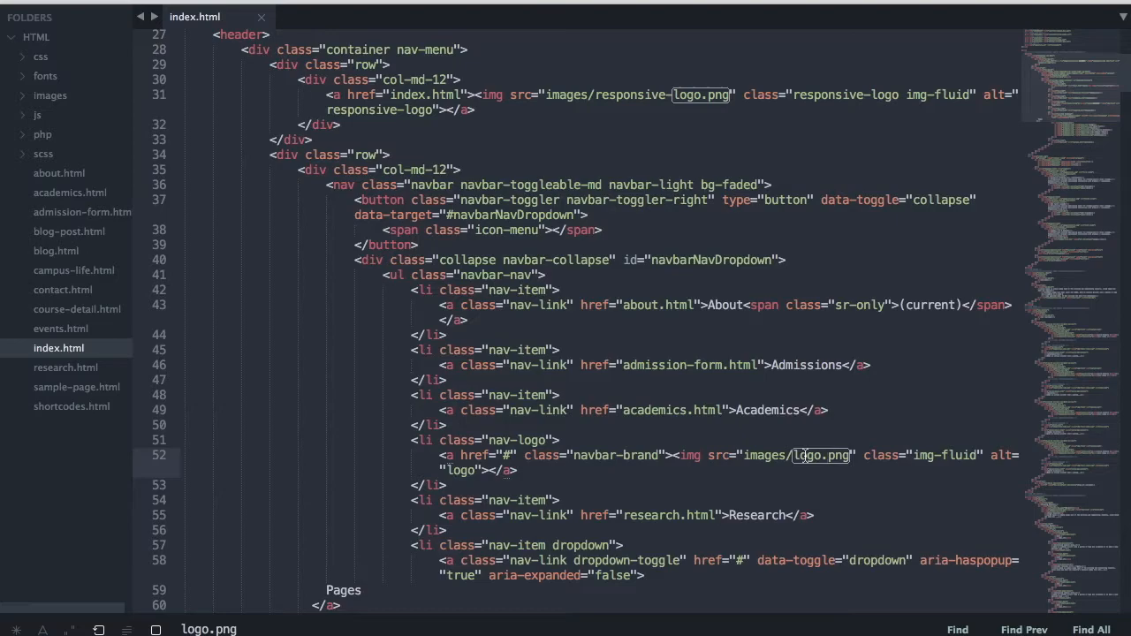
double_click(805, 456)
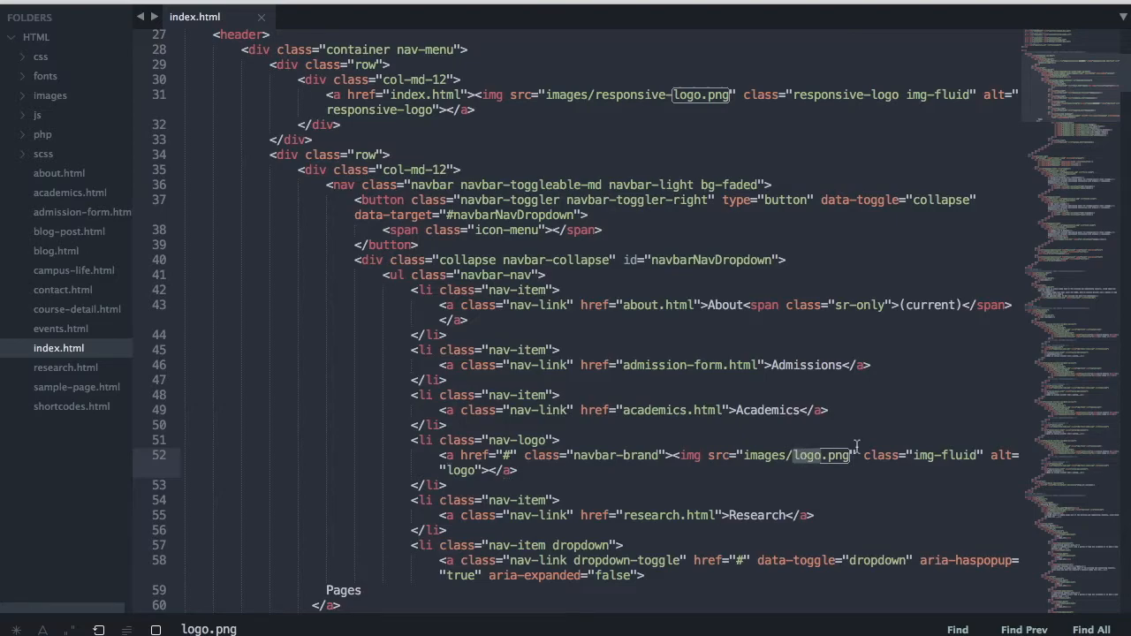
text(univ)
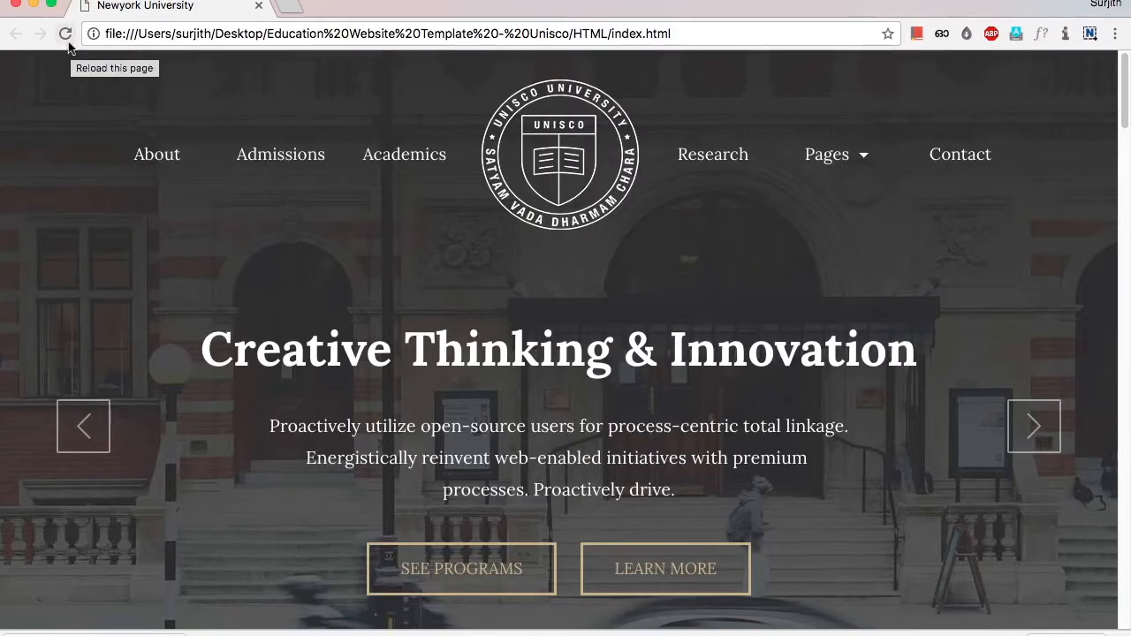
Reload the homepage to show the new crest logo and step through the slider's slides.
click(65, 34)
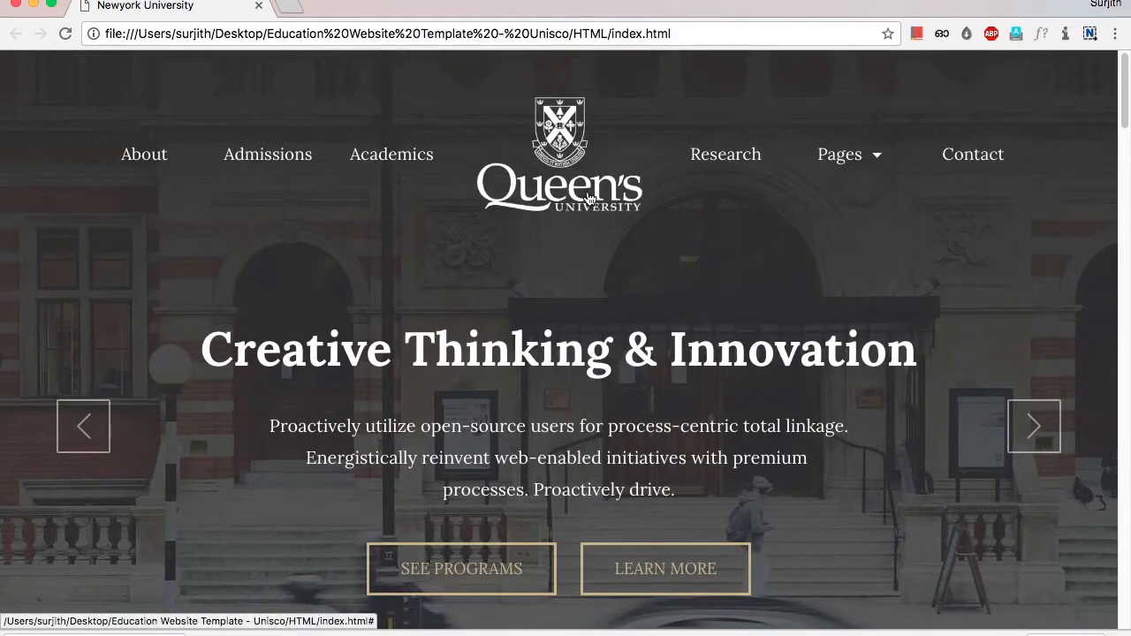
mouse_move(590, 223)
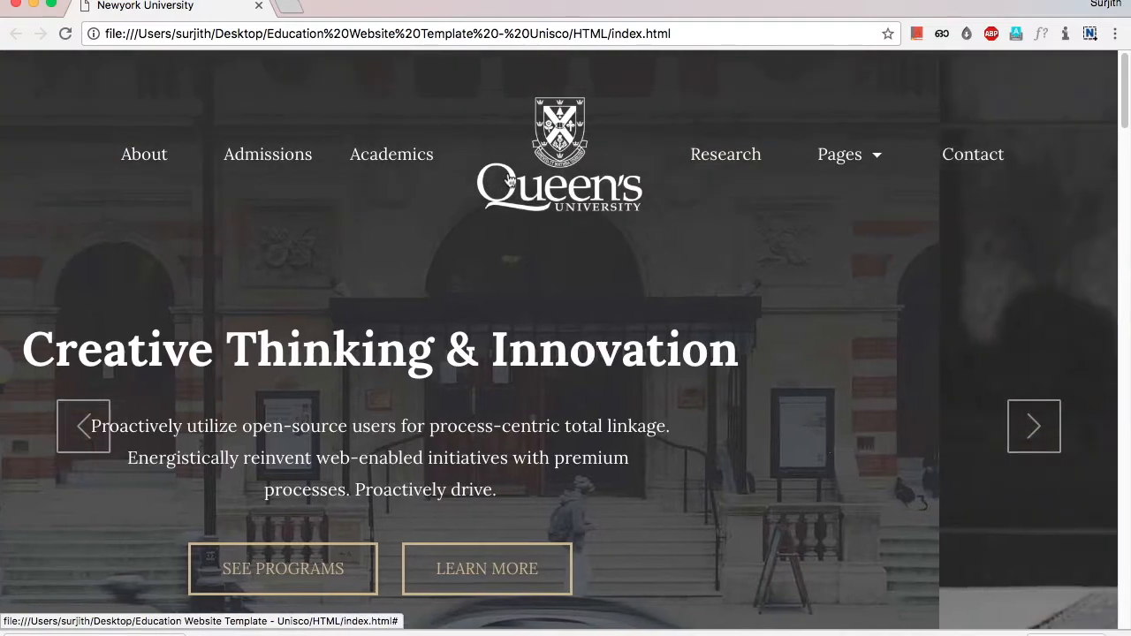
click(1032, 426)
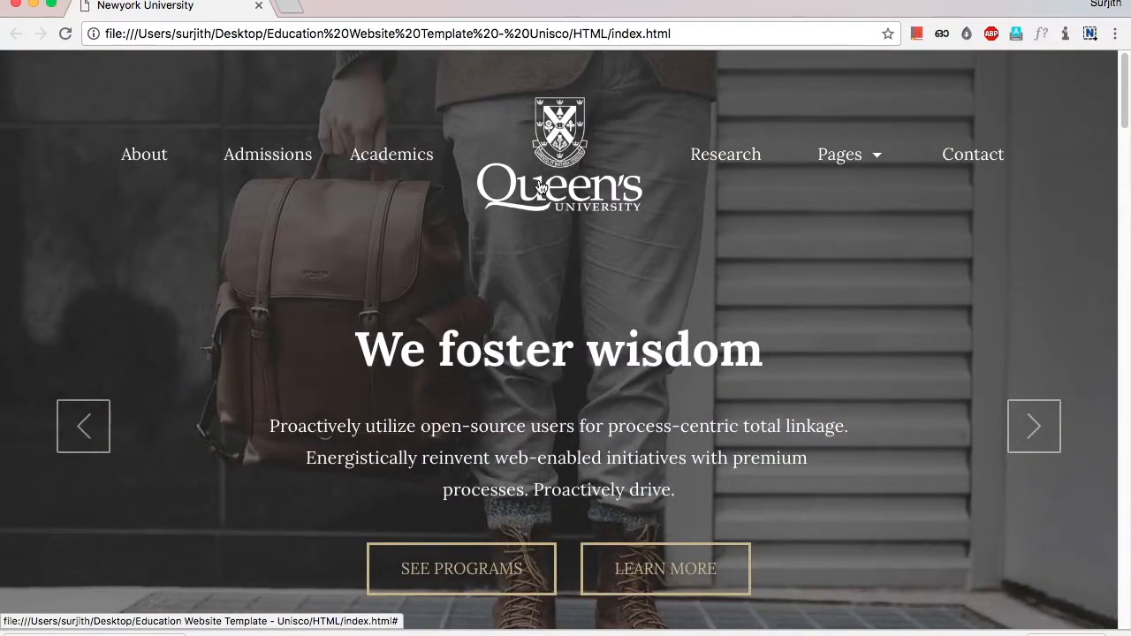
mouse_move(597, 215)
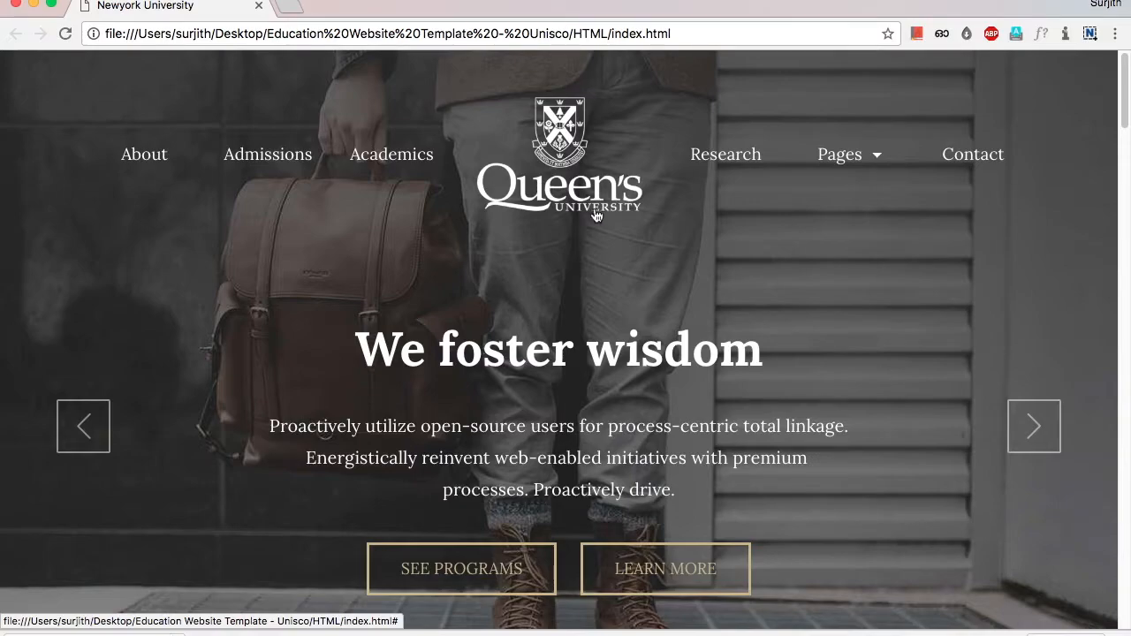
click(1034, 425)
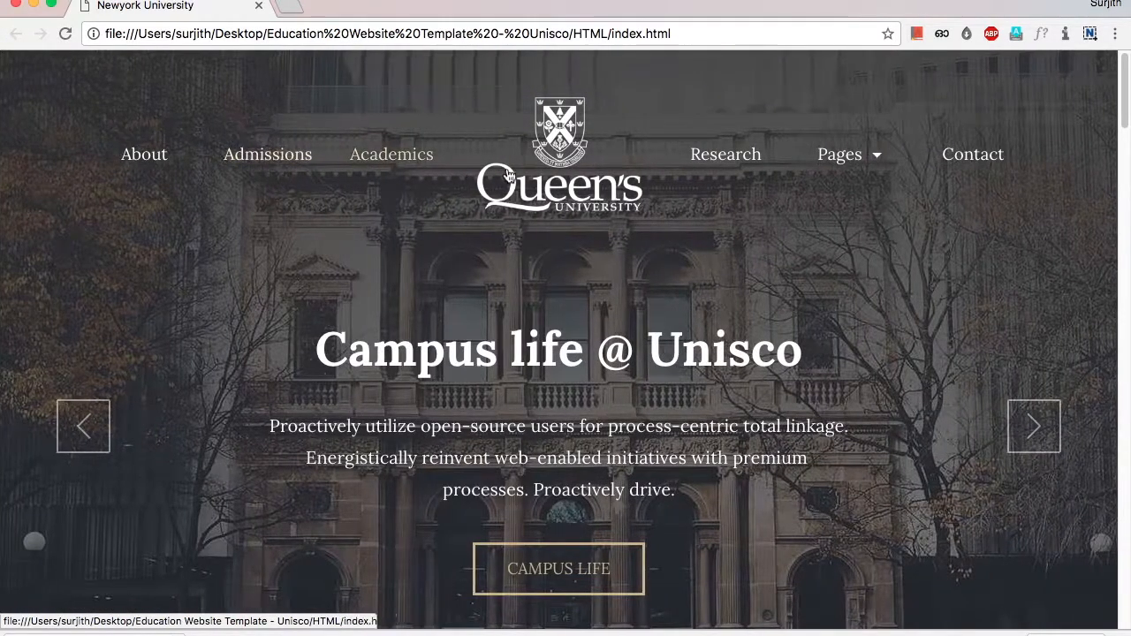
mouse_move(392, 154)
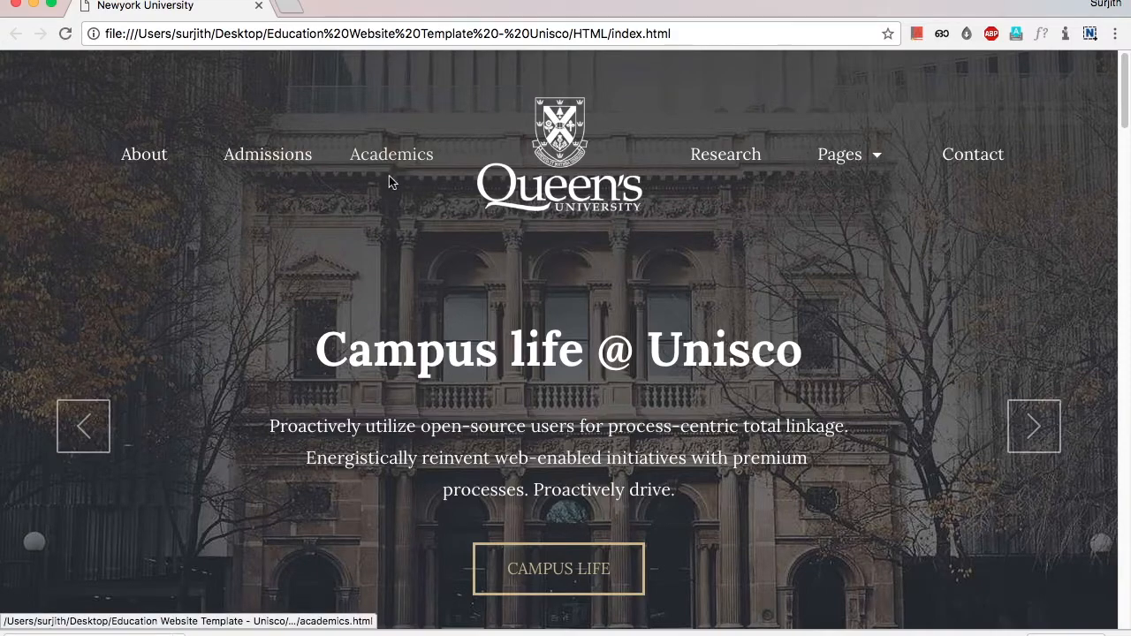
mouse_move(417, 311)
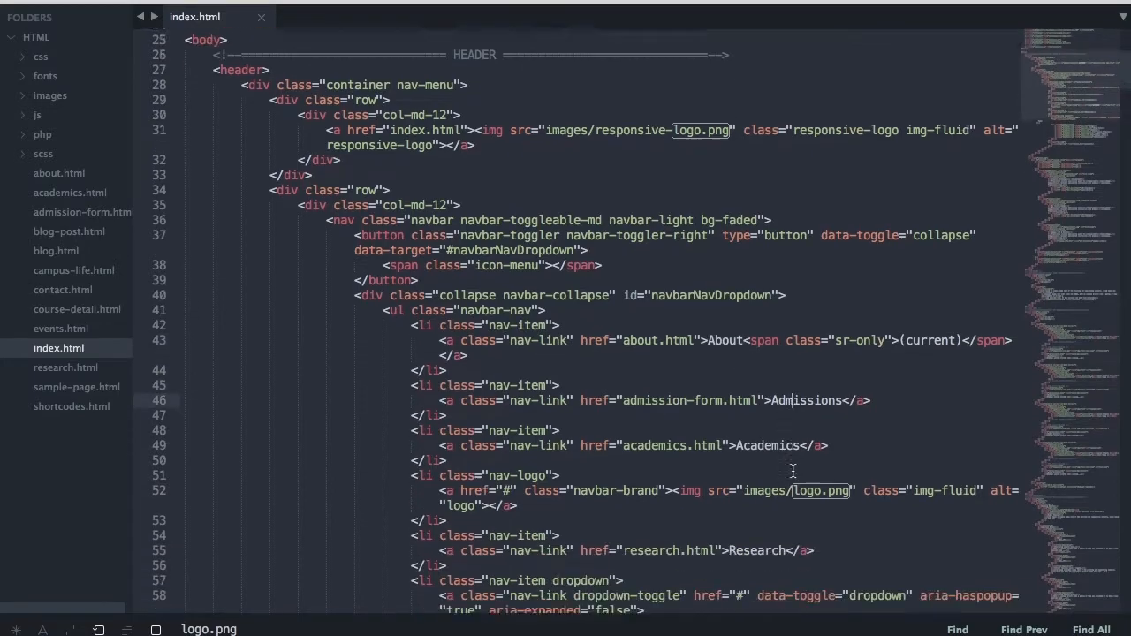
Add an 'Admissions' label in the homepage markup while reviewing it against Chrome.
scroll(down, 3)
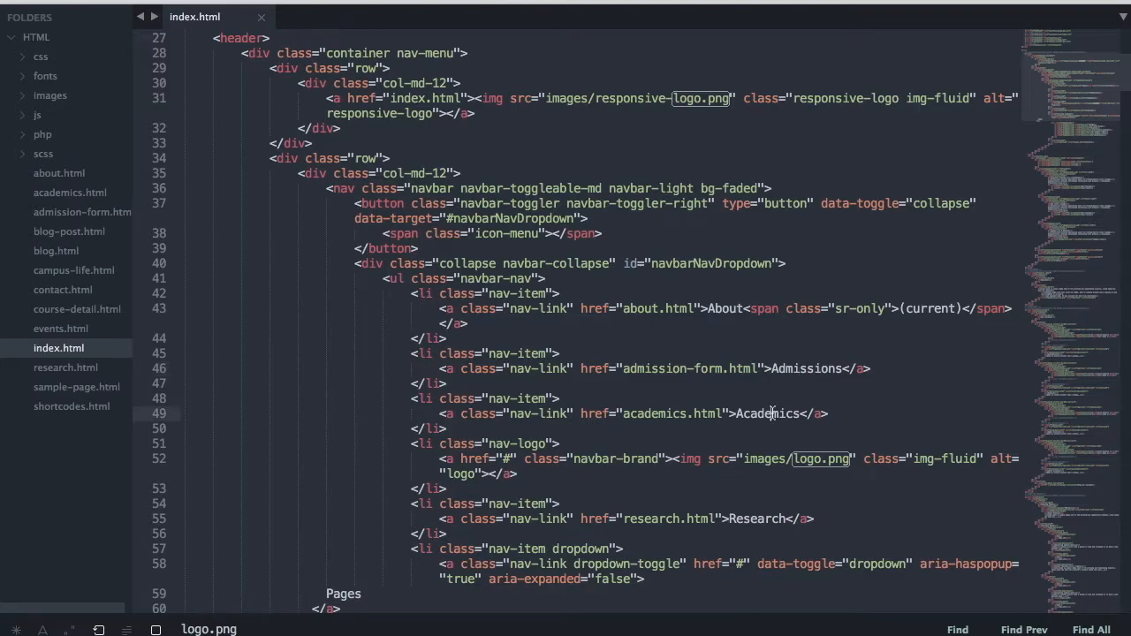
scroll(down, 3)
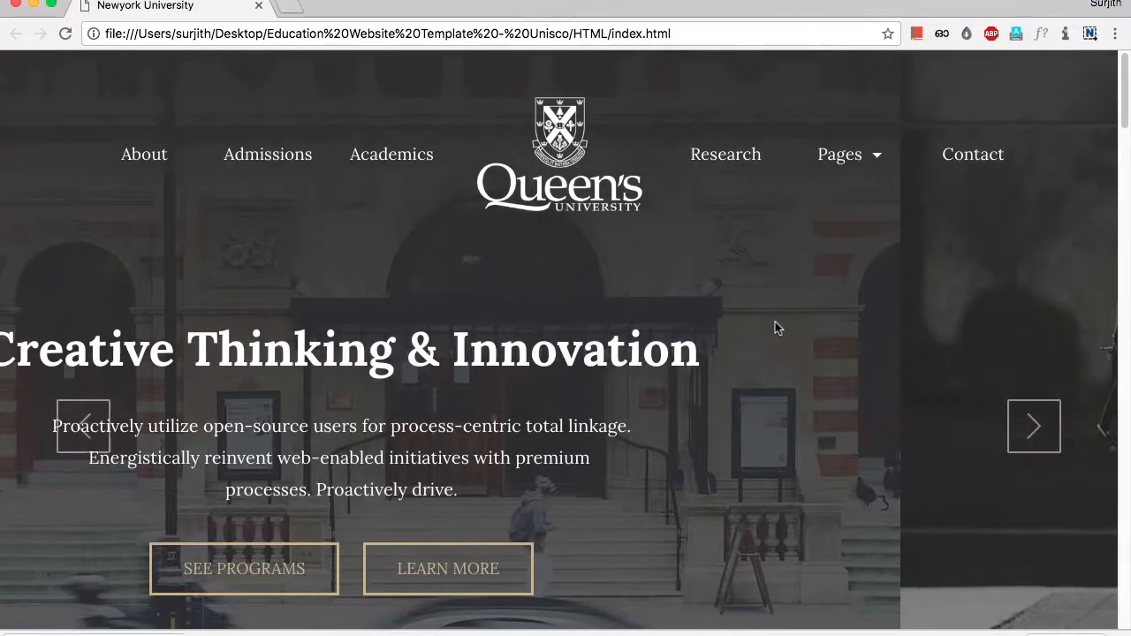
click(65, 34)
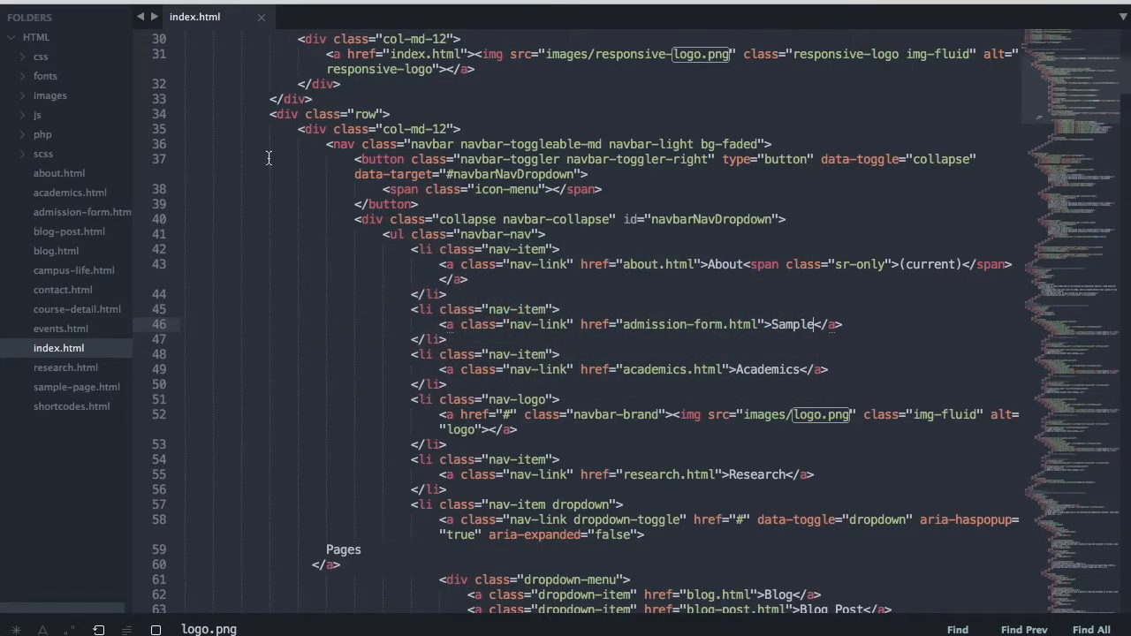
text(Admissions)
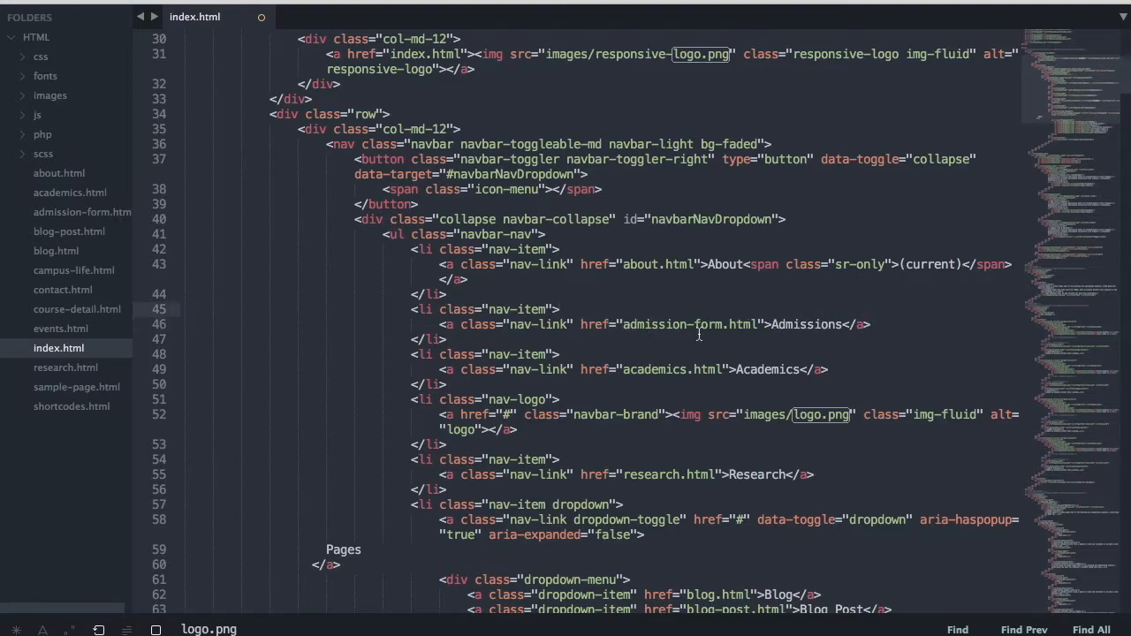
Replace the first carousel slide's h1 with 'New Eyes on the Universe'.
double_click(693, 325)
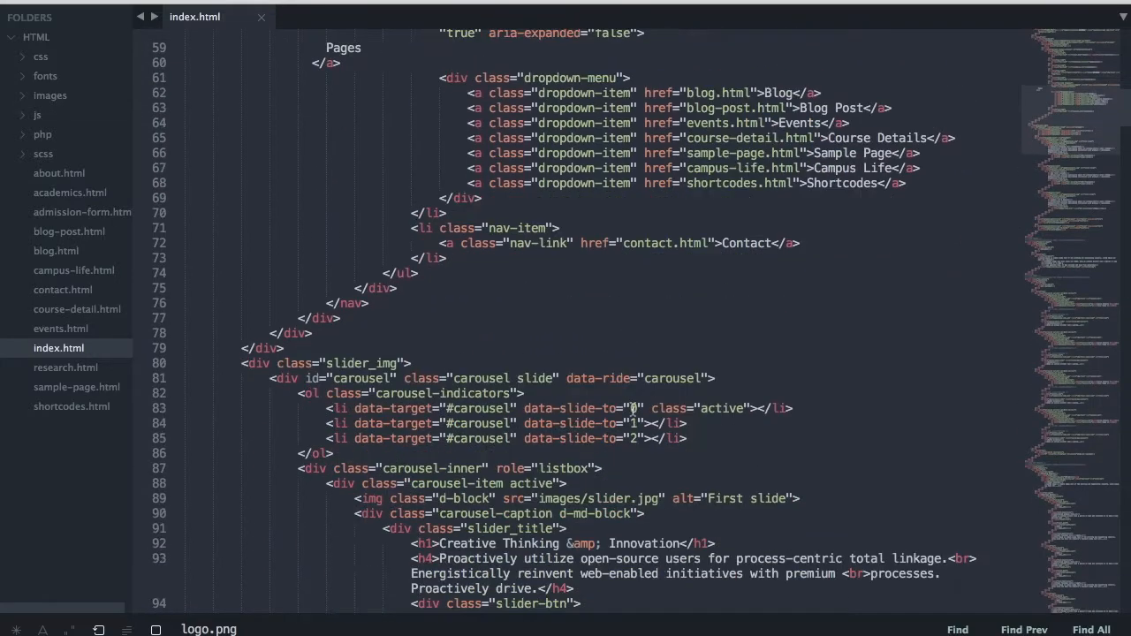
scroll(down, 3)
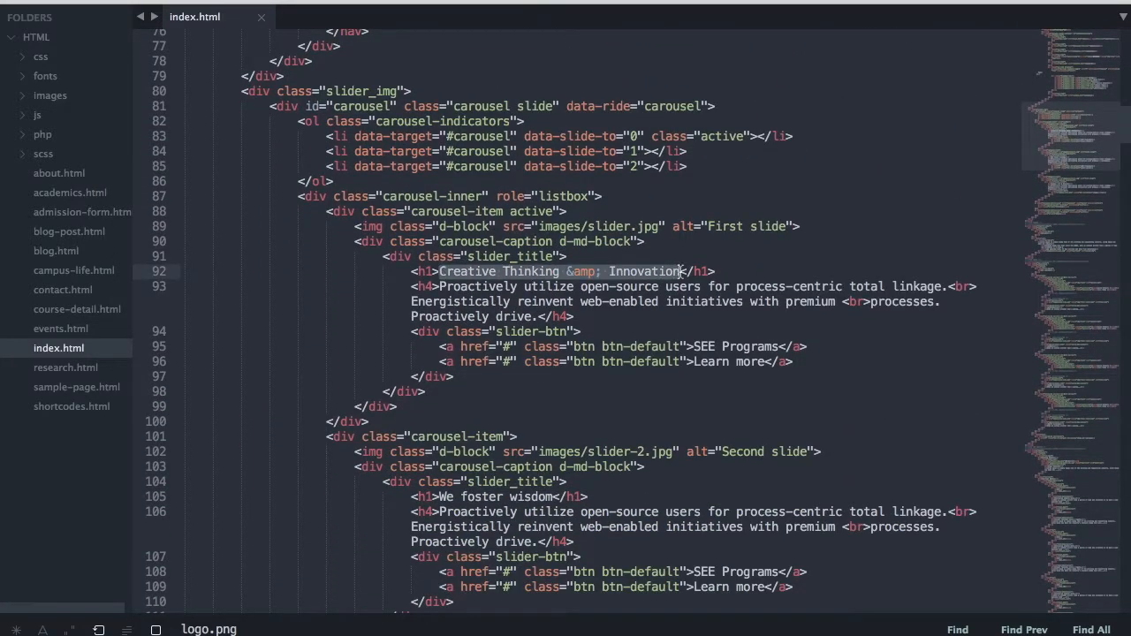
text(New Eyes on the Universe)
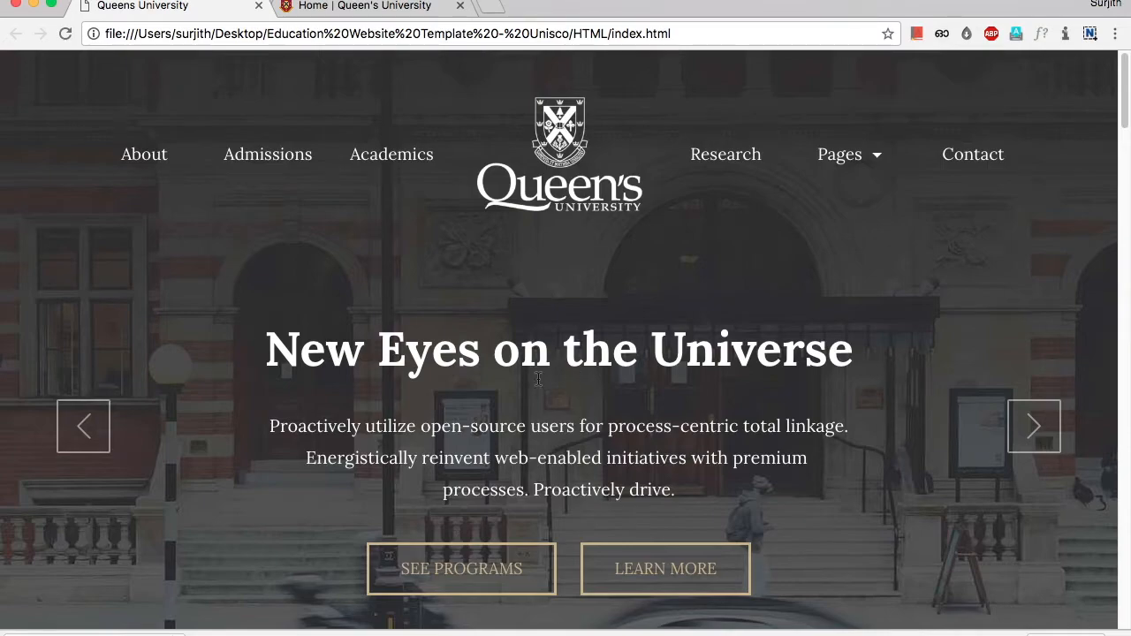
mouse_move(451, 360)
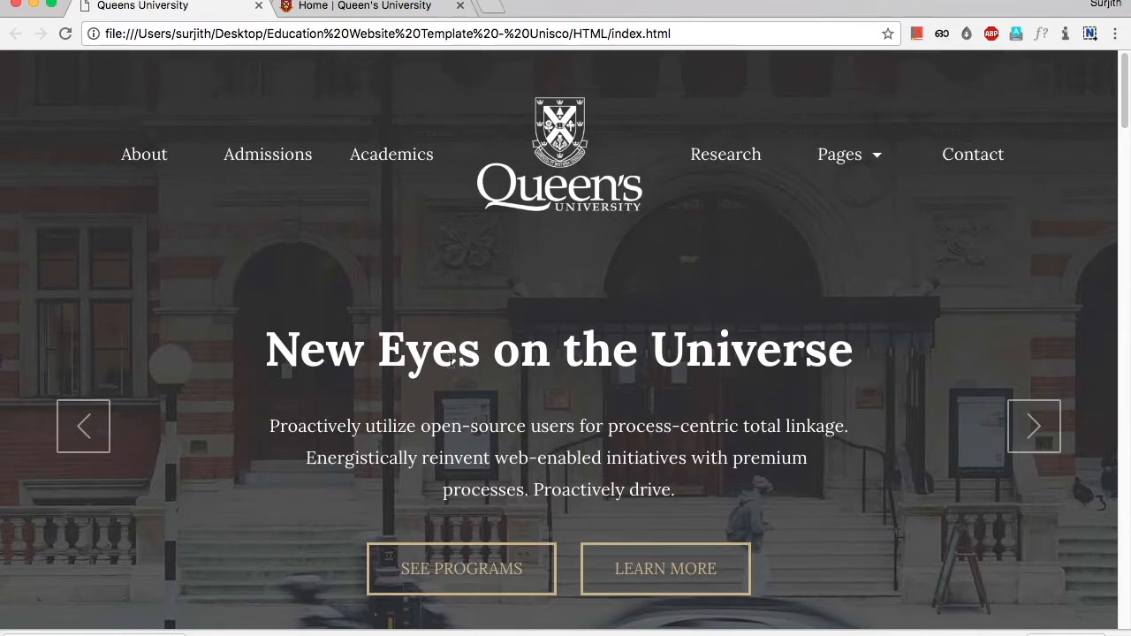
scroll(down, 3)
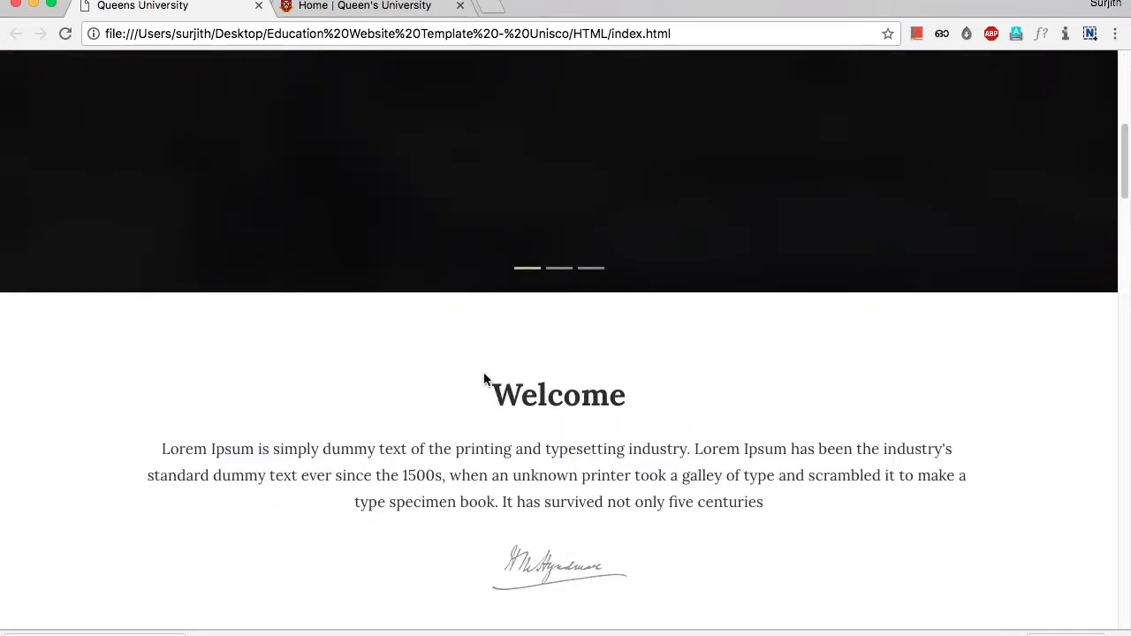
scroll(down, 3)
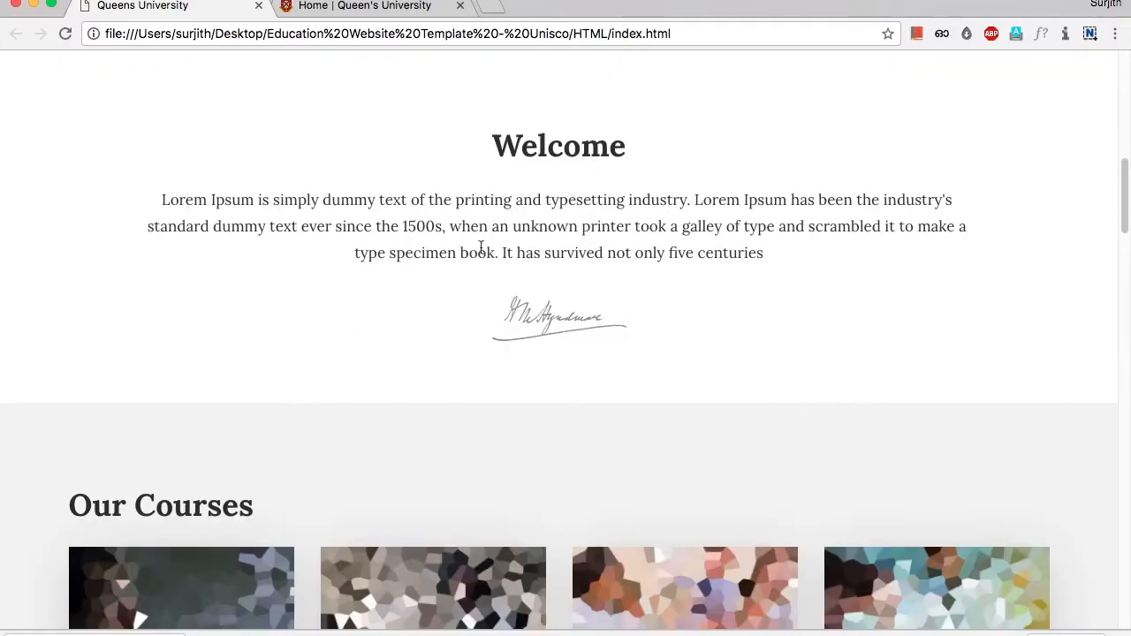
mouse_move(546, 228)
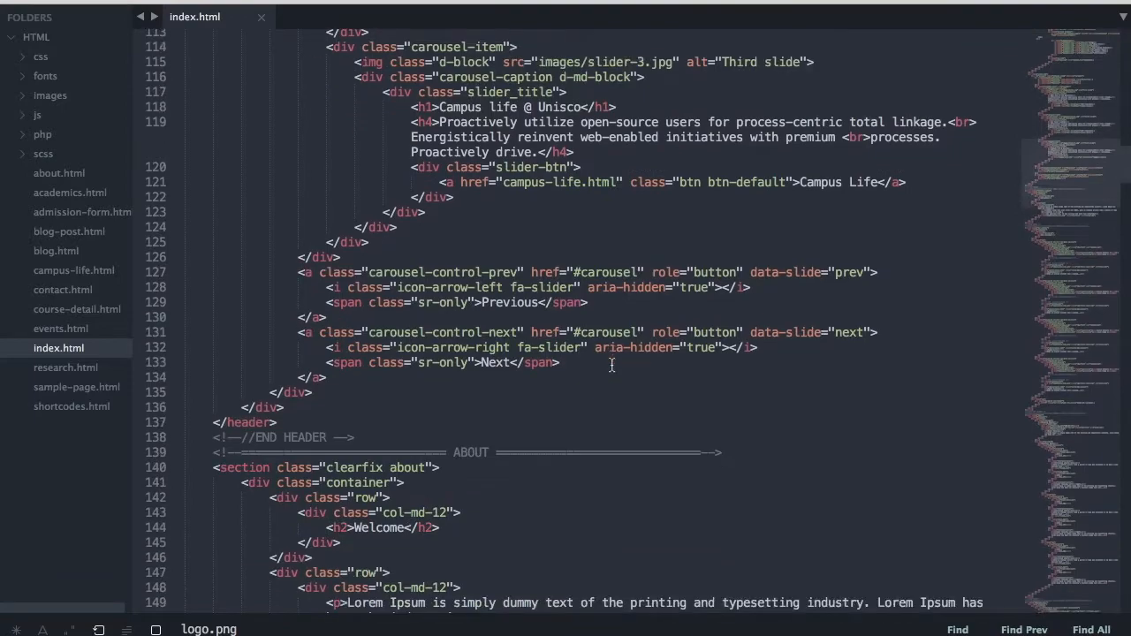
Extend the ABOUT section's h2 from 'Welcome' to 'Welcome to the university'.
scroll(down, 3)
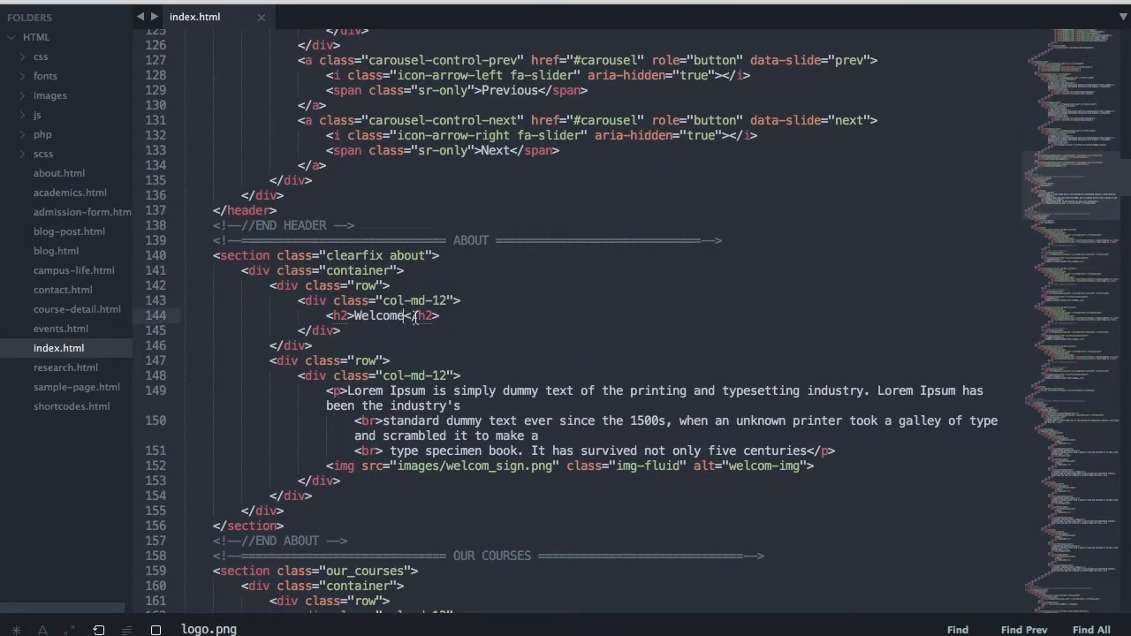
text(to the)
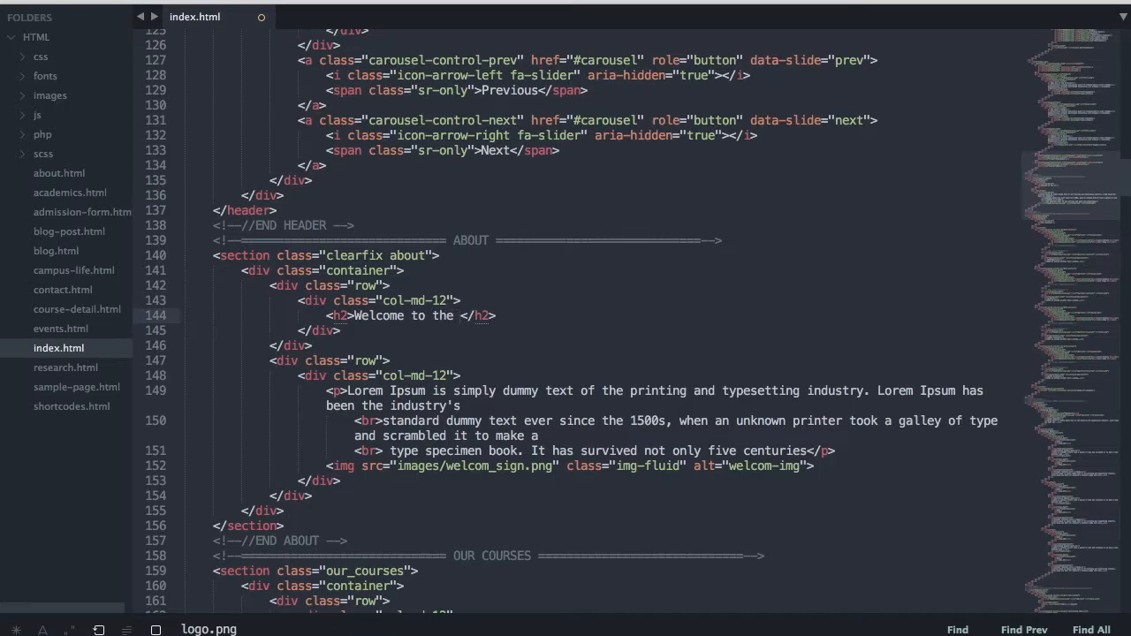
text(university)
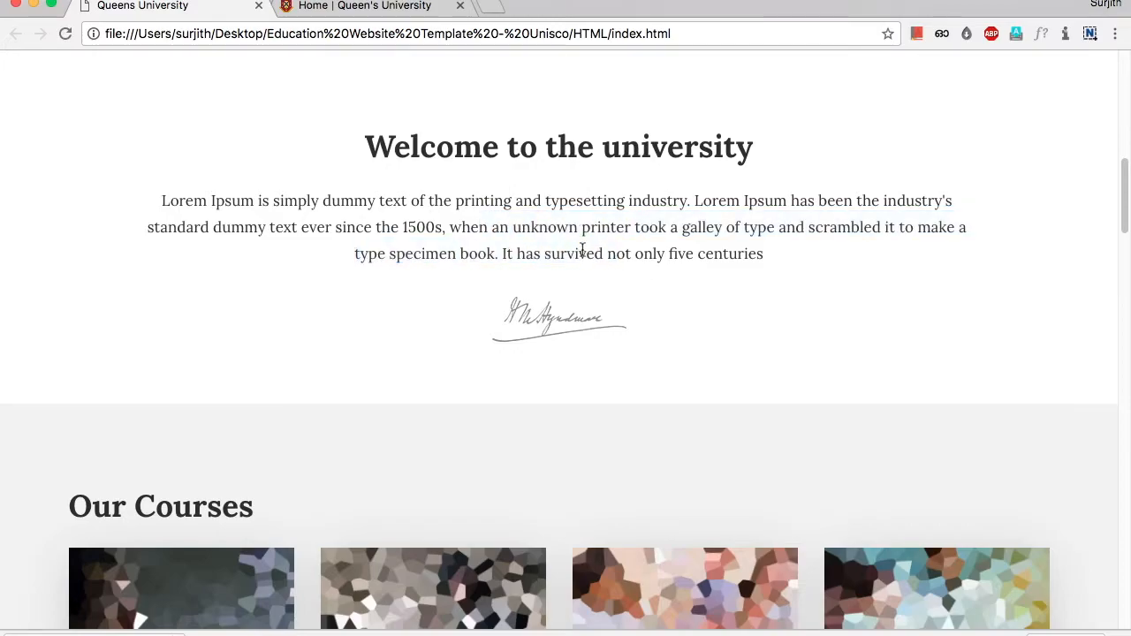
Scroll the reloaded homepage through Our Courses, Upcoming Events and Important Dates.
scroll(down, 3)
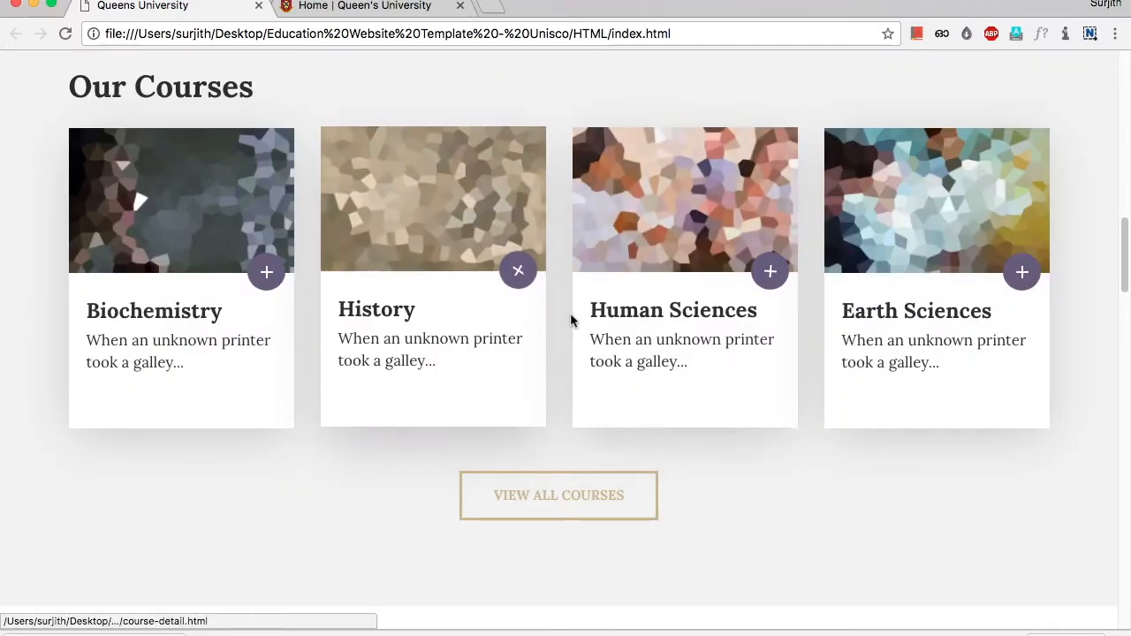
mouse_move(633, 233)
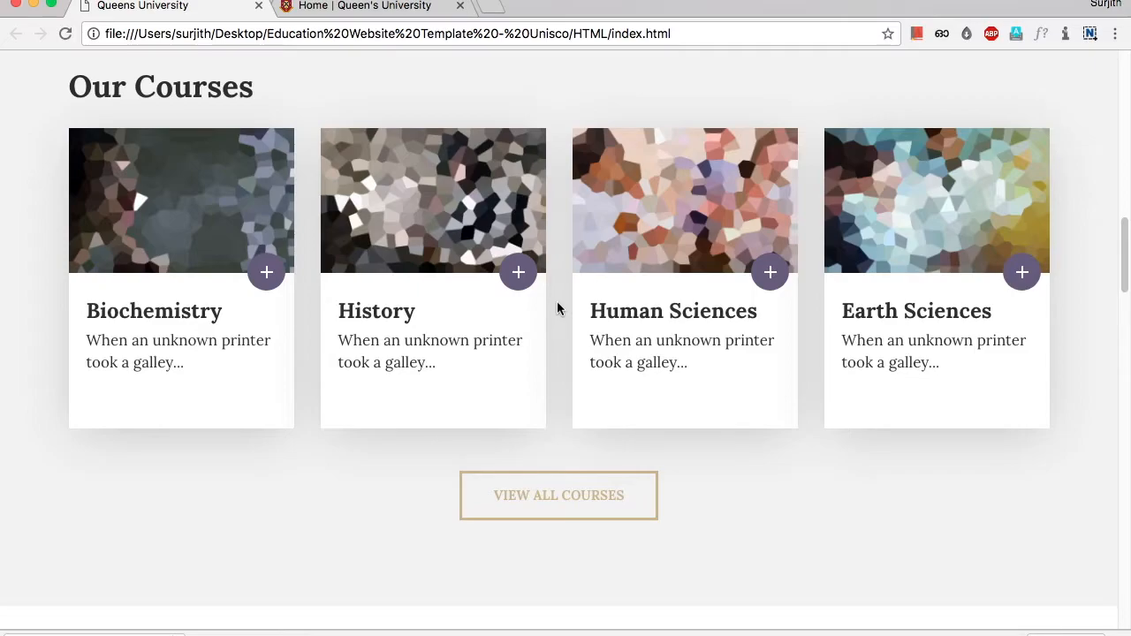
scroll(down, 3)
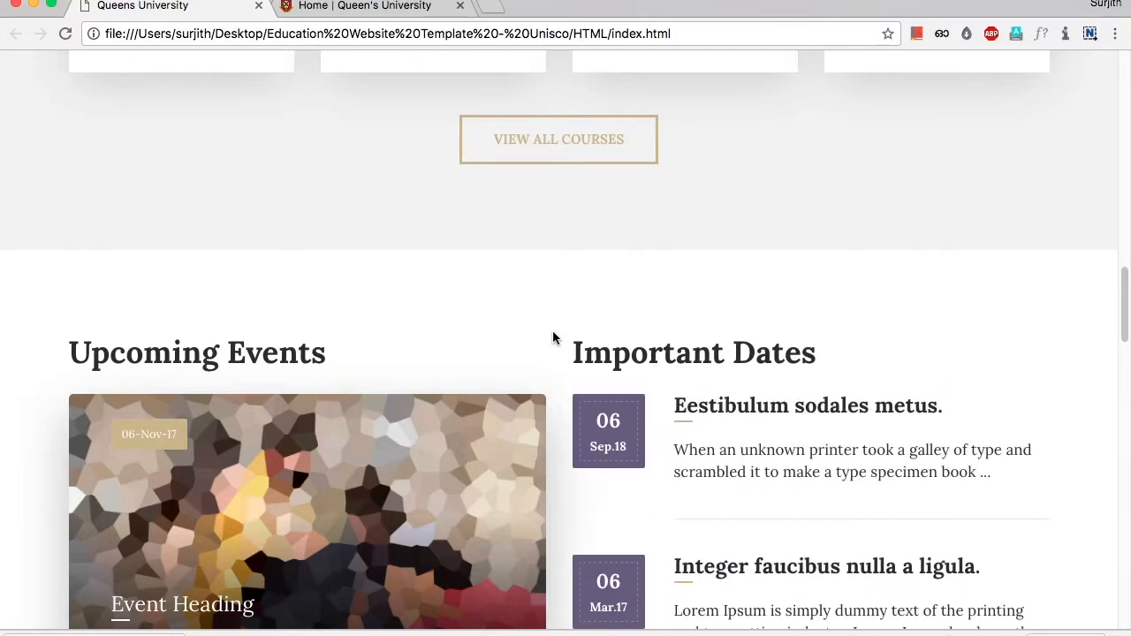
scroll(down, 3)
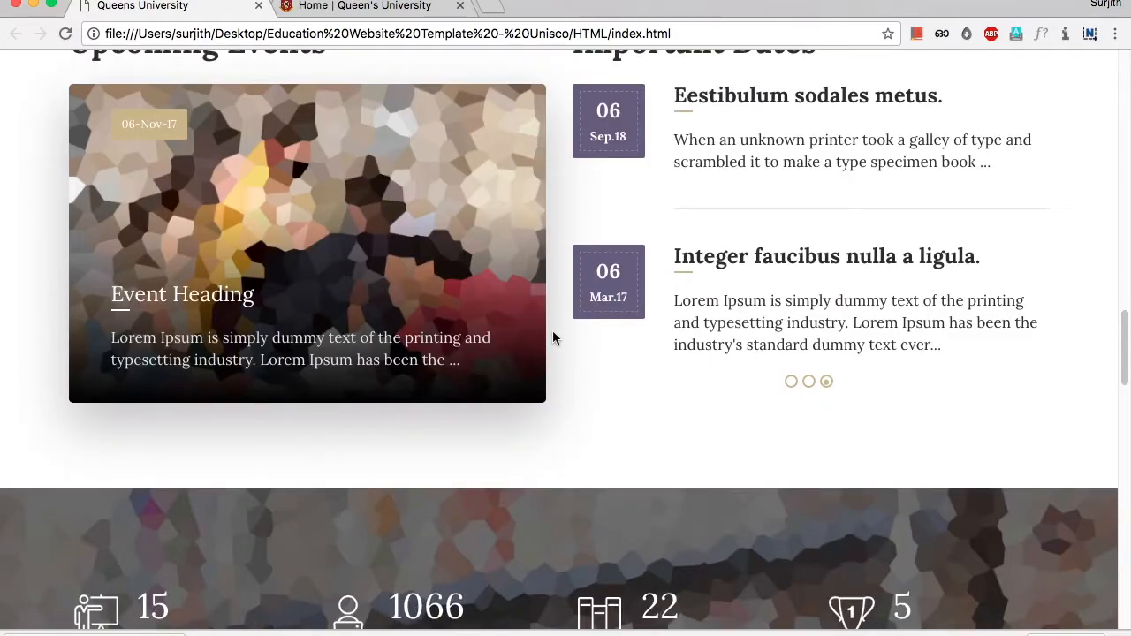
scroll(down, 3)
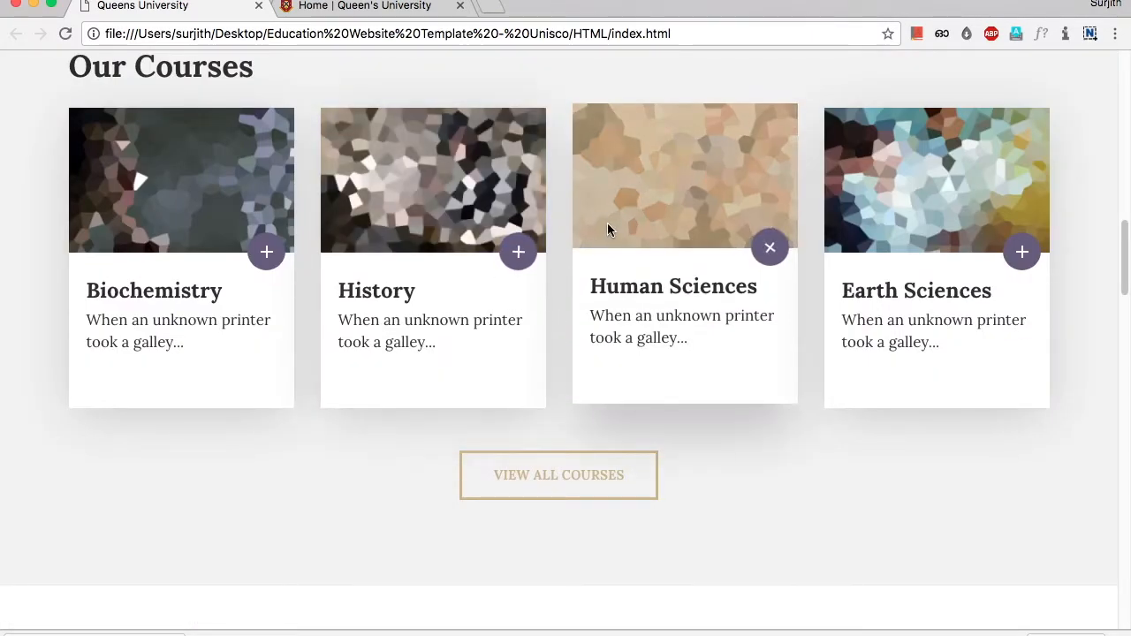
mouse_move(898, 291)
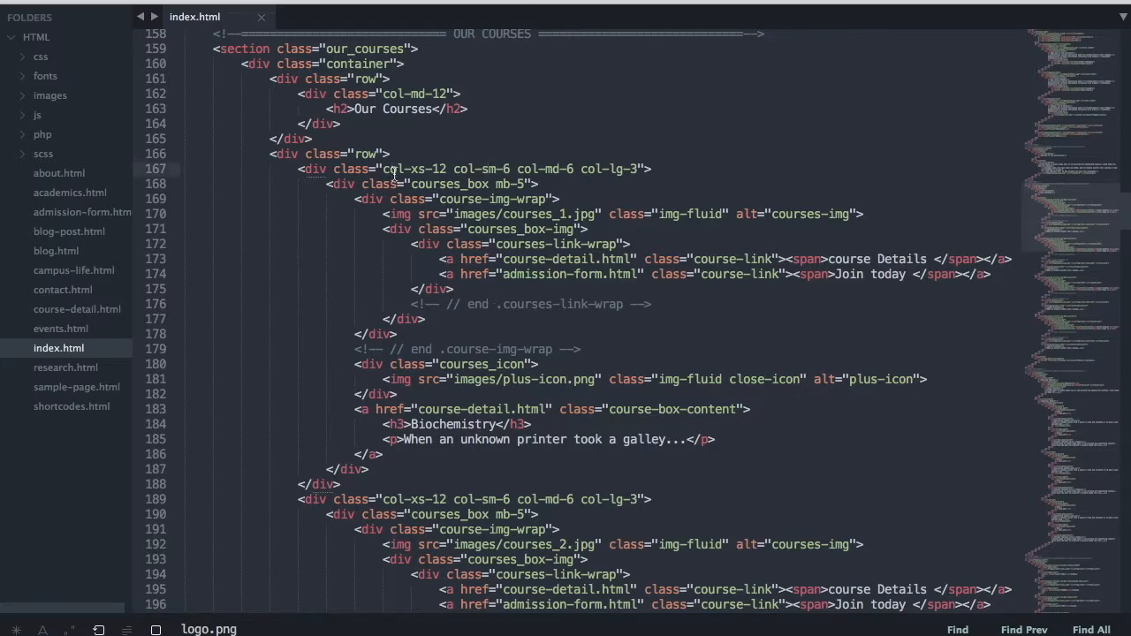
Scroll to the courses_4 Earth Sciences block in Our Courses and check its card in Chrome.
scroll(down, 3)
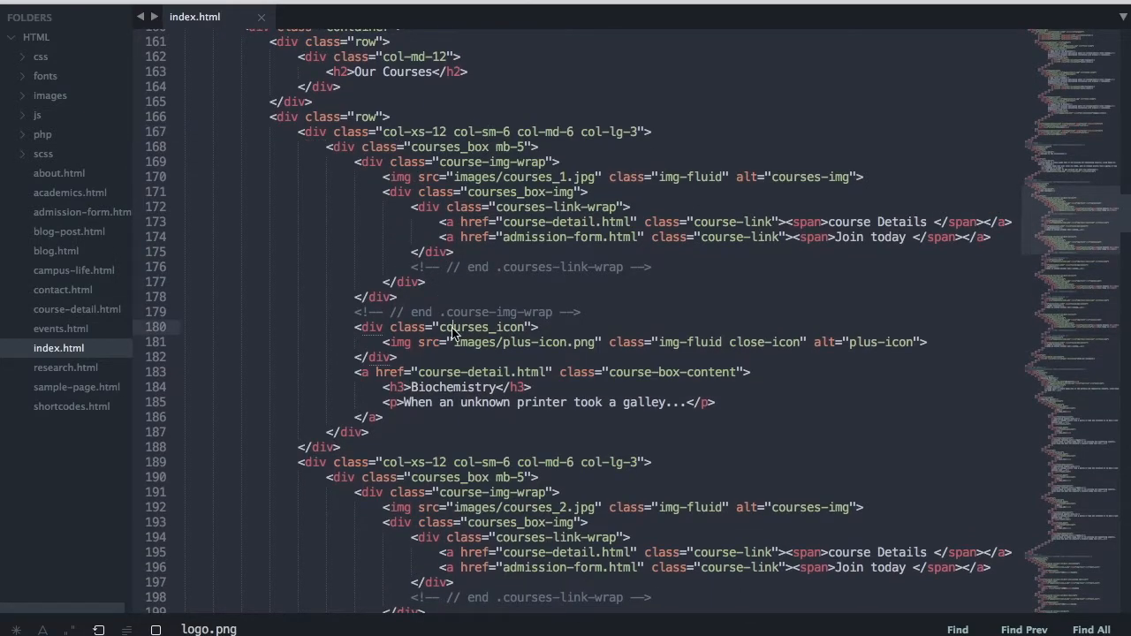
scroll(down, 3)
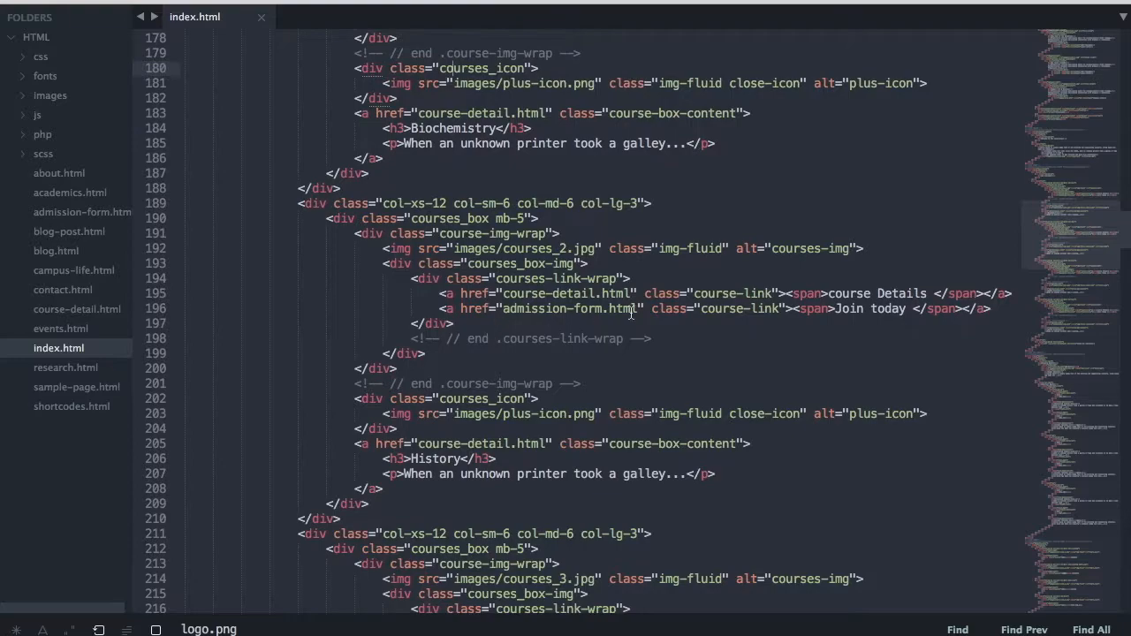
scroll(down, 3)
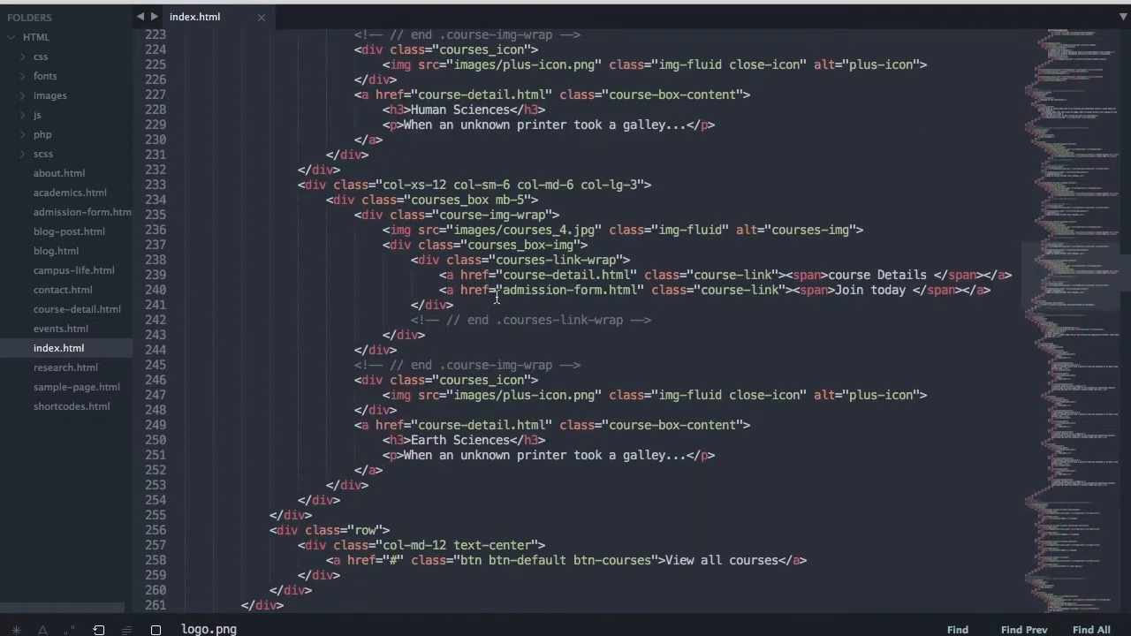
scroll(down, 3)
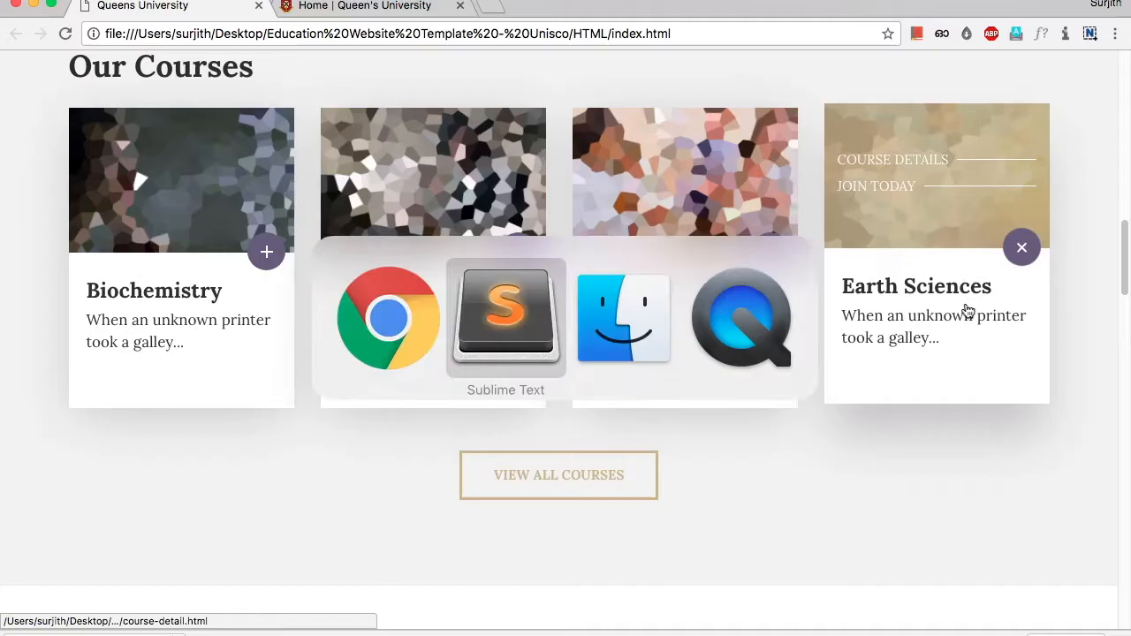
click(506, 318)
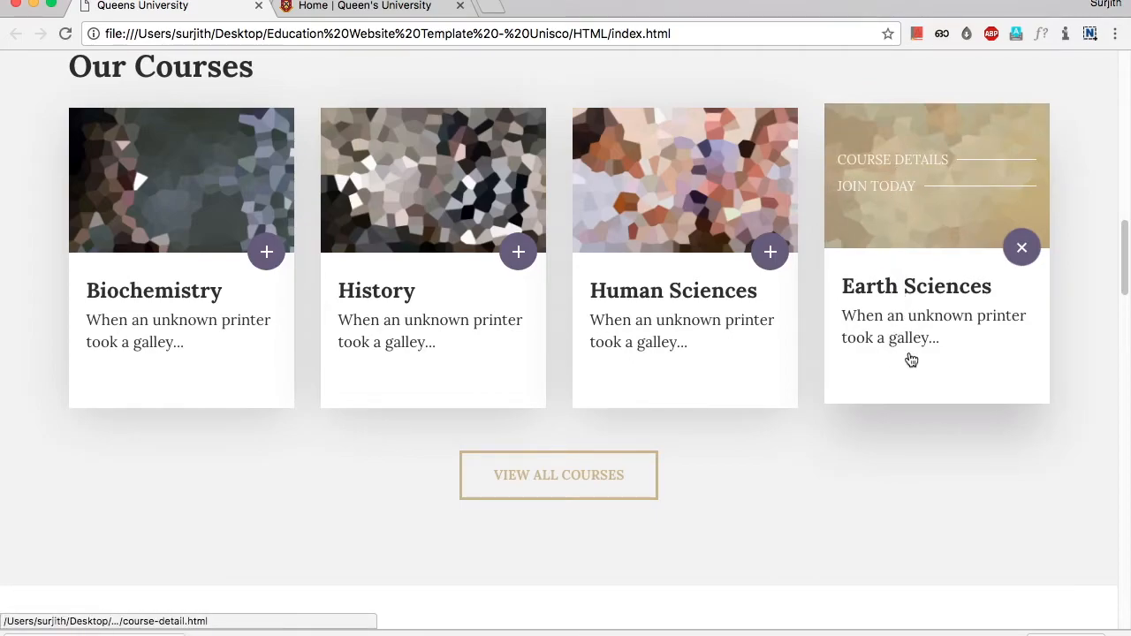
mouse_move(876, 369)
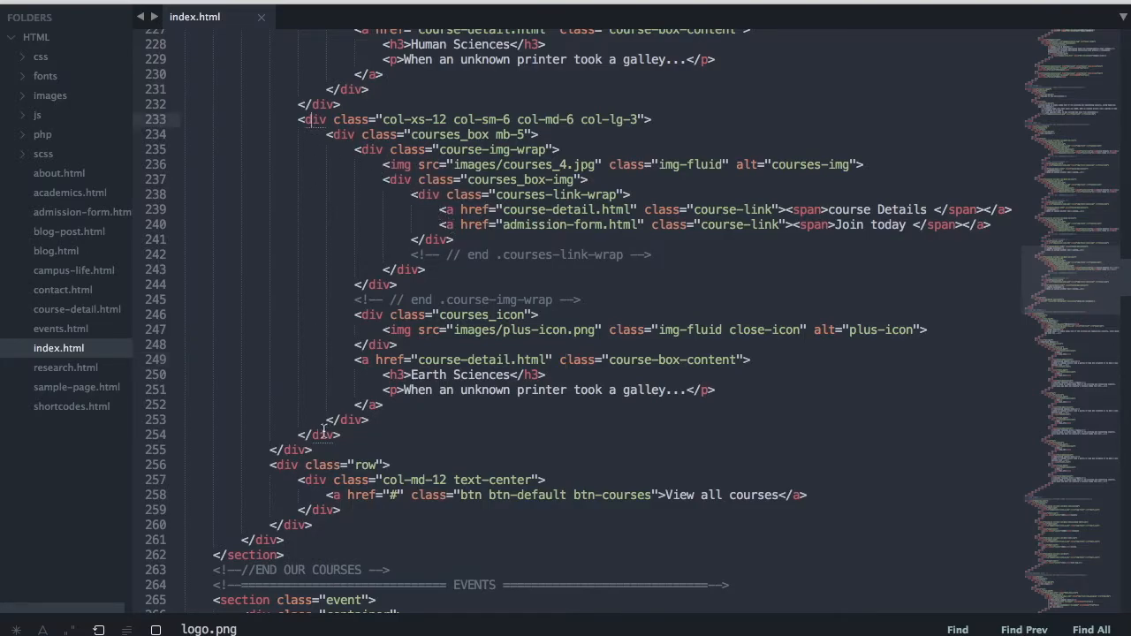
mouse_move(347, 441)
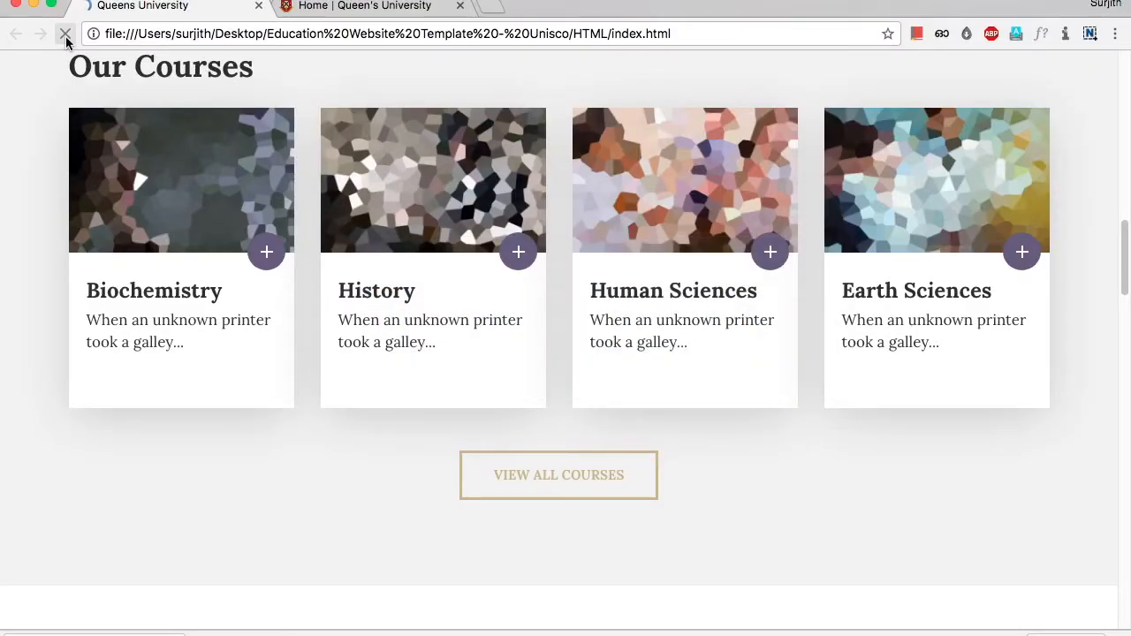
Reload the homepage so Our Courses shows only Biochemistry, History and Human Sciences.
click(65, 34)
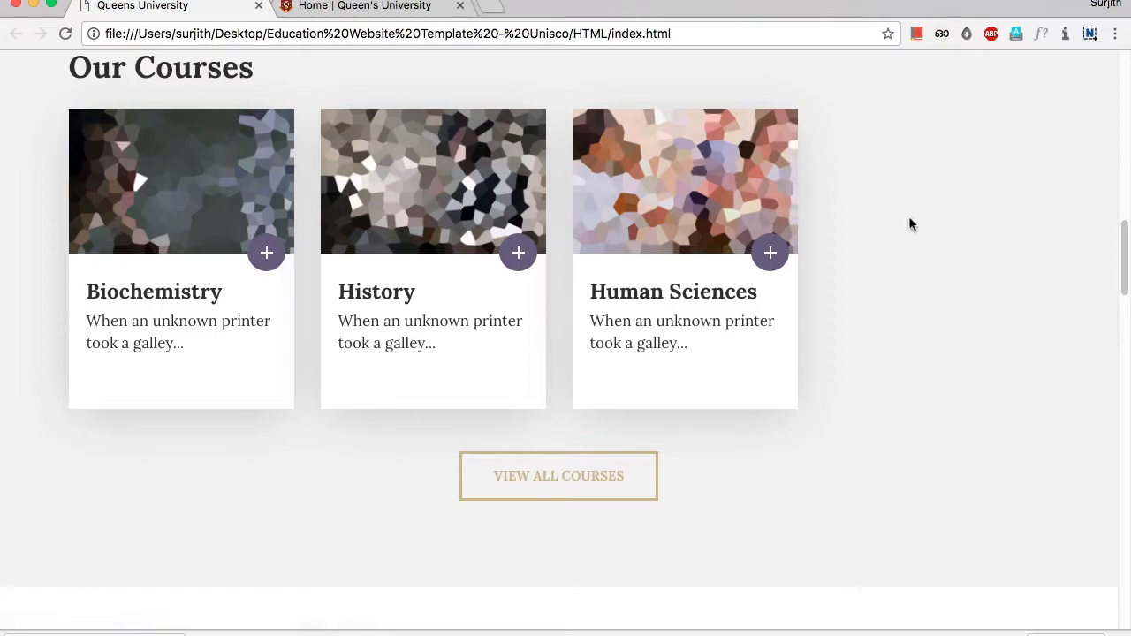
mouse_move(661, 193)
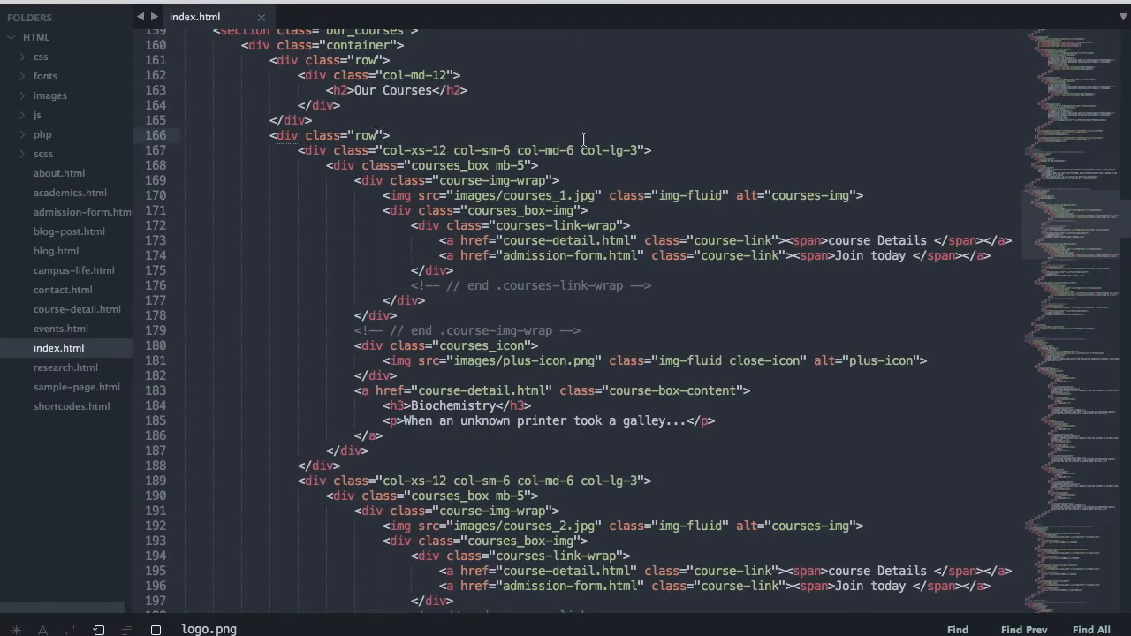
Add justify-content-center to the course cards' row class via autocomplete and save.
text(j)
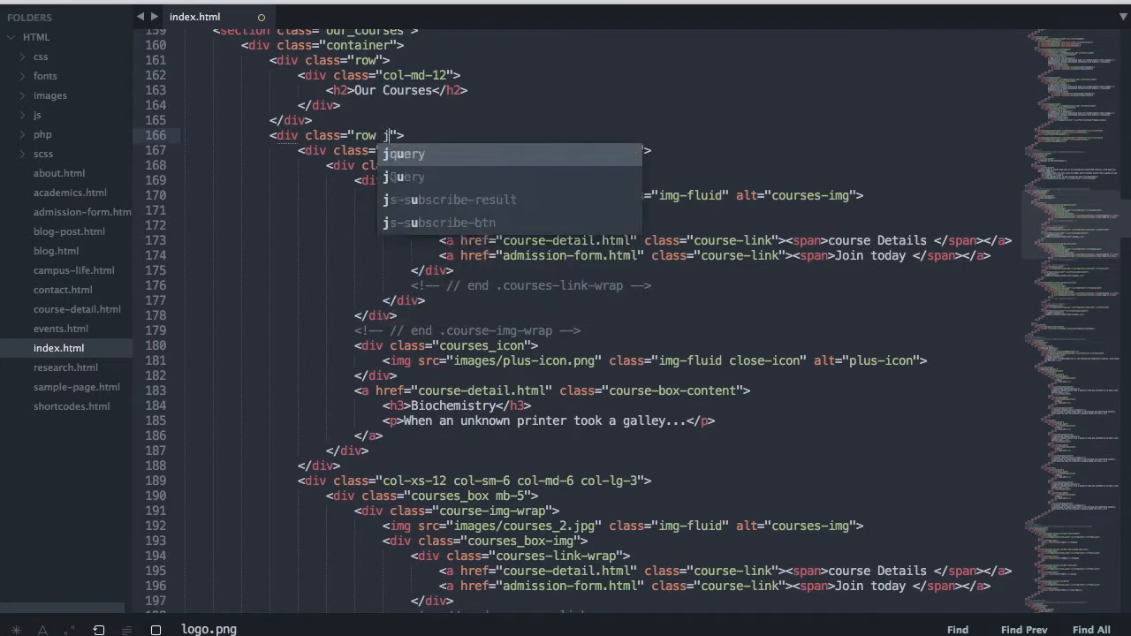
text(ustify-content-c)
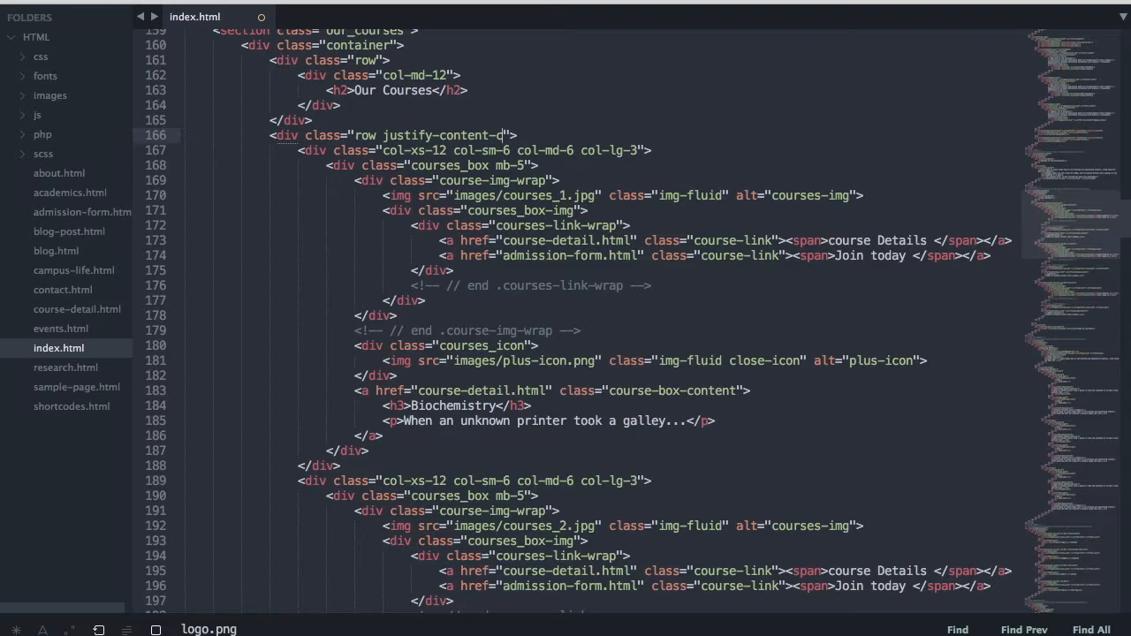
text(enter)
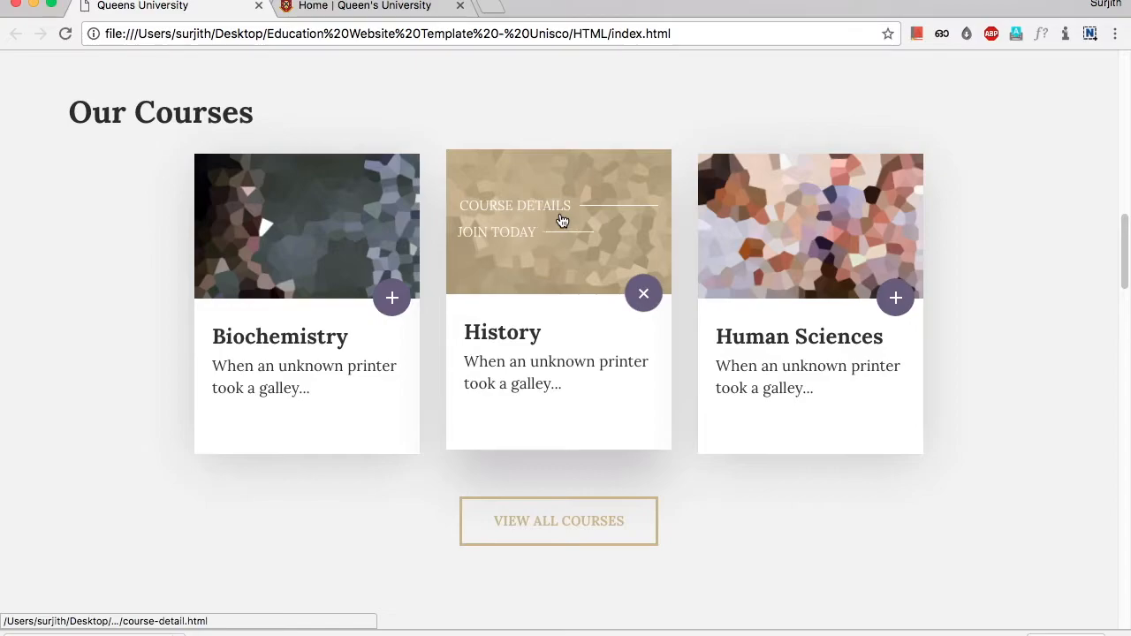
Scroll the reloaded homepage down to the three centred cards under Our Courses.
scroll(down, 3)
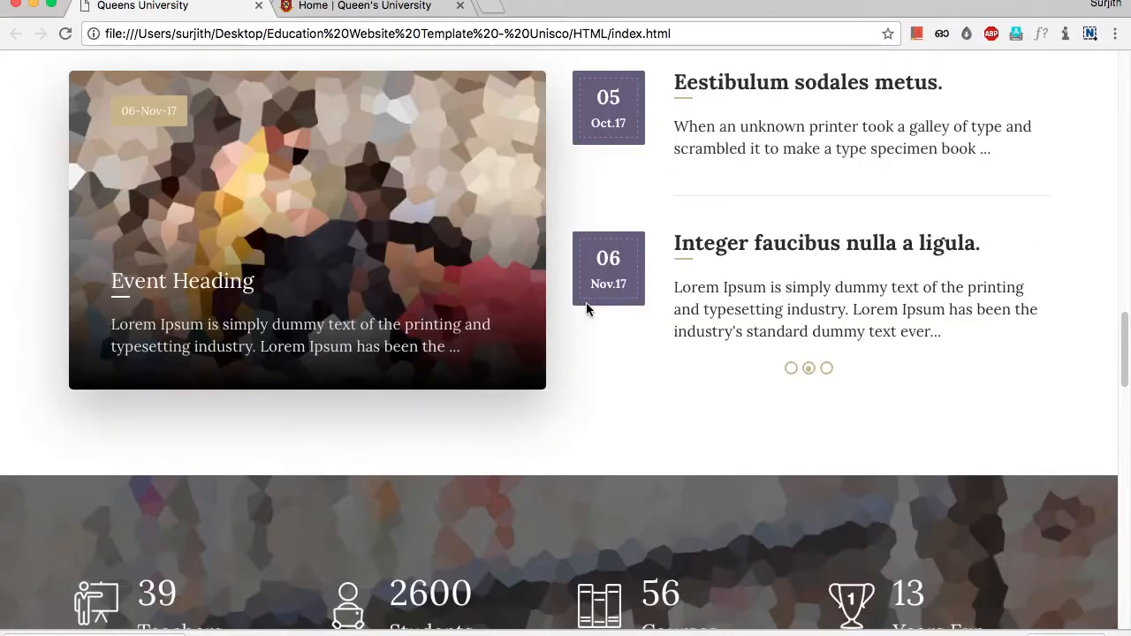
scroll(down, 3)
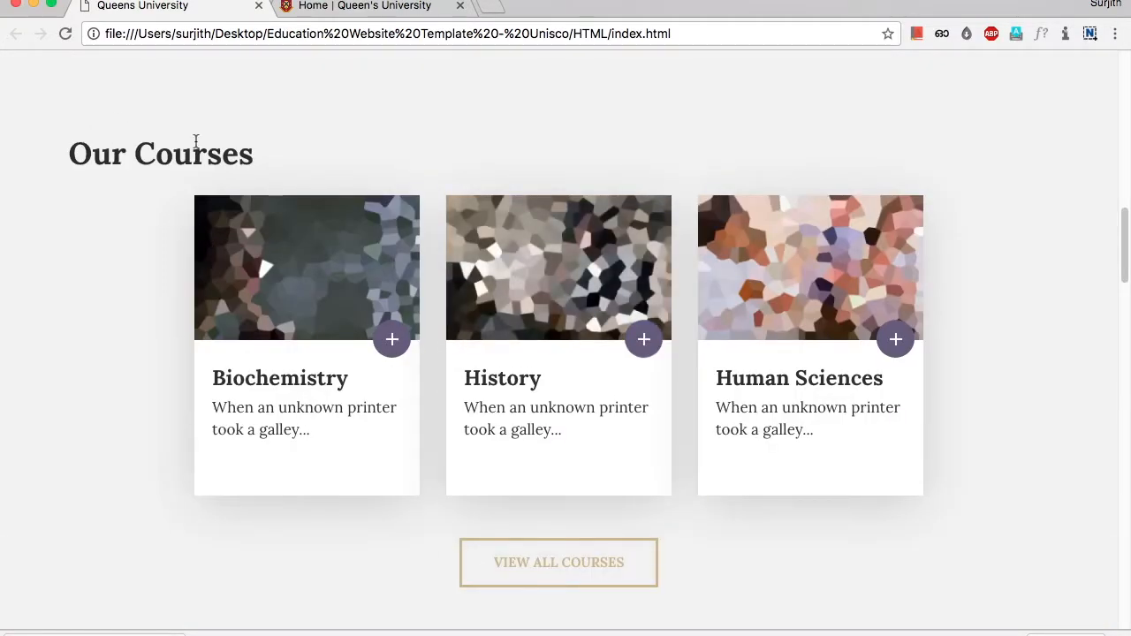
scroll(down, 3)
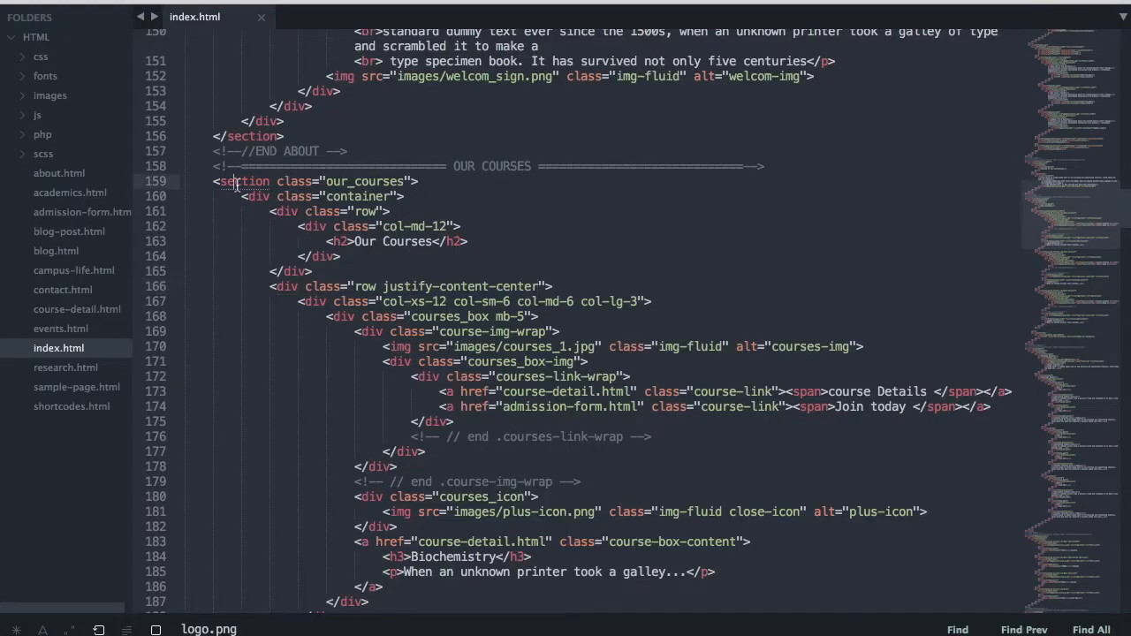
scroll(down, 3)
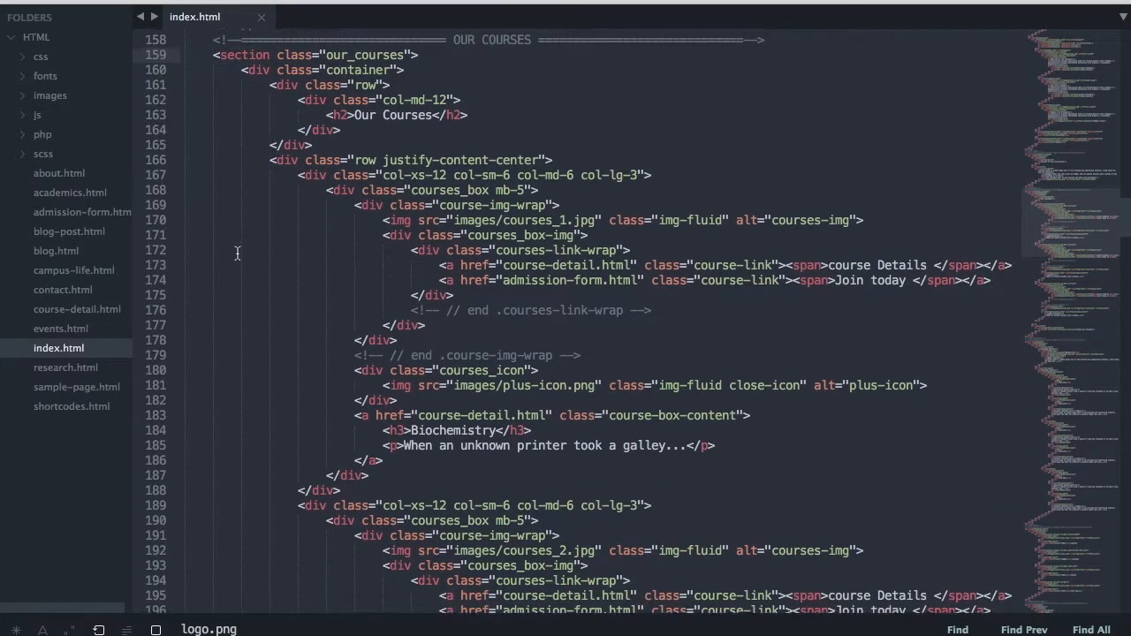
scroll(down, 3)
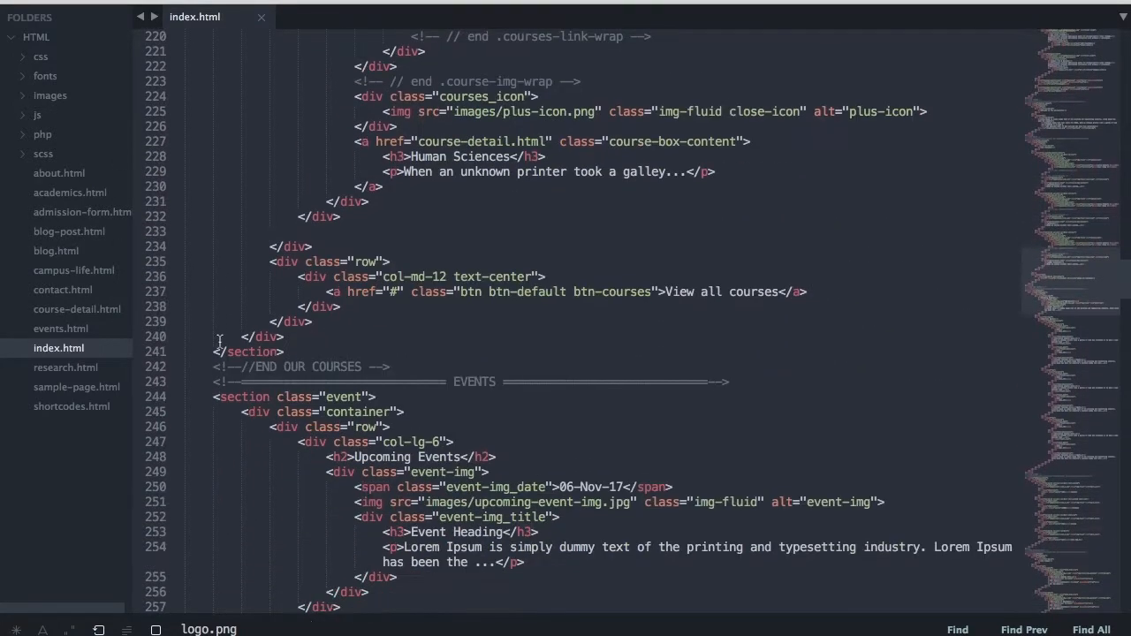
drag(265, 109, 265, 348)
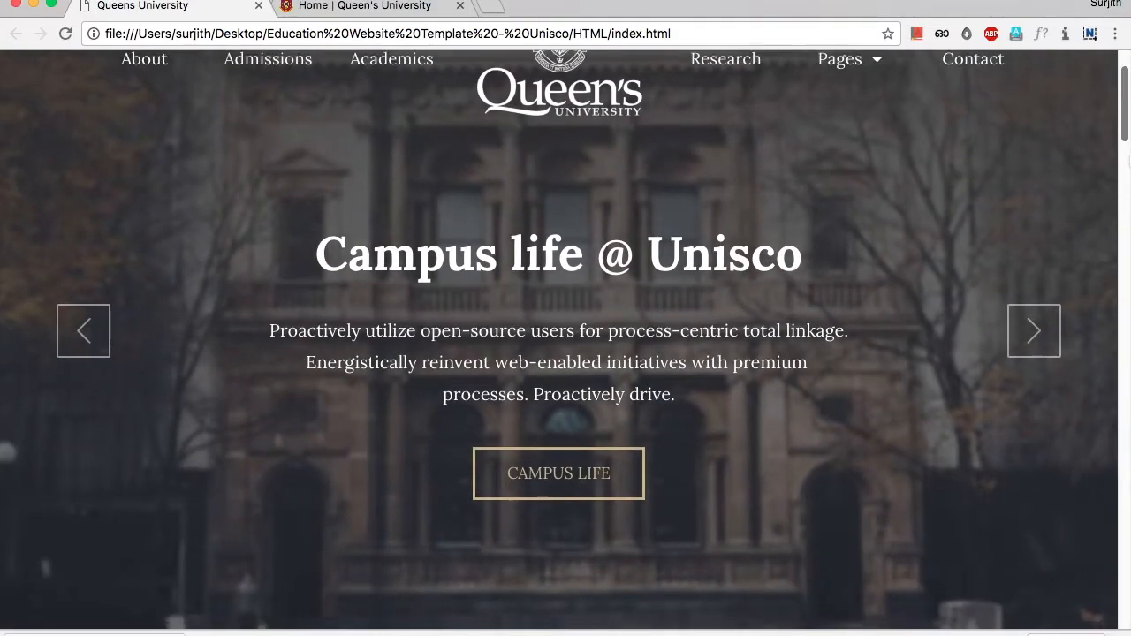
scroll(down, 3)
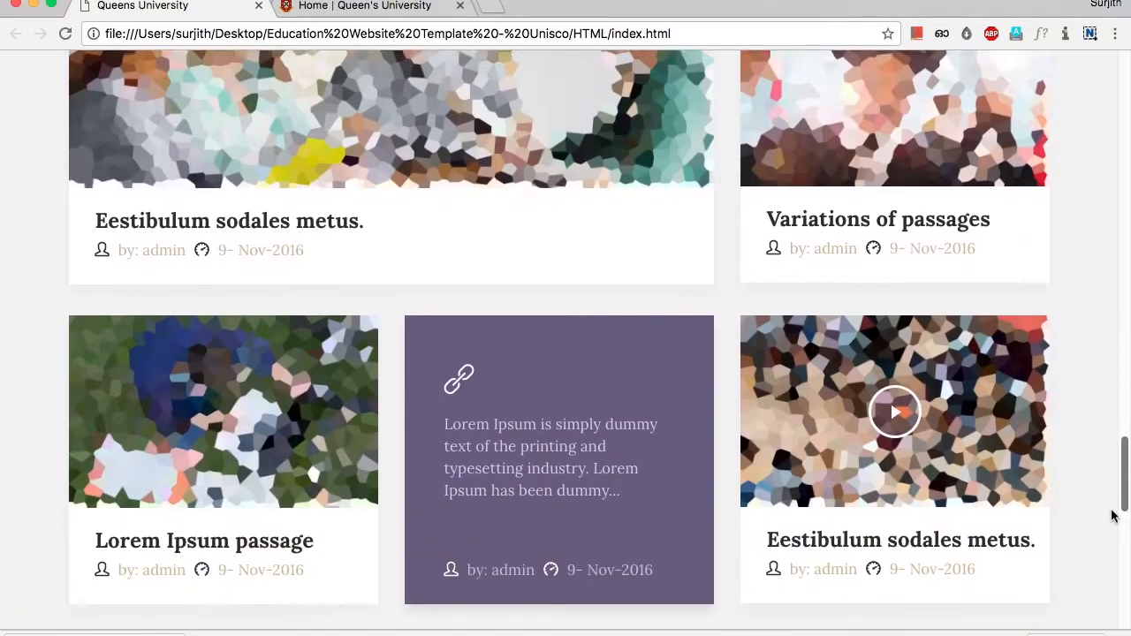
scroll(down, 3)
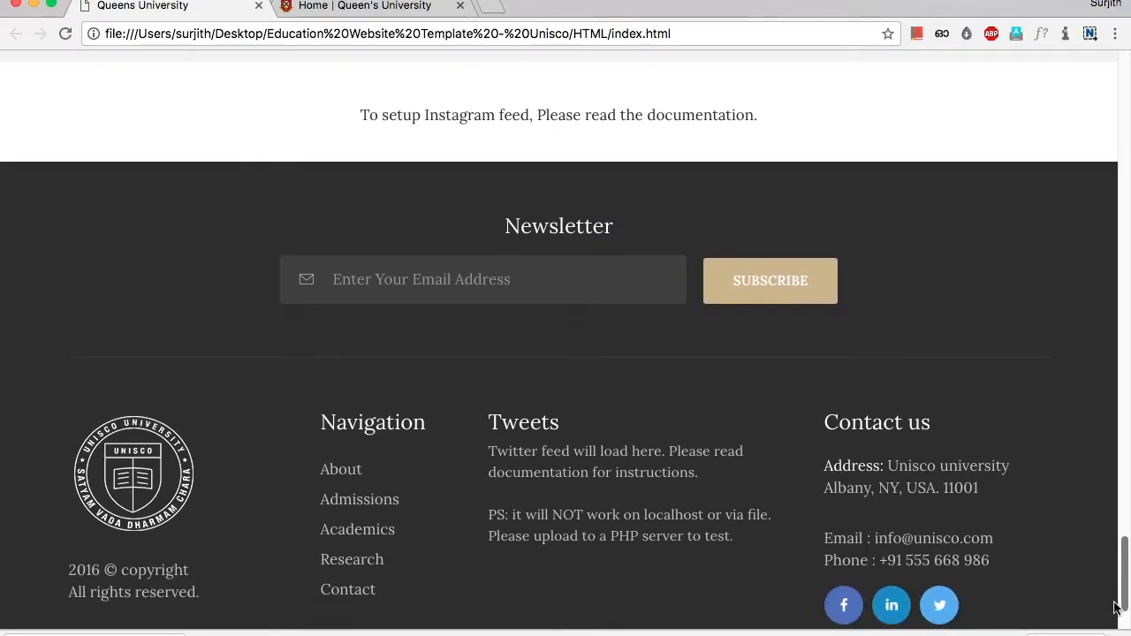
mouse_move(640, 138)
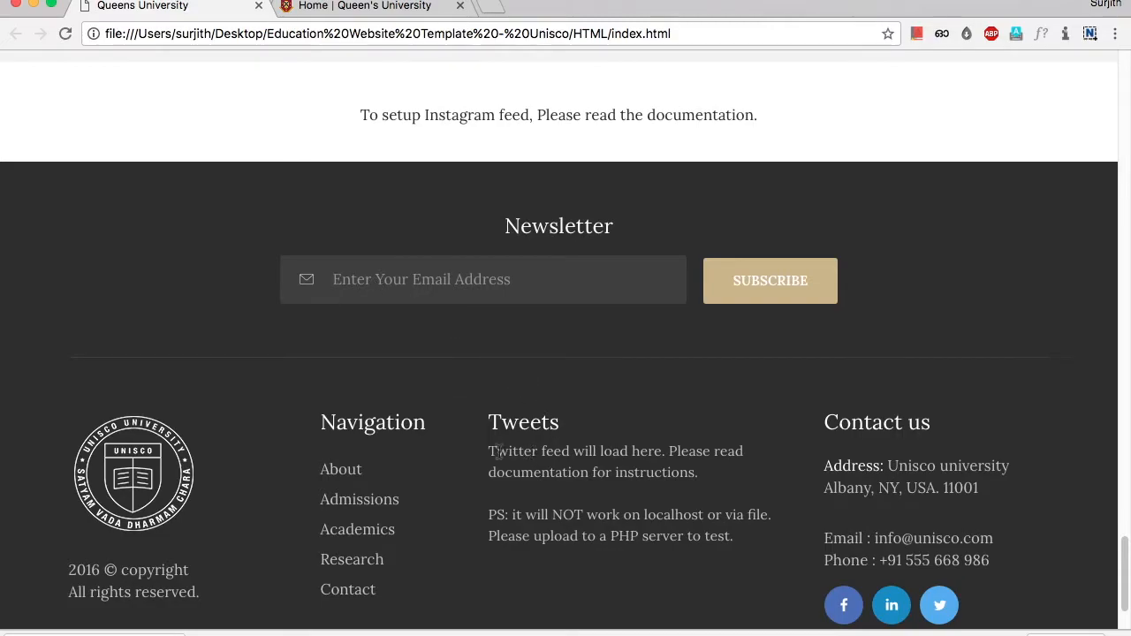
Browse the Contact Us page through its message form, location details and map.
click(347, 590)
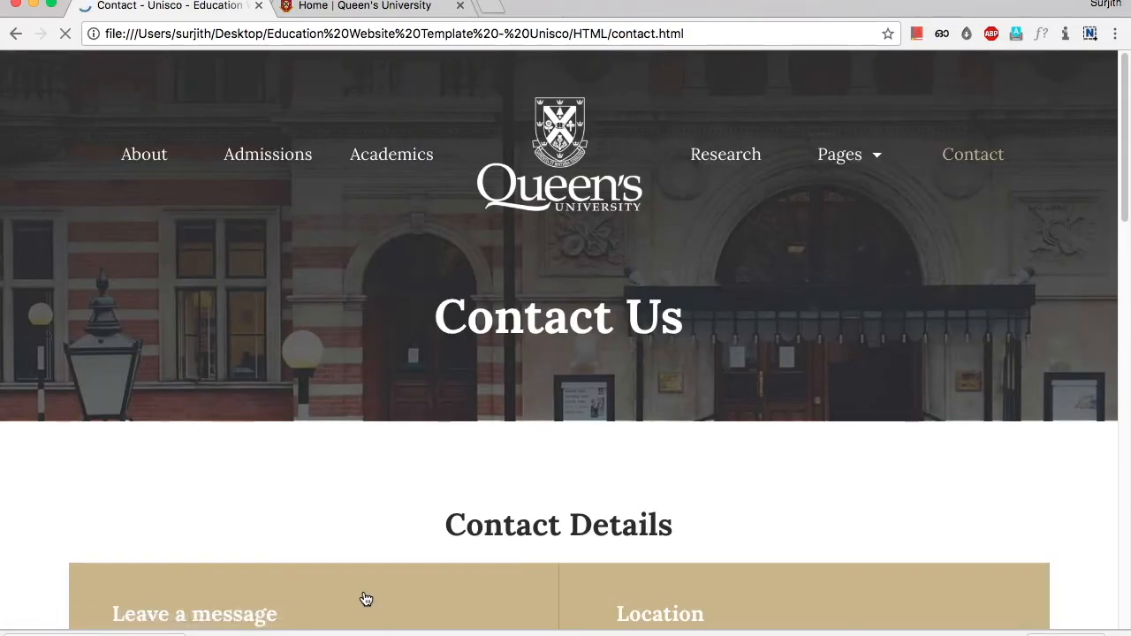
scroll(down, 3)
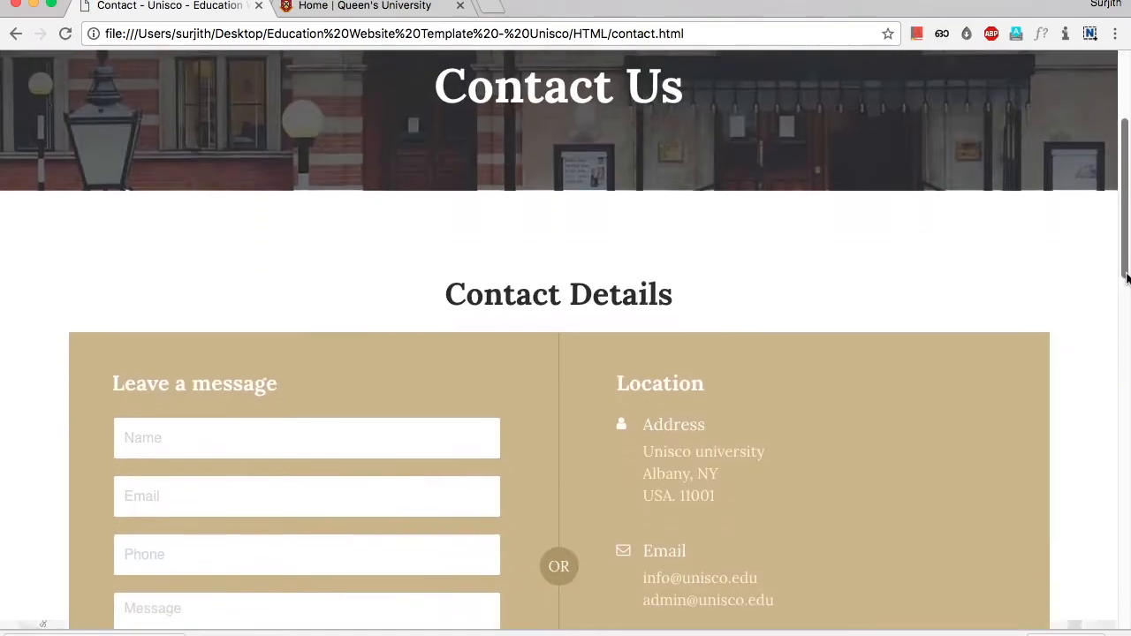
scroll(down, 3)
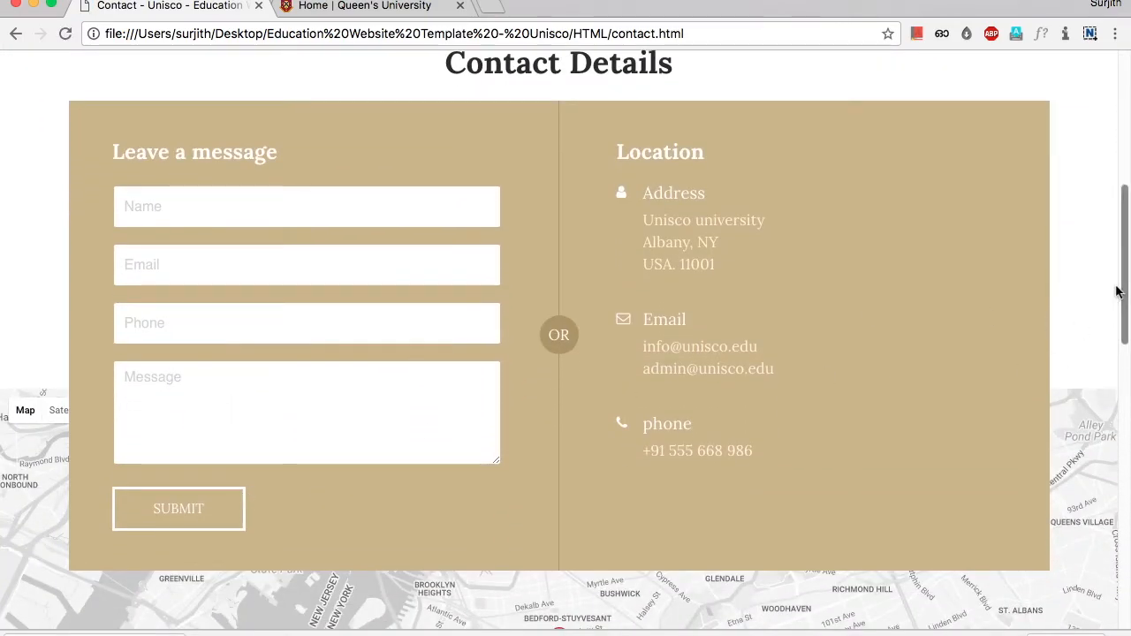
scroll(down, 3)
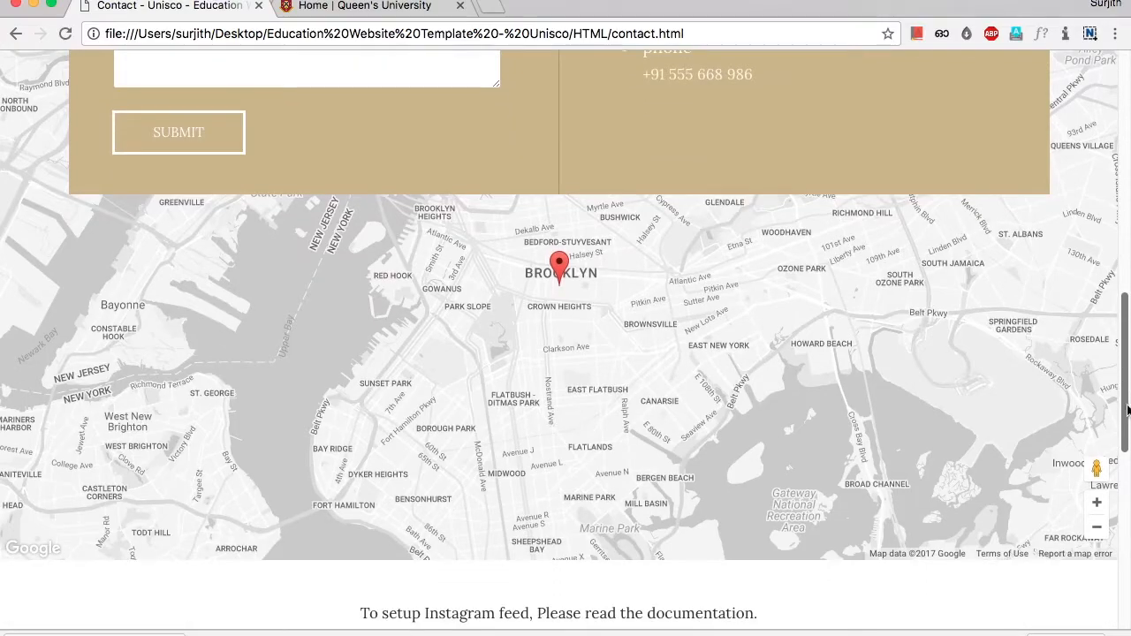
scroll(down, 3)
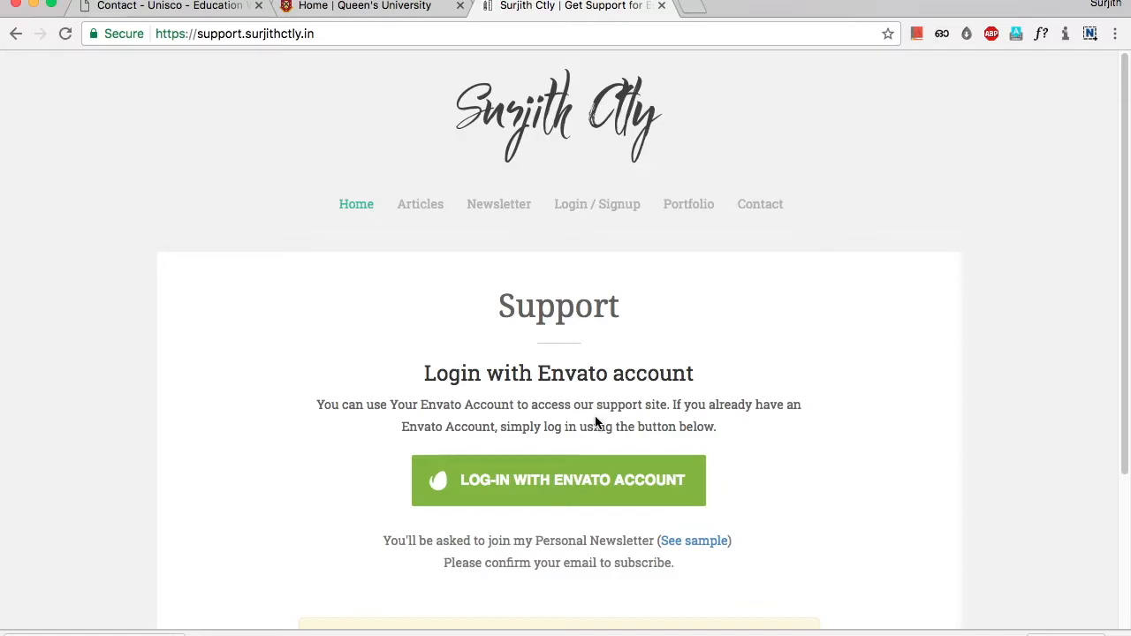
Return from the support site tab to Contact Us and scroll back to its header.
click(168, 7)
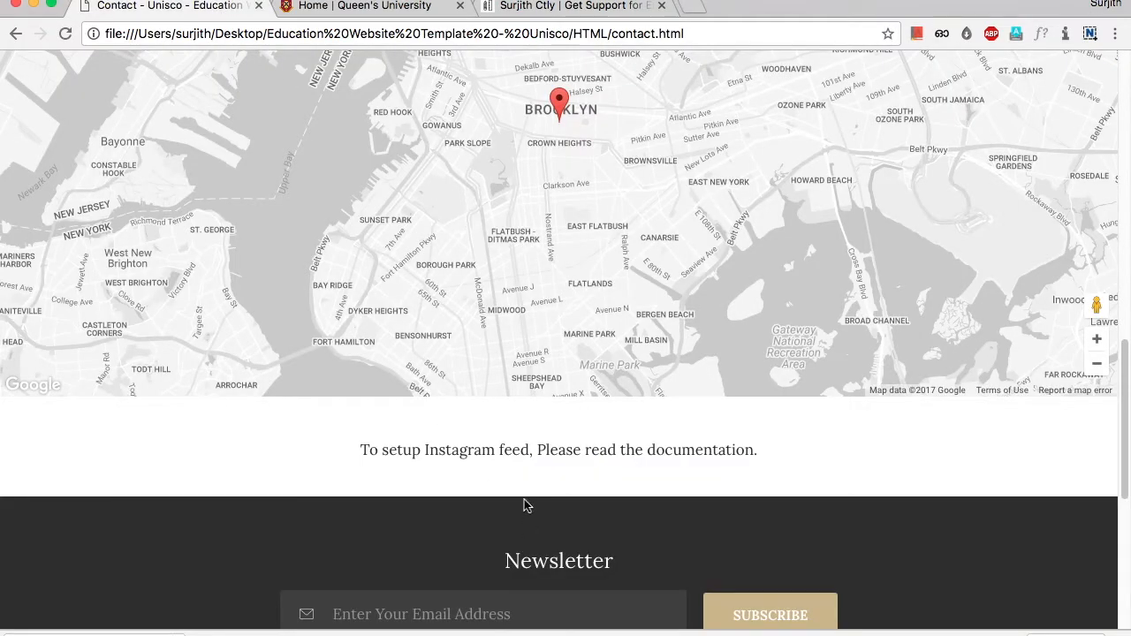
scroll(down, 3)
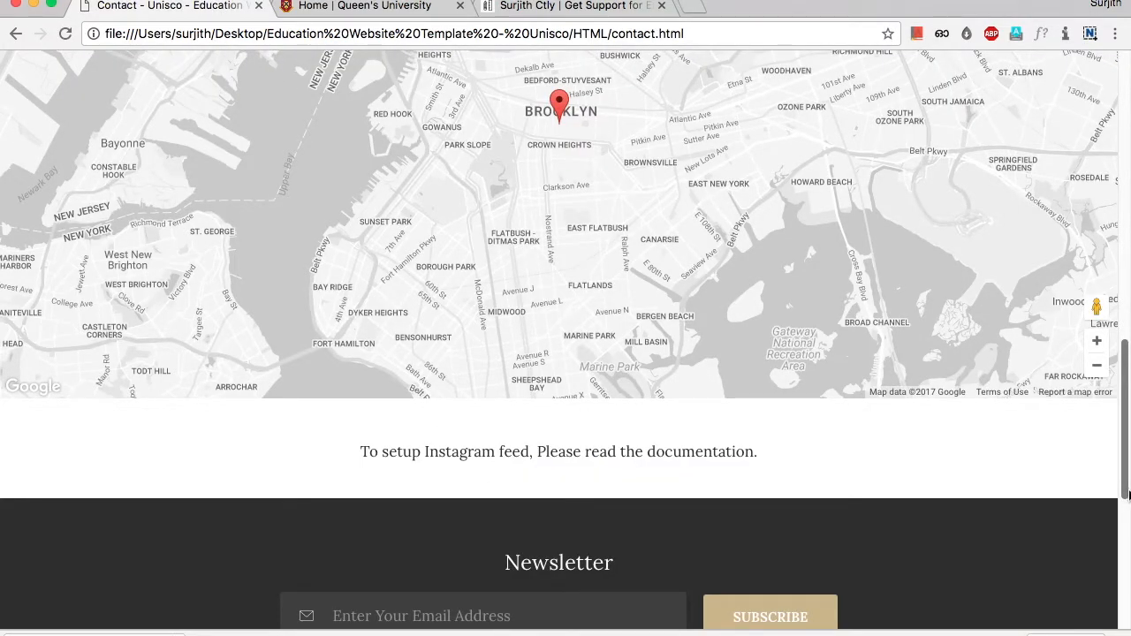
scroll(up, 3)
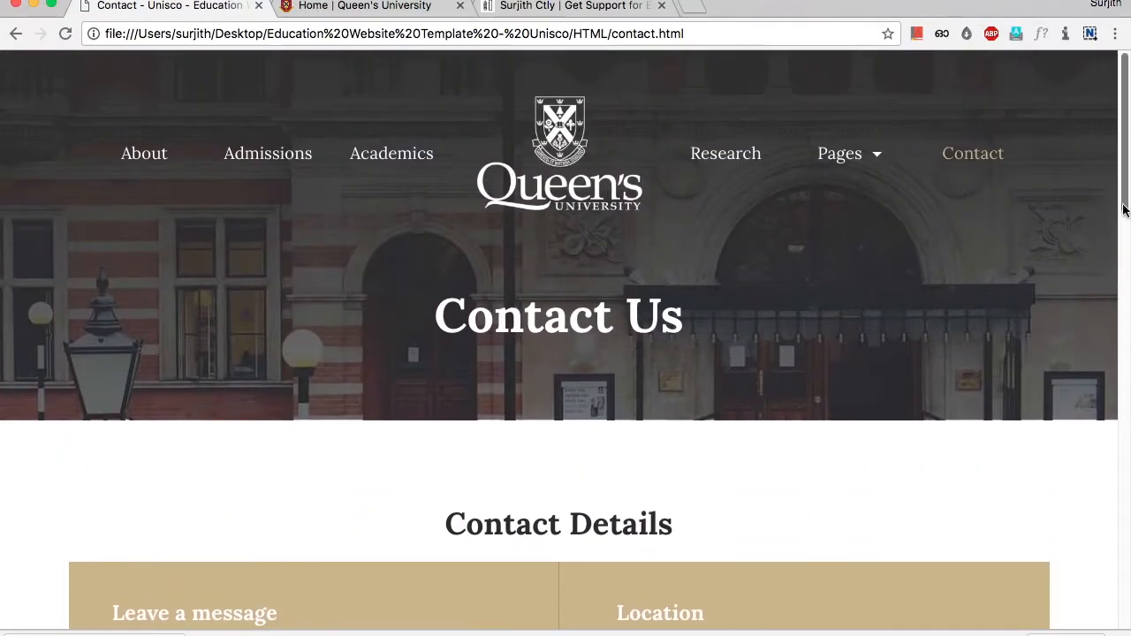